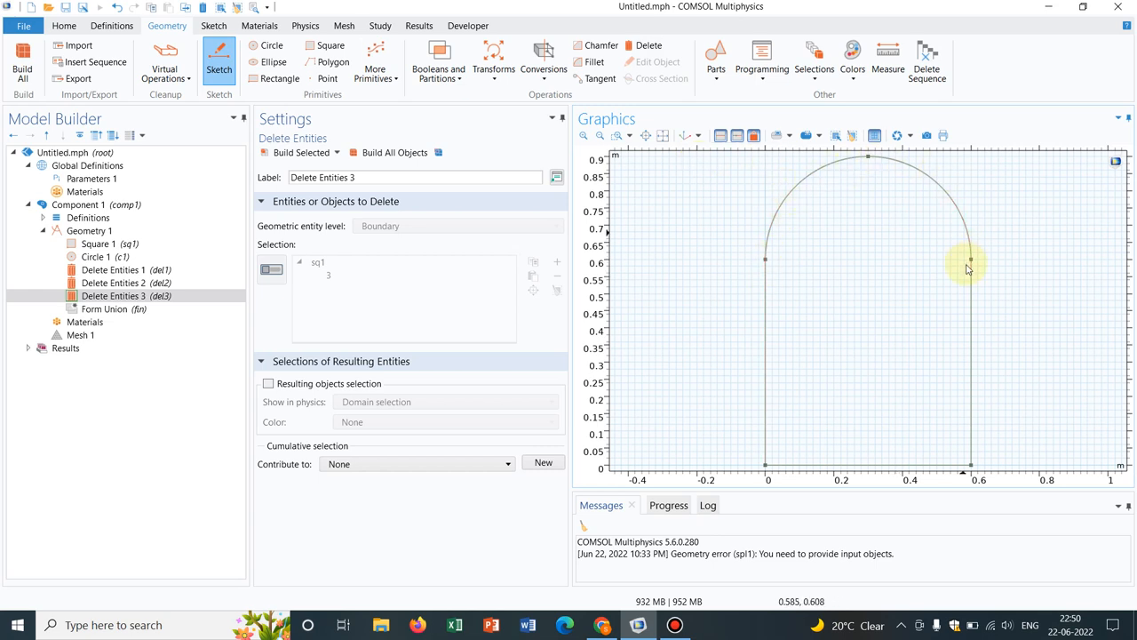
{"action": "mouse_move", "coordinate": [885, 274]}
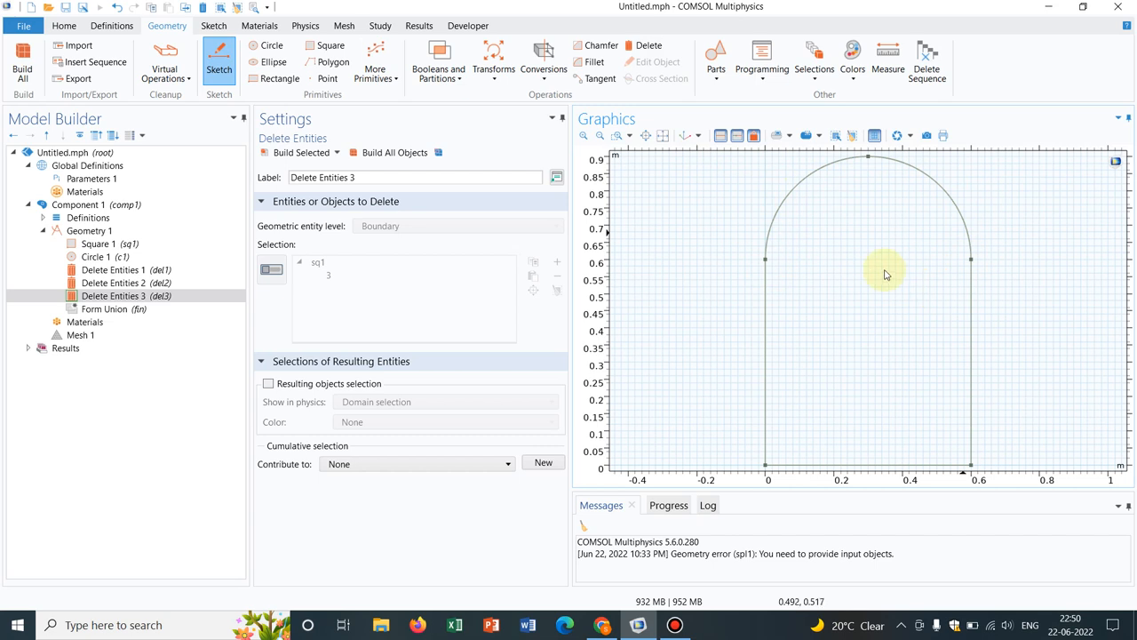
{"action": "mouse_move", "coordinate": [821, 299]}
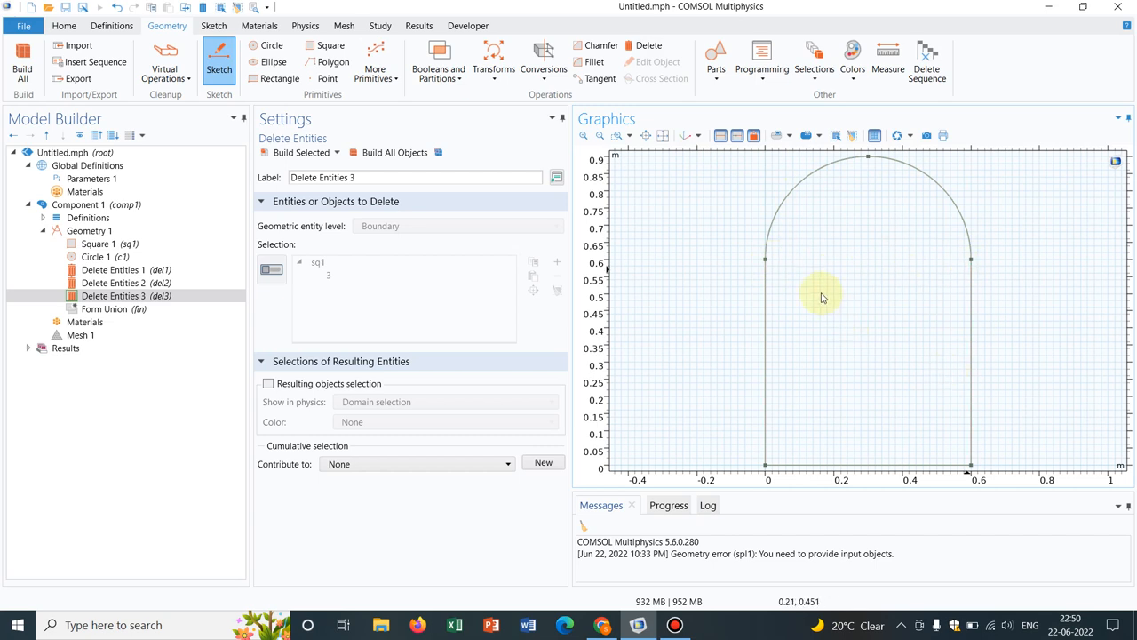
{"action": "mouse_move", "coordinate": [750, 235]}
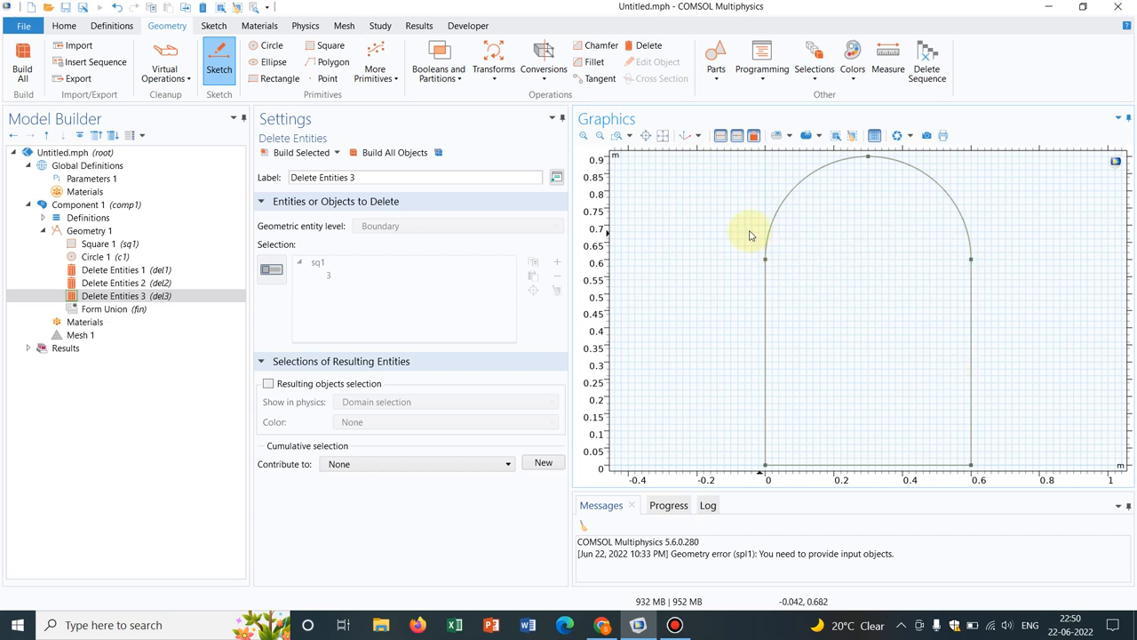
{"action": "mouse_move", "coordinate": [785, 263]}
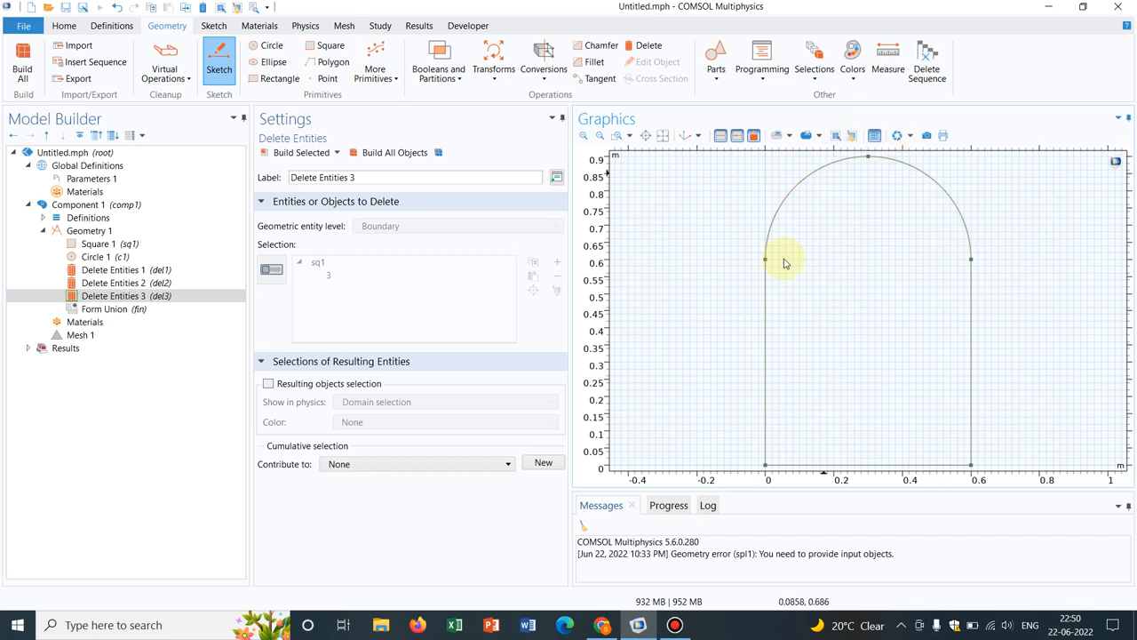
{"action": "mouse_move", "coordinate": [849, 276]}
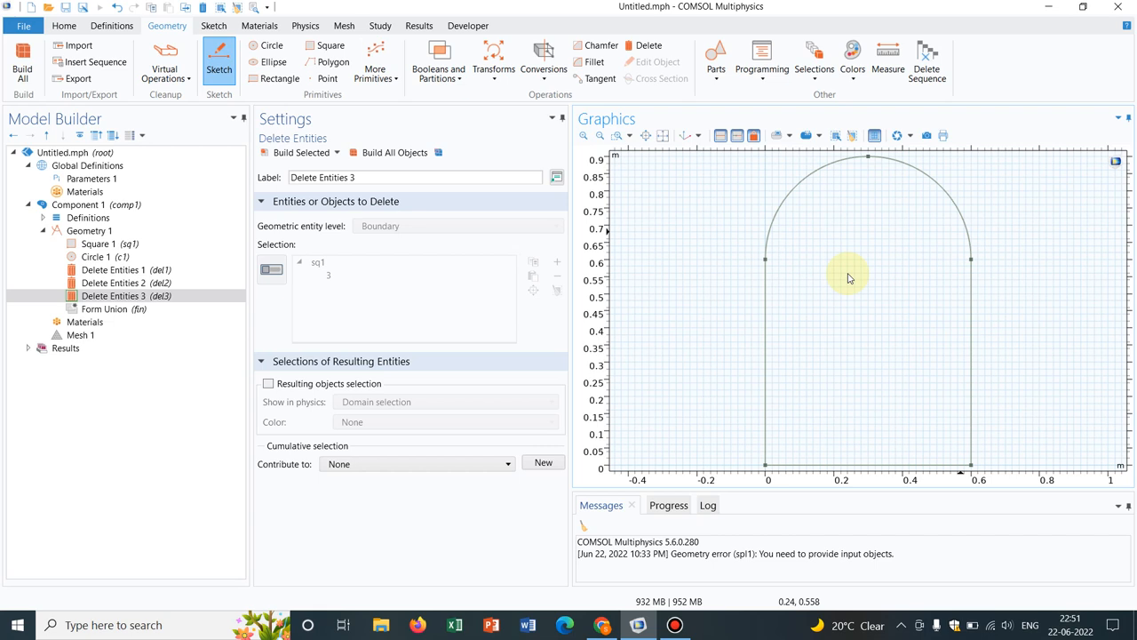
{"action": "mouse_move", "coordinate": [803, 247]}
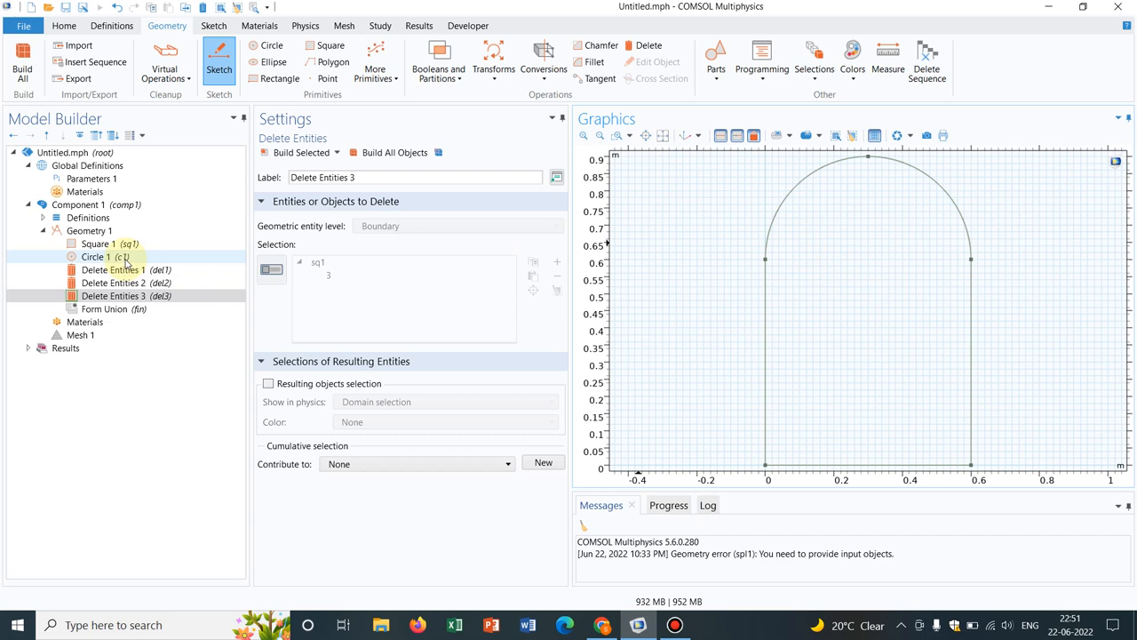
Delete Square 1 through Delete Entities 3 from the geometry sequence and confirm.
{"action": "left_click", "coordinate": [98, 243]}
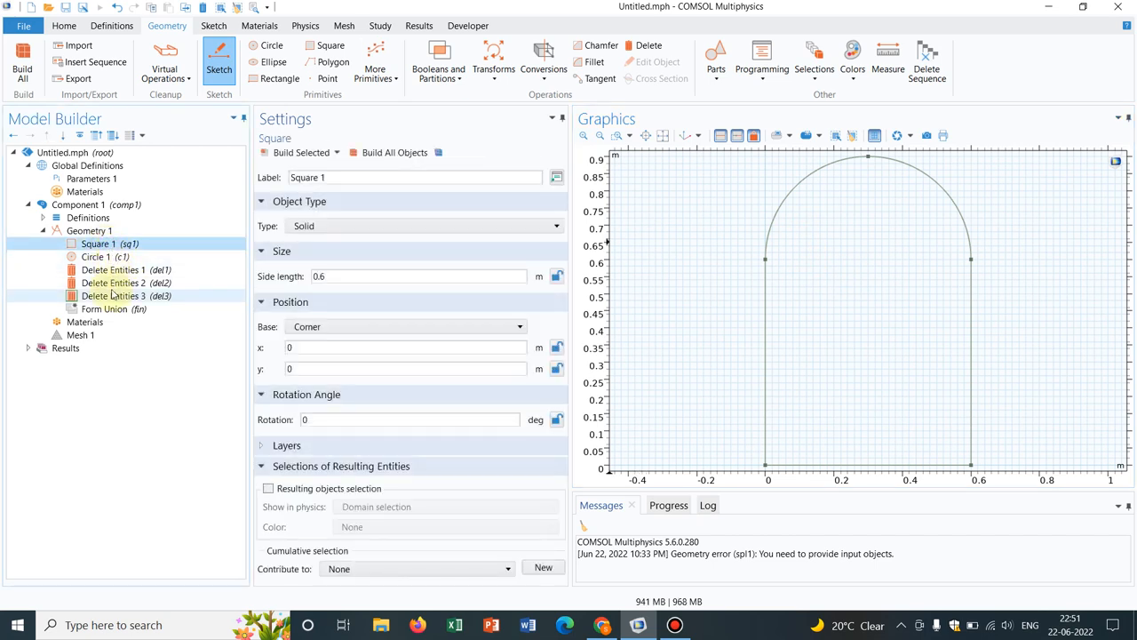
{"action": "right_click", "coordinate": [111, 295]}
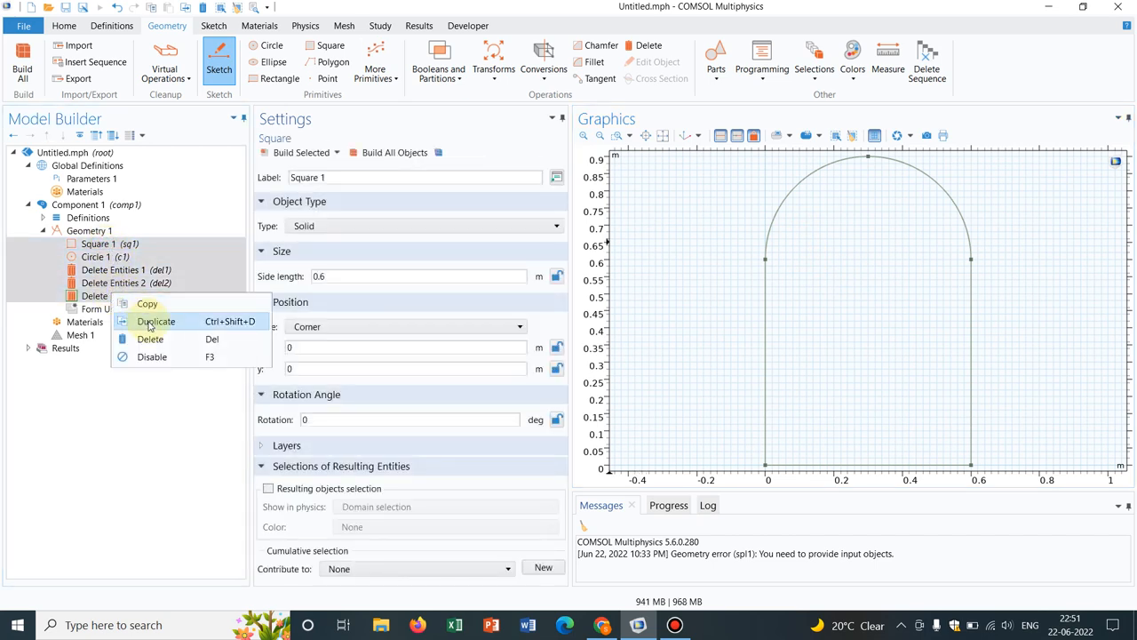
{"action": "left_click", "coordinate": [149, 338]}
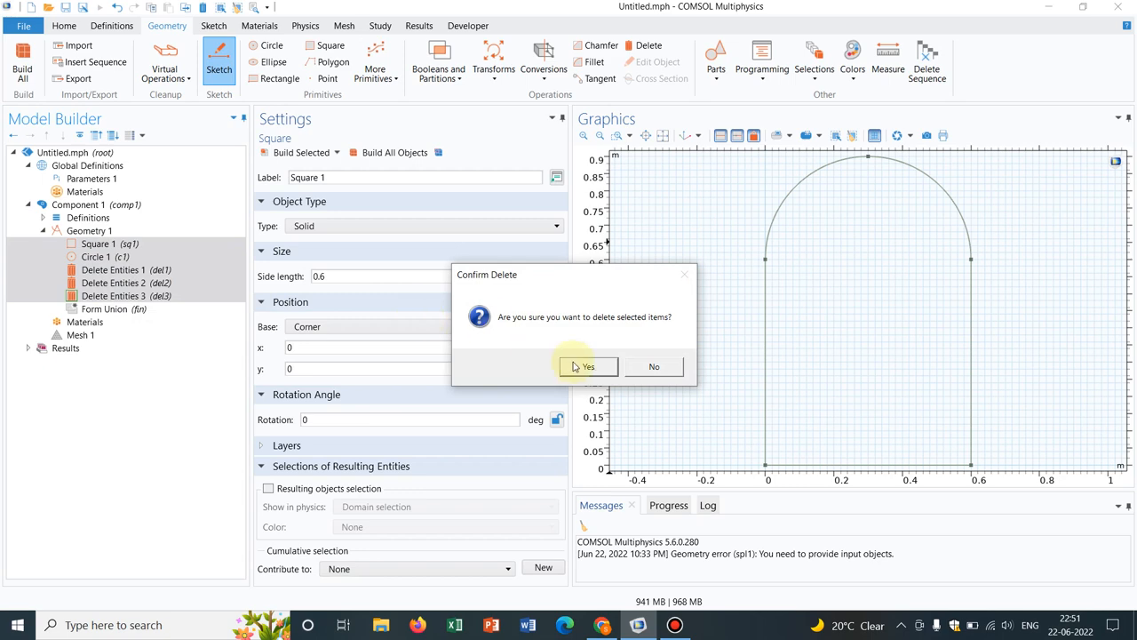
{"action": "left_click", "coordinate": [586, 366]}
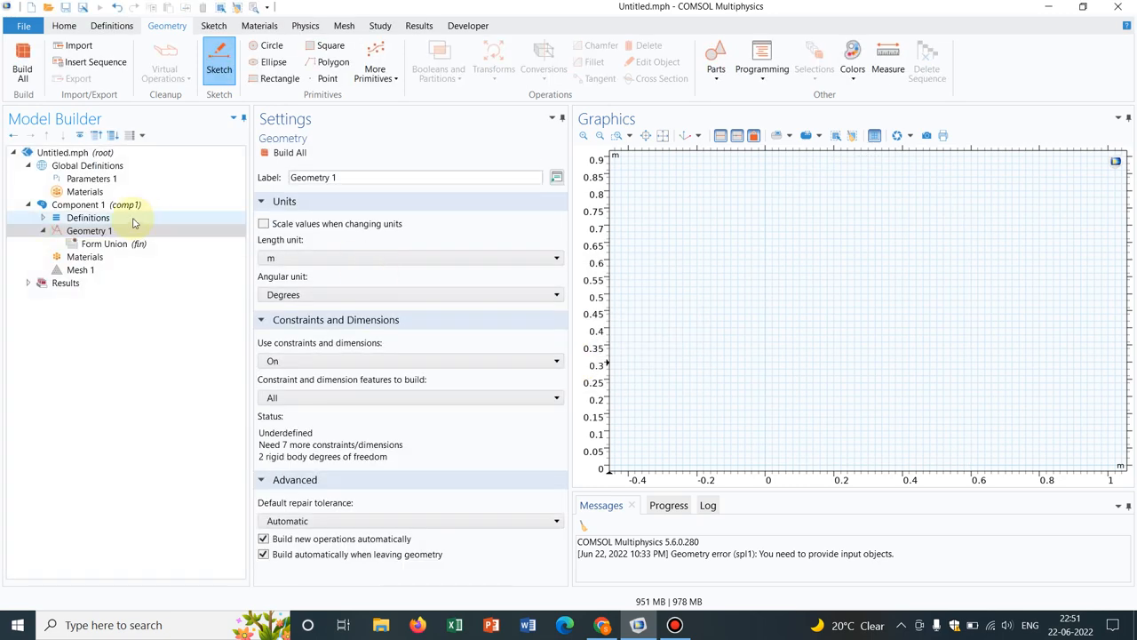
Add a square of side length 0.5 at the origin and build it.
{"action": "right_click", "coordinate": [89, 231]}
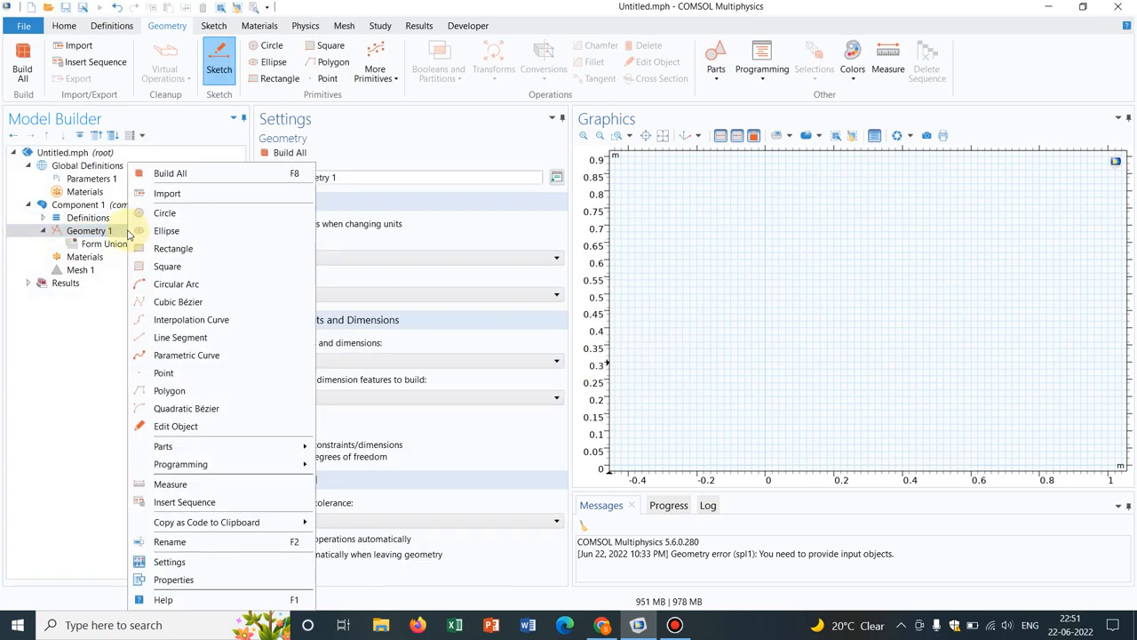
{"action": "mouse_move", "coordinate": [174, 249]}
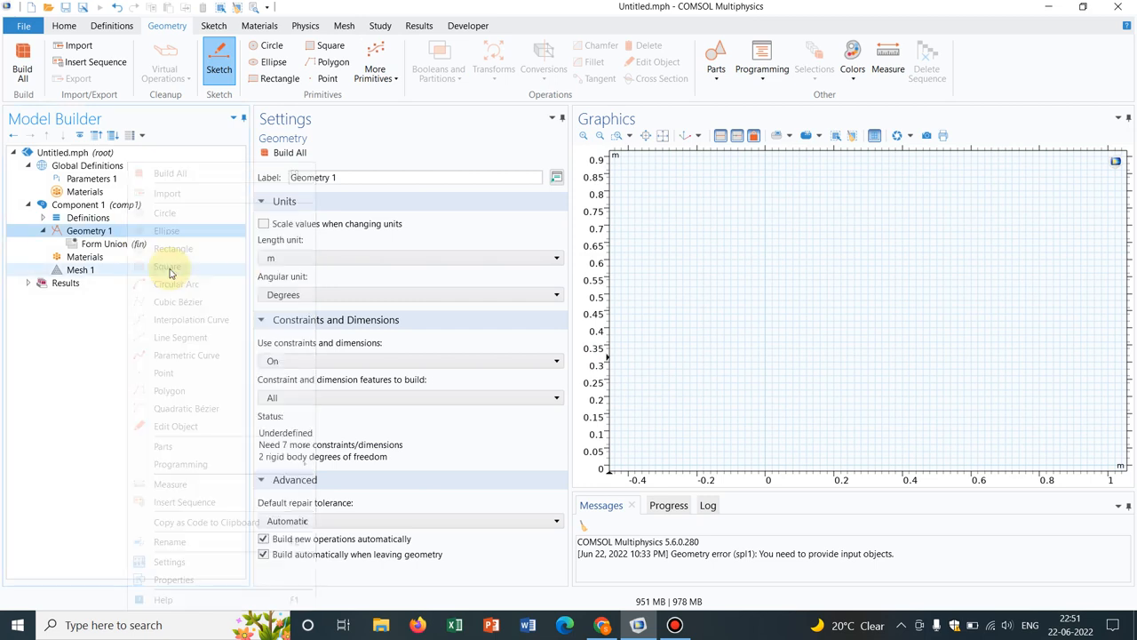
{"action": "left_click", "coordinate": [167, 267]}
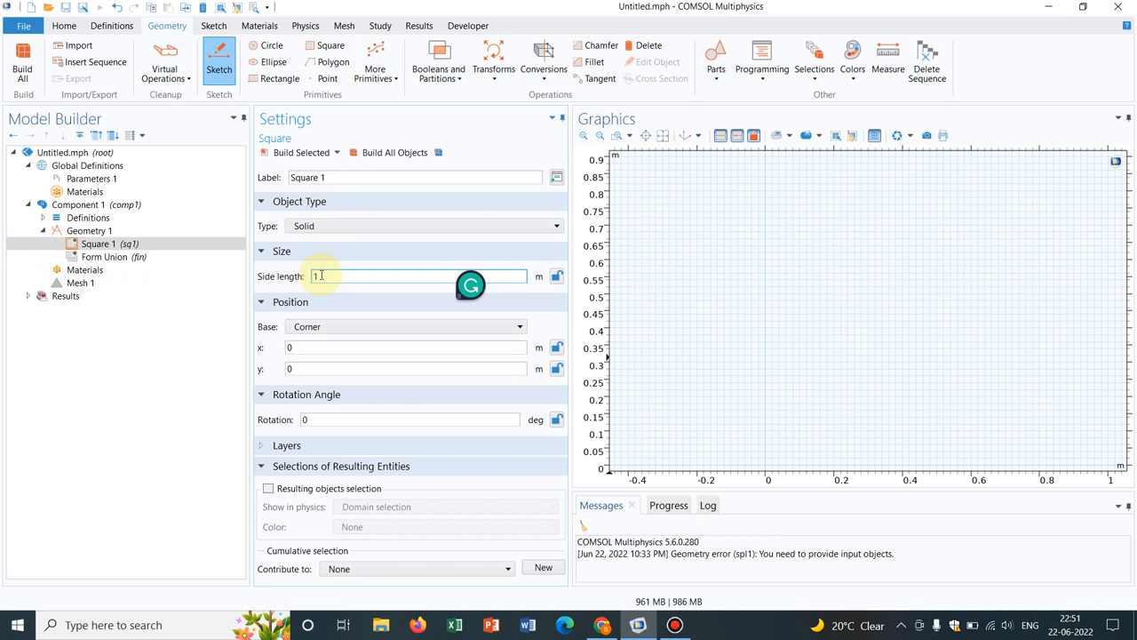
{"action": "type", "text": "0.5"}
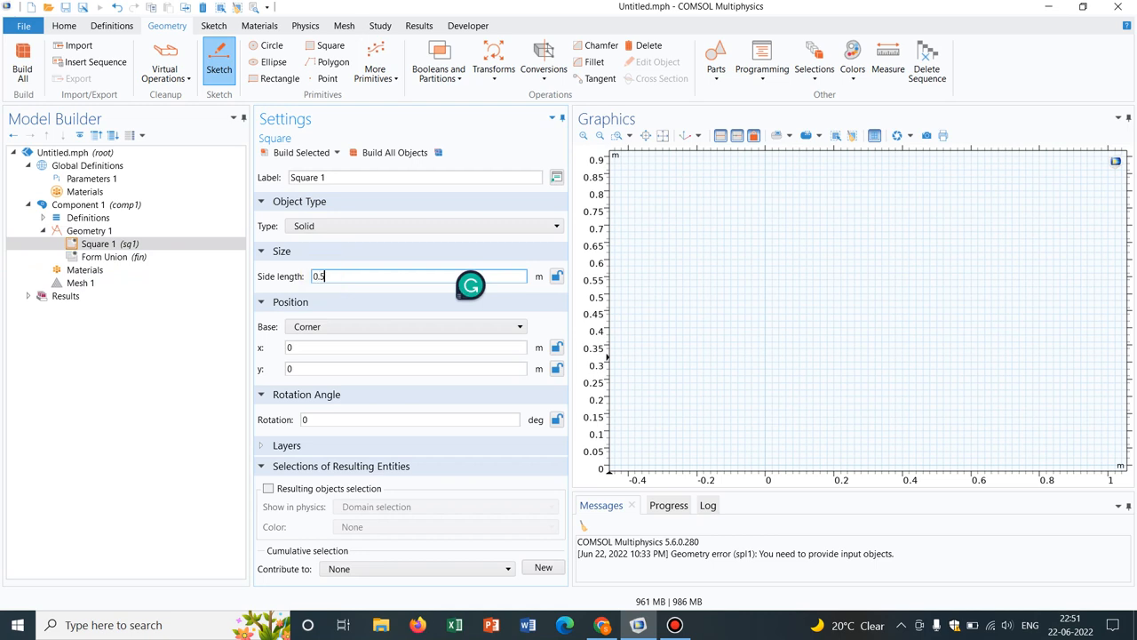
{"action": "mouse_move", "coordinate": [302, 153]}
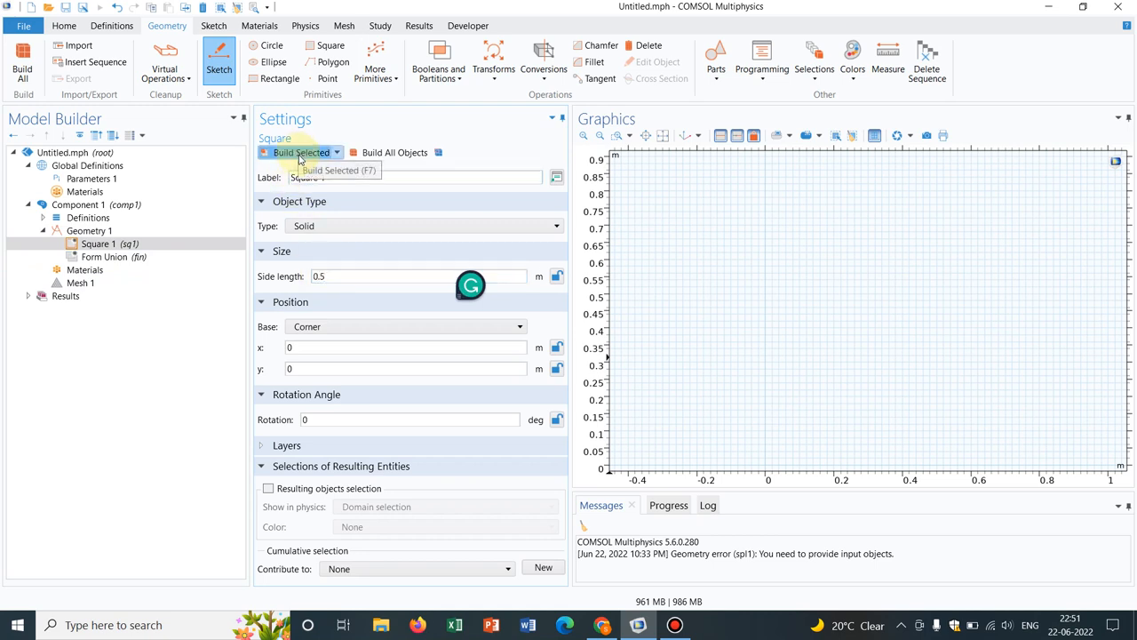
{"action": "left_click", "coordinate": [299, 153]}
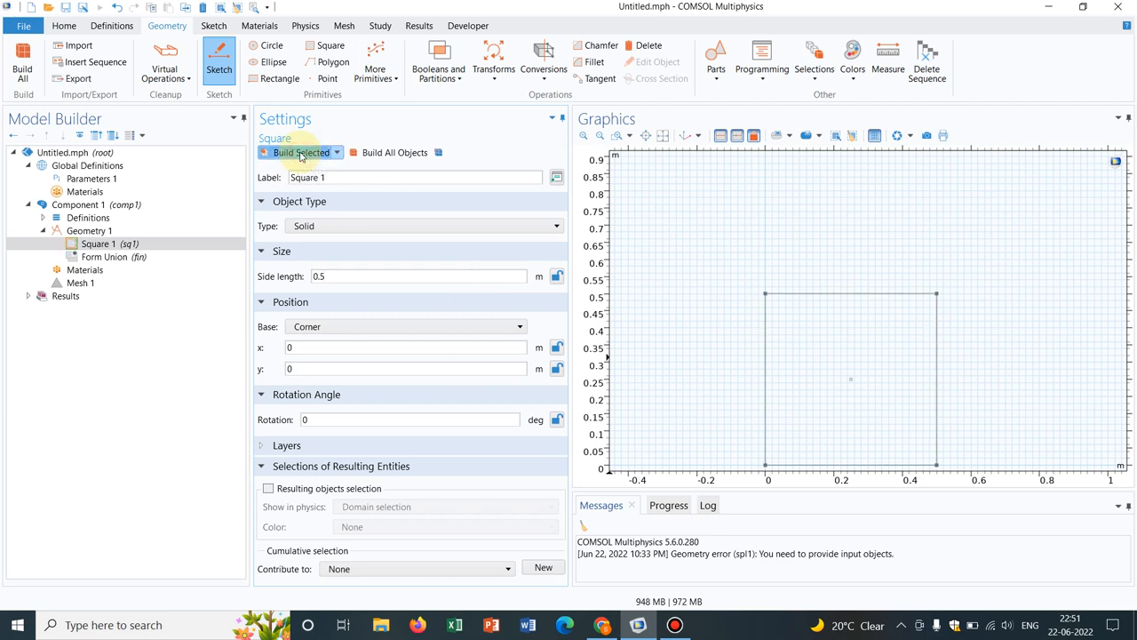
{"action": "mouse_move", "coordinate": [824, 276]}
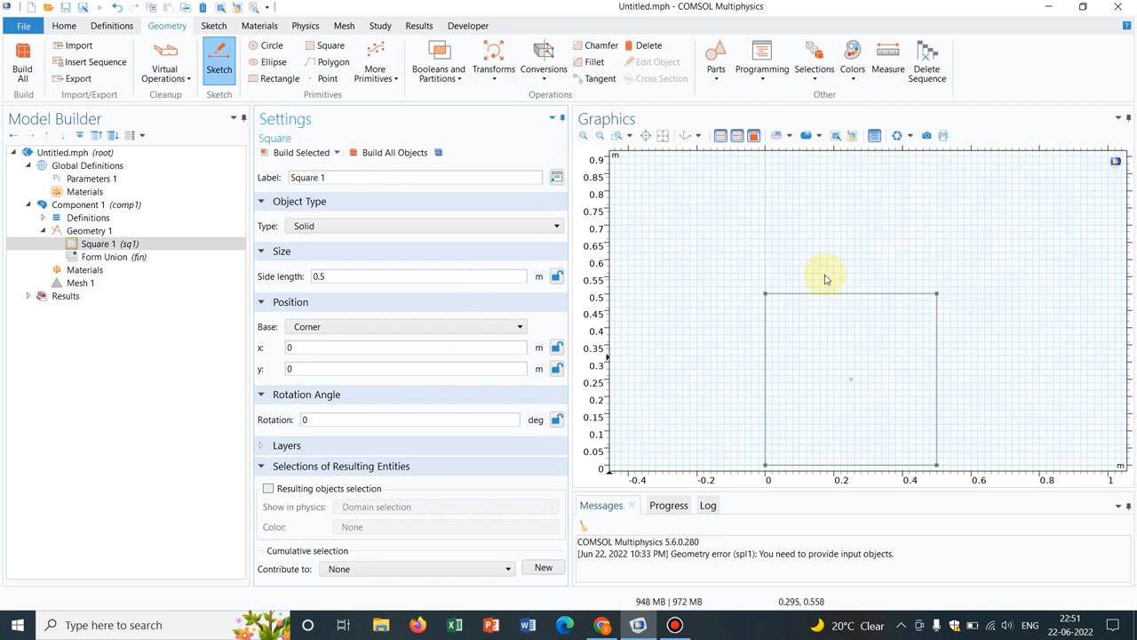
{"action": "mouse_move", "coordinate": [785, 256]}
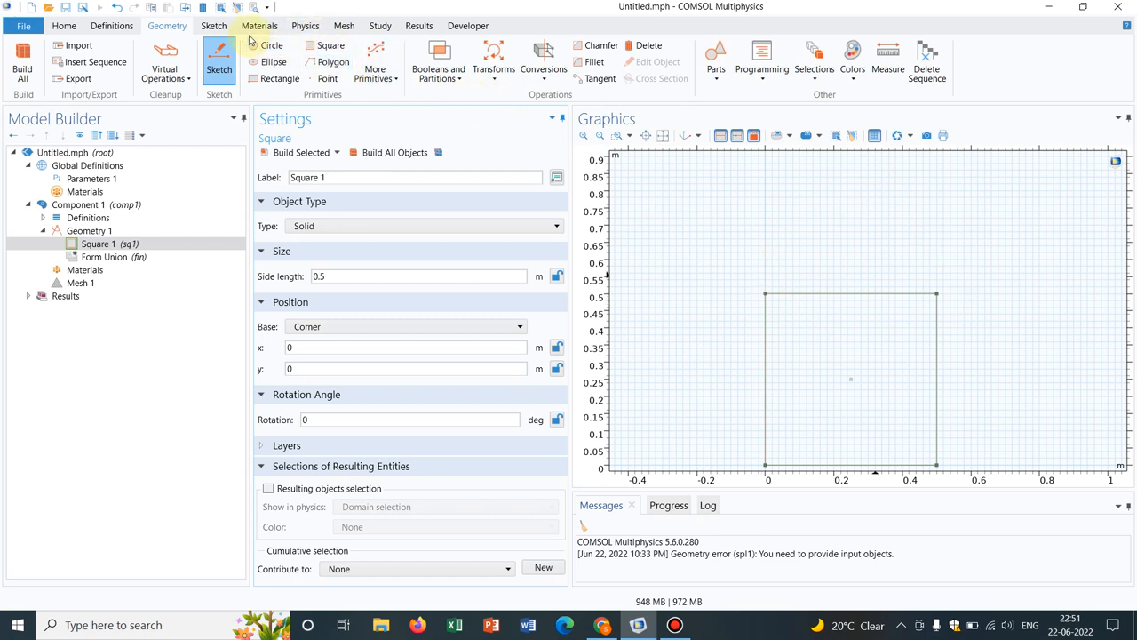
{"action": "mouse_move", "coordinate": [306, 25]}
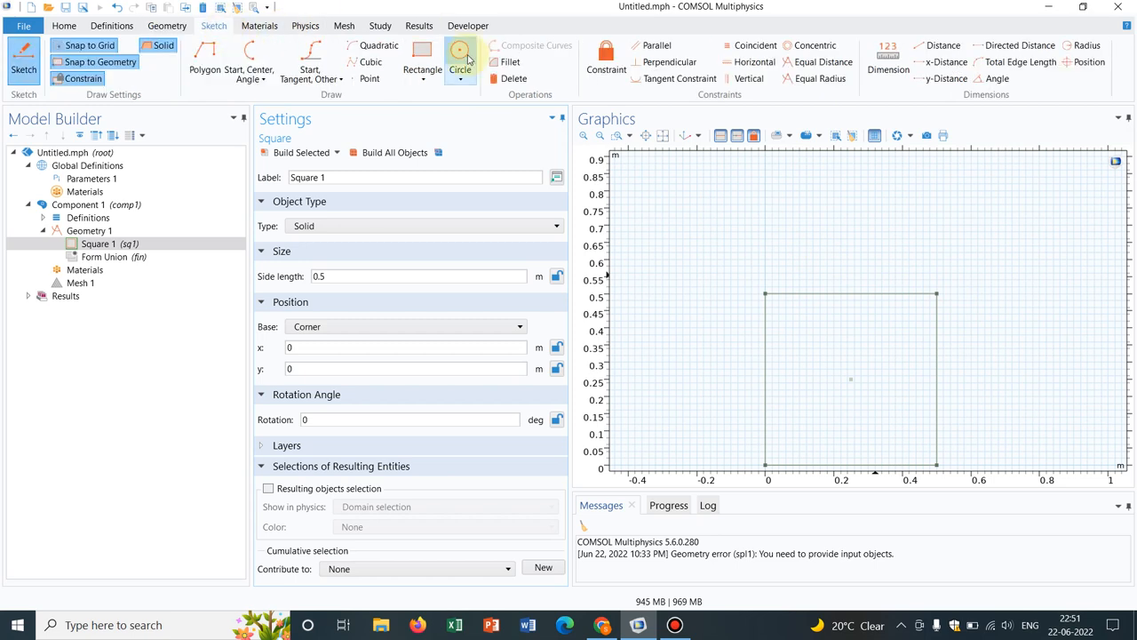
{"action": "mouse_move", "coordinate": [460, 55]}
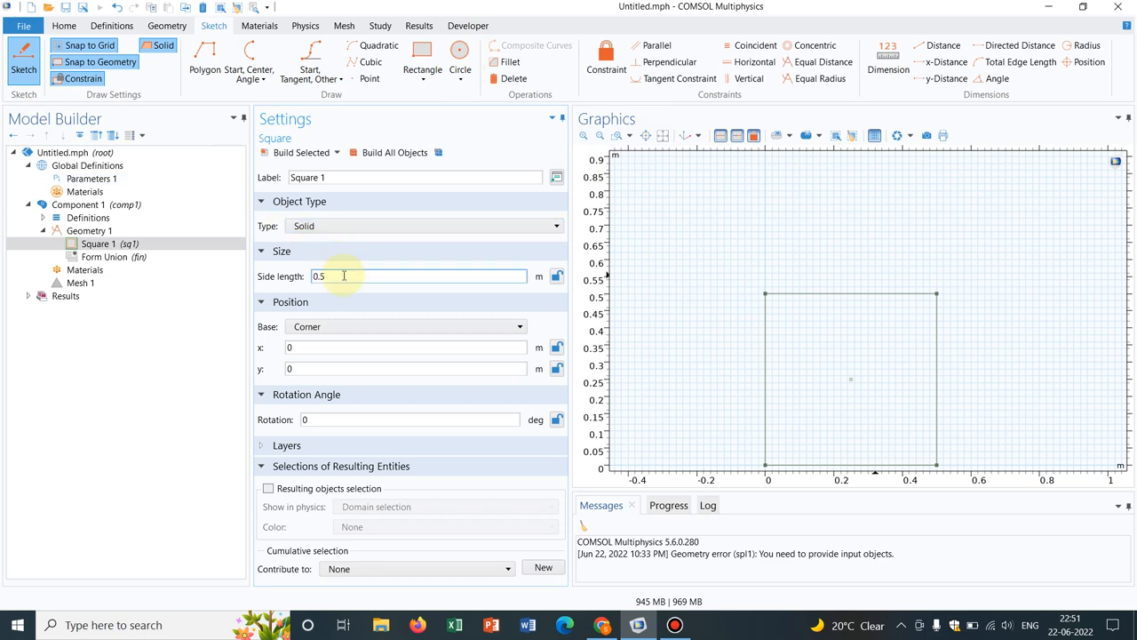
Set the square side to 0.6, add a radius 0.3 circle centred at (0.3, 0.6) and rebuild.
{"action": "type", "text": "0.6"}
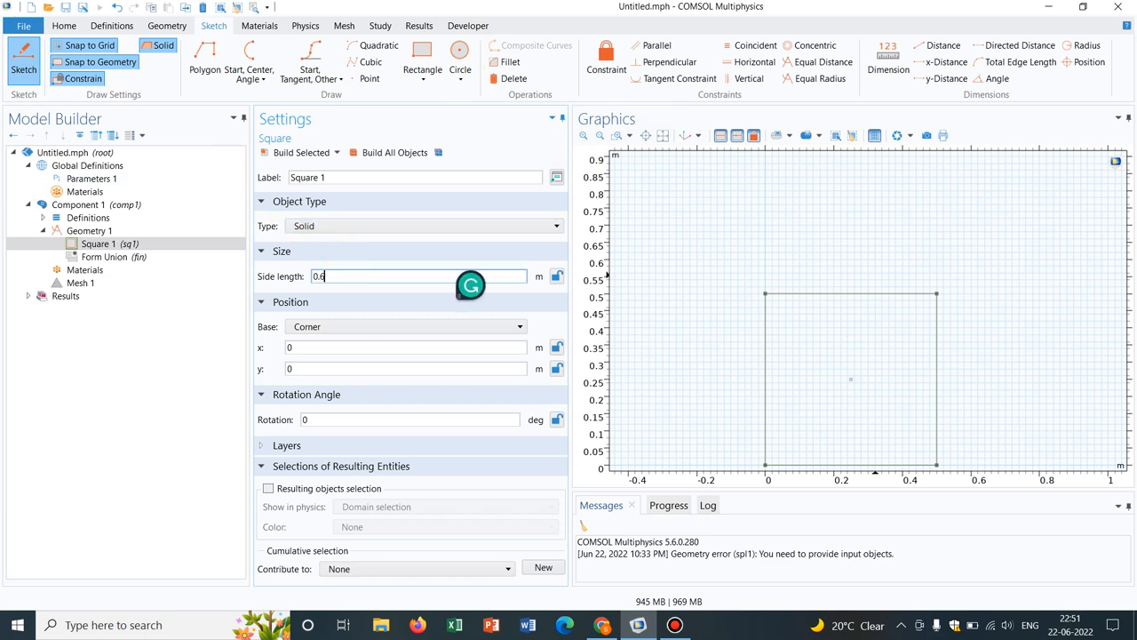
{"action": "left_click", "coordinate": [299, 153]}
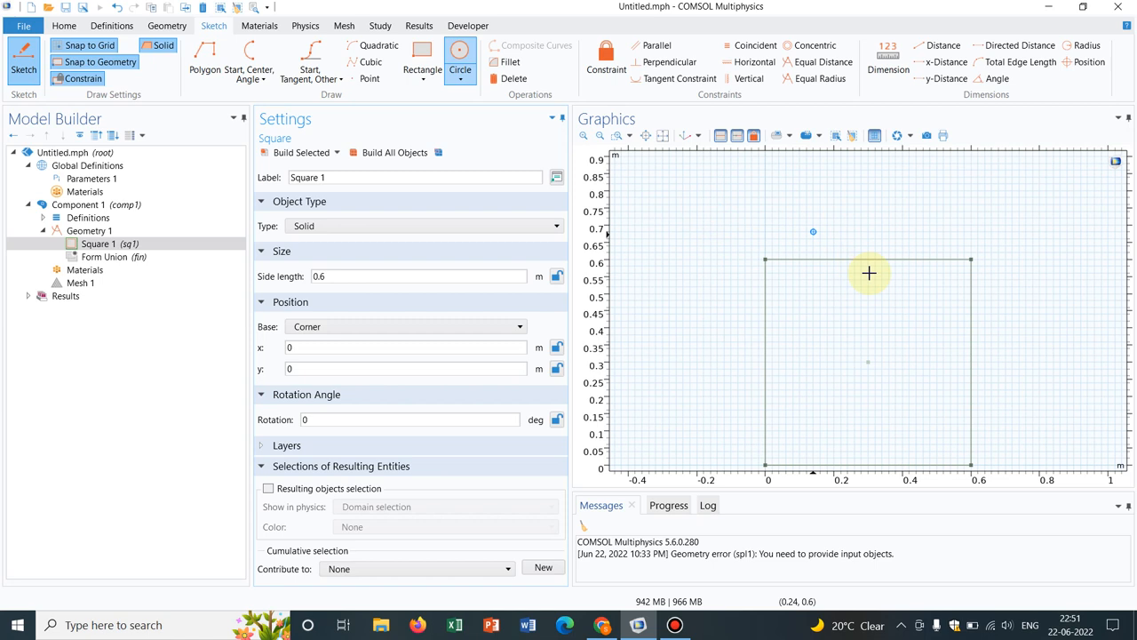
{"action": "mouse_move", "coordinate": [864, 252]}
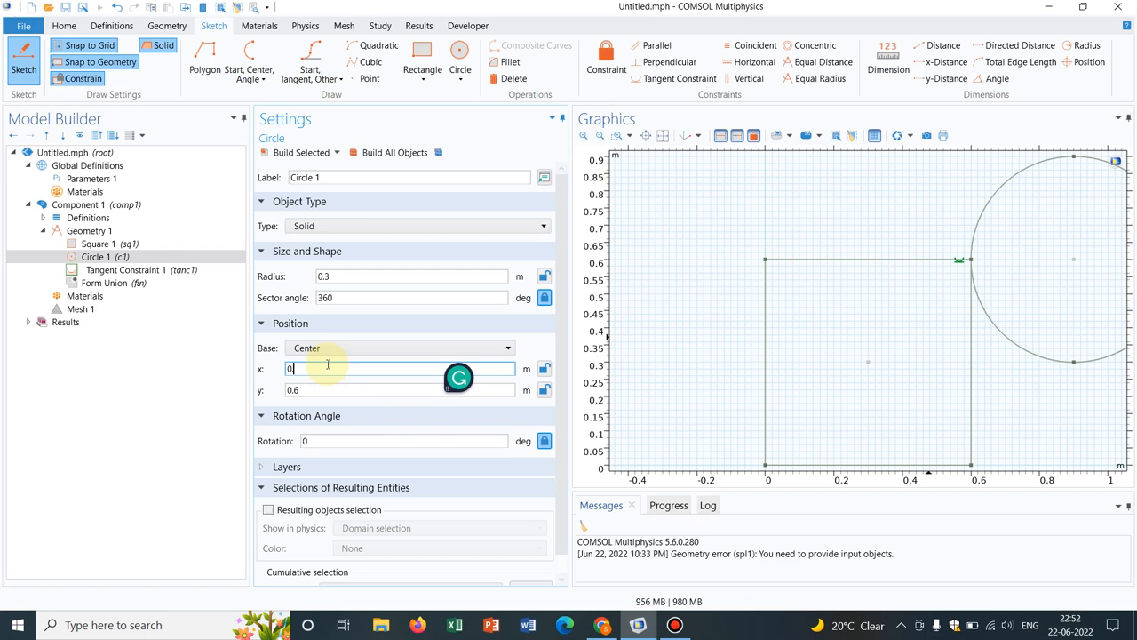
{"action": "type", "text": "0.3"}
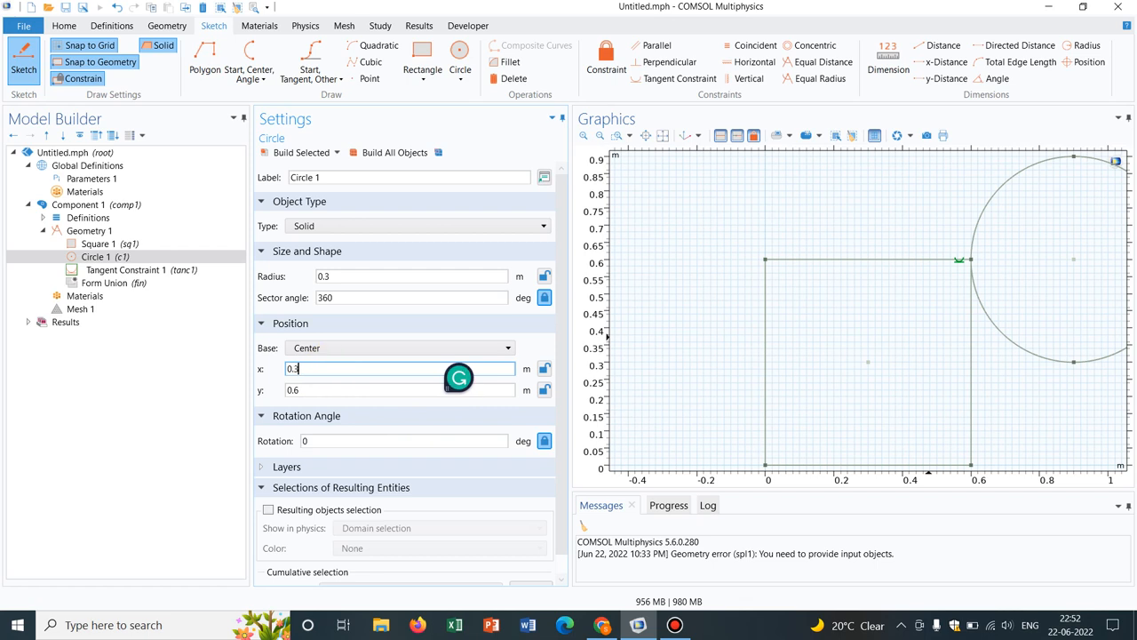
{"action": "left_click", "coordinate": [394, 153]}
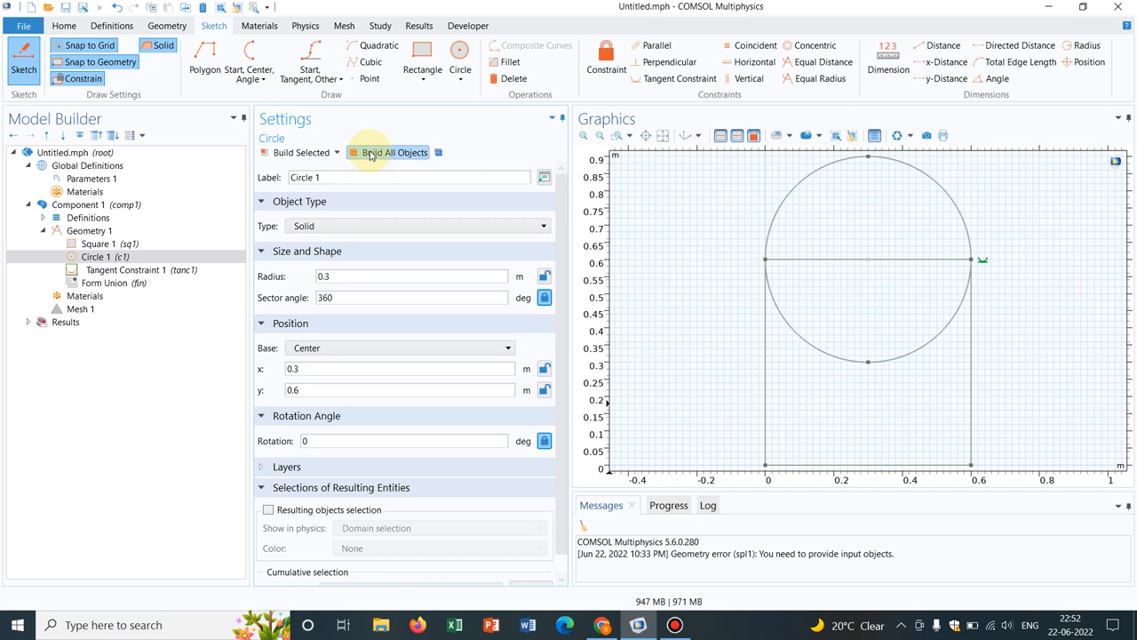
{"action": "mouse_move", "coordinate": [739, 259]}
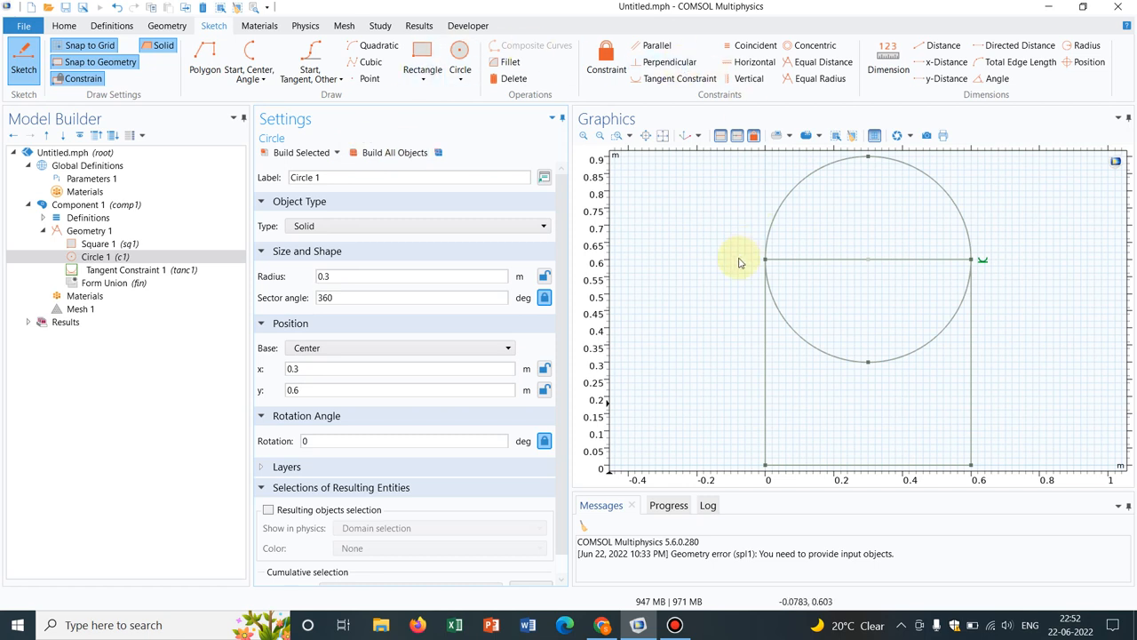
{"action": "mouse_move", "coordinate": [931, 187]}
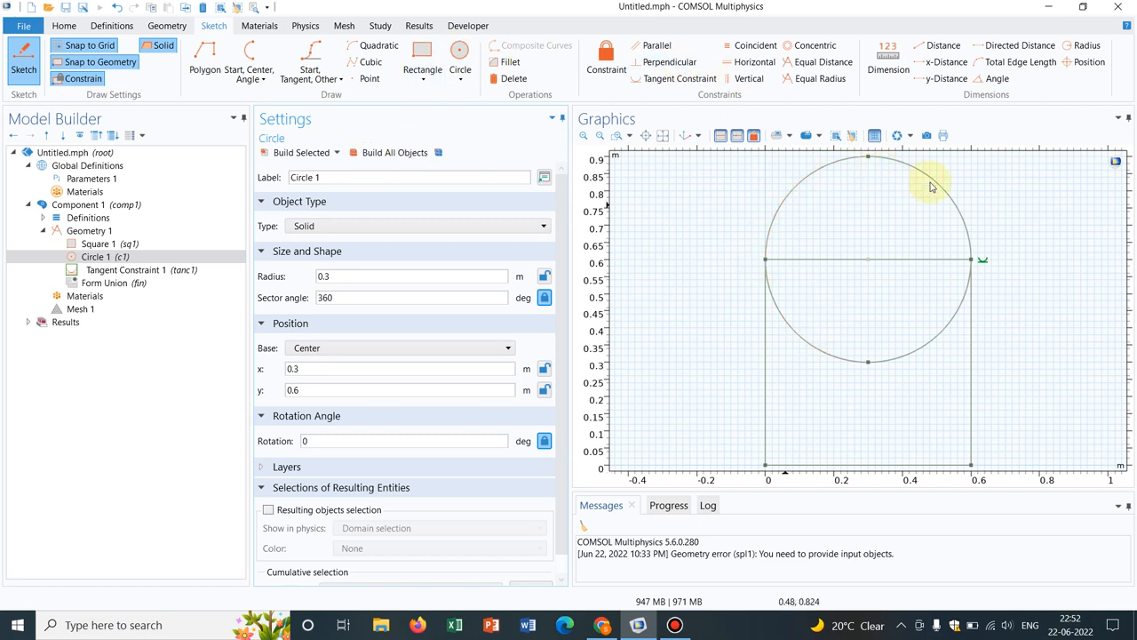
{"action": "mouse_move", "coordinate": [882, 260]}
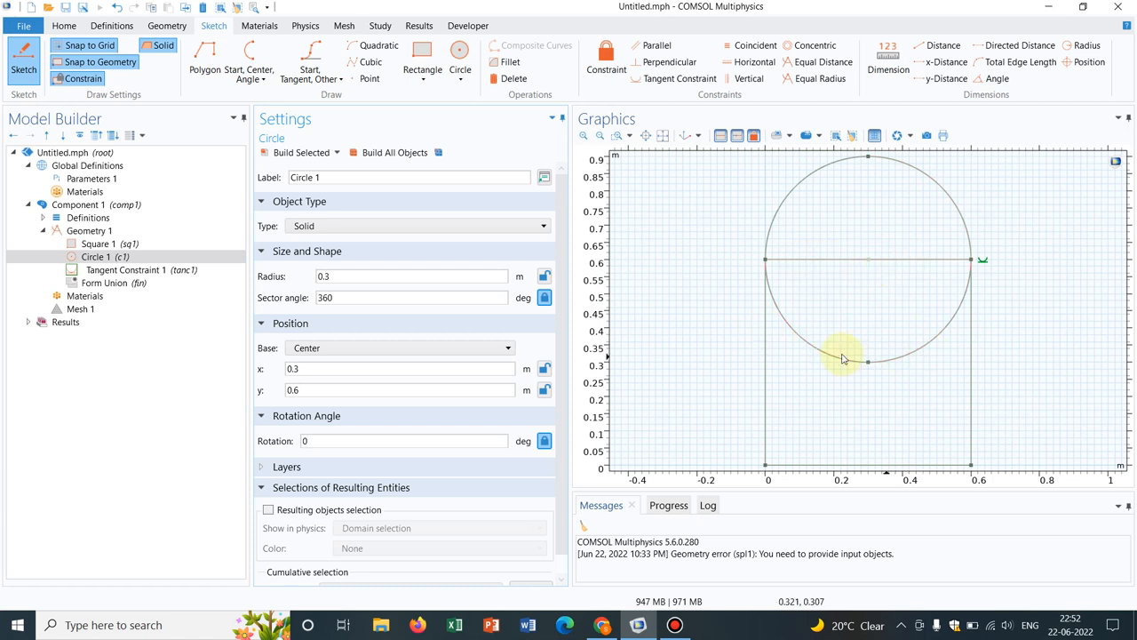
{"action": "mouse_move", "coordinate": [832, 358]}
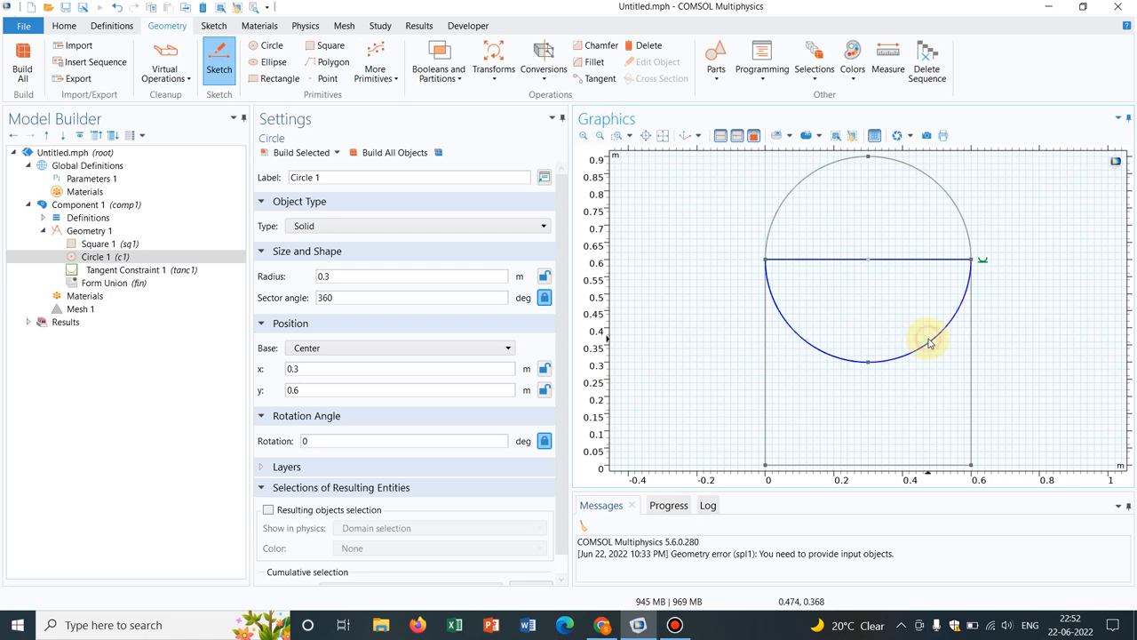
{"action": "mouse_move", "coordinate": [707, 160]}
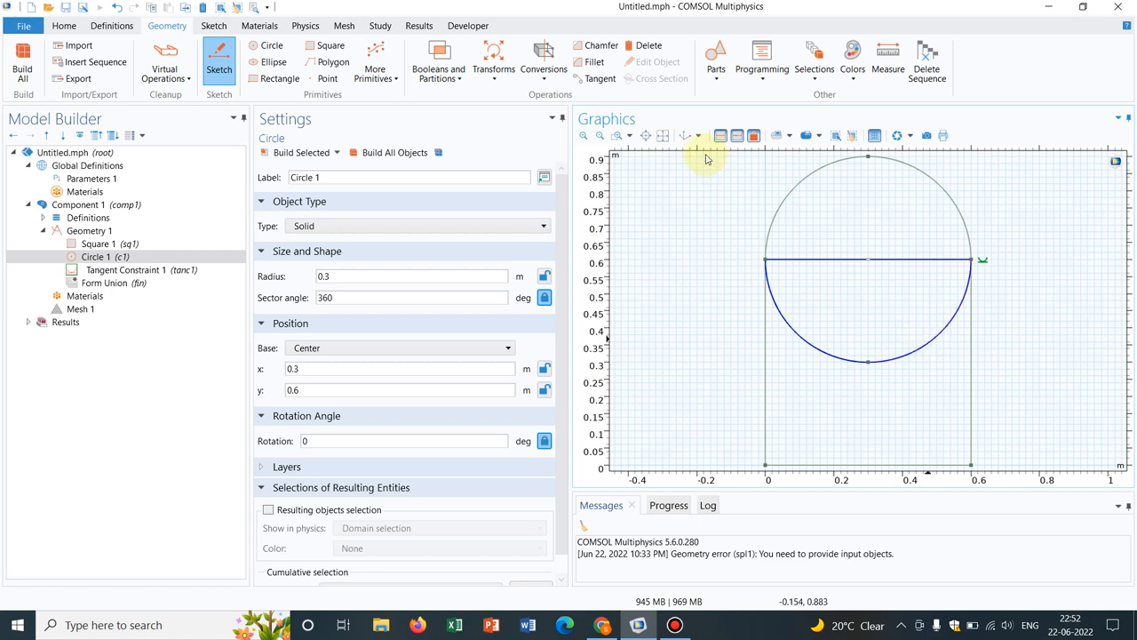
Remove the circle's lower half, then delete Circle 1 through Delete Entities 1 and confirm.
{"action": "left_click", "coordinate": [648, 46]}
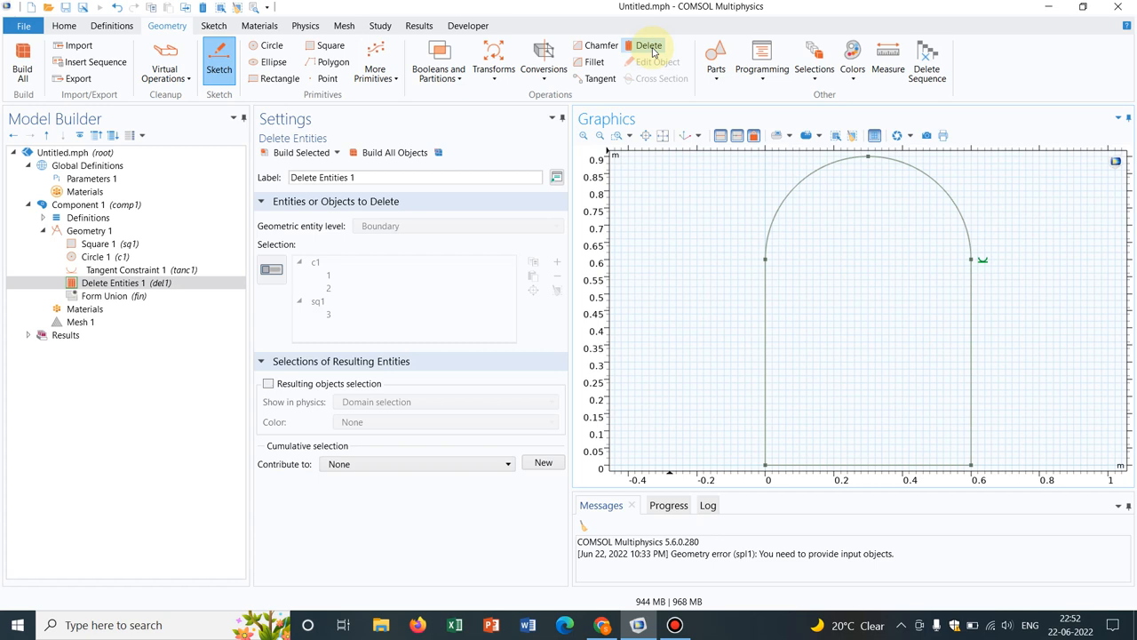
{"action": "mouse_move", "coordinate": [903, 228]}
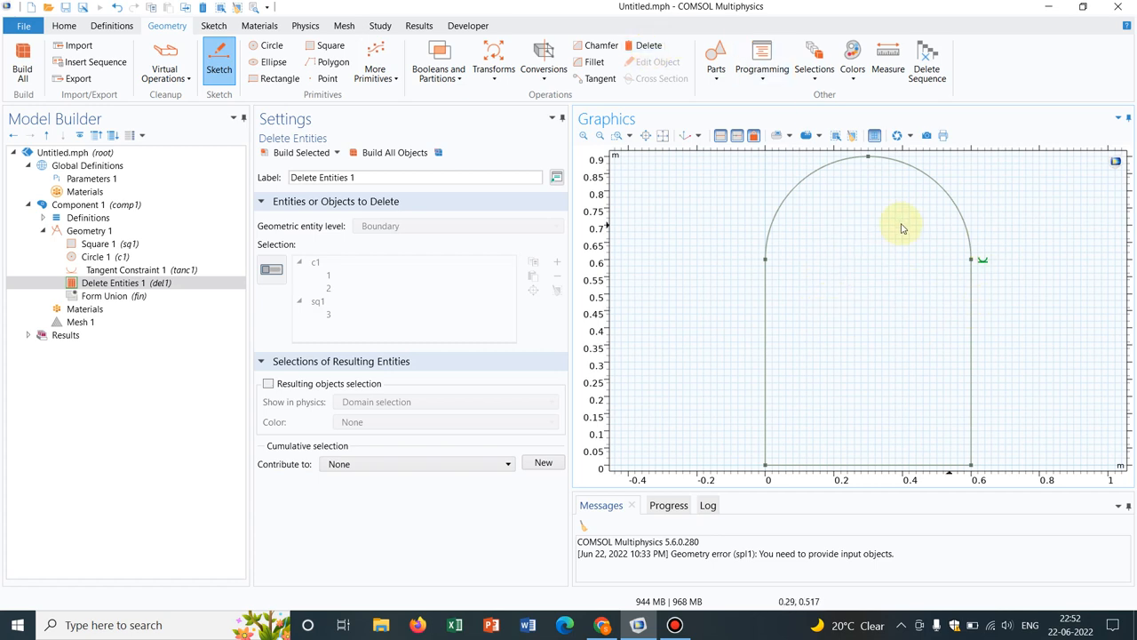
{"action": "mouse_move", "coordinate": [881, 217]}
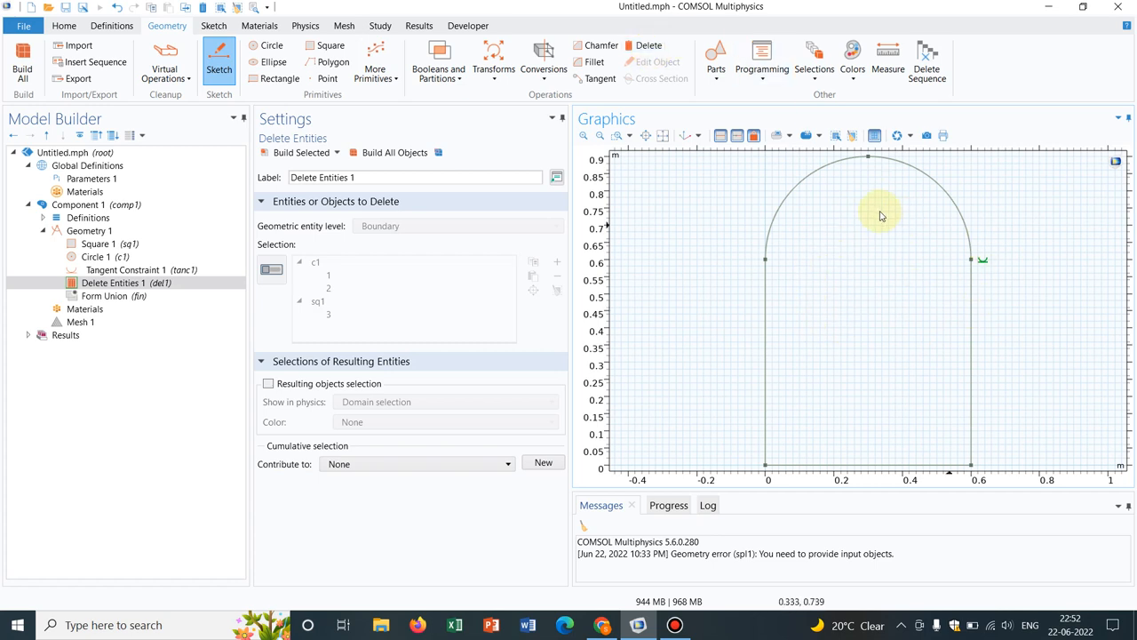
{"action": "mouse_move", "coordinate": [765, 236]}
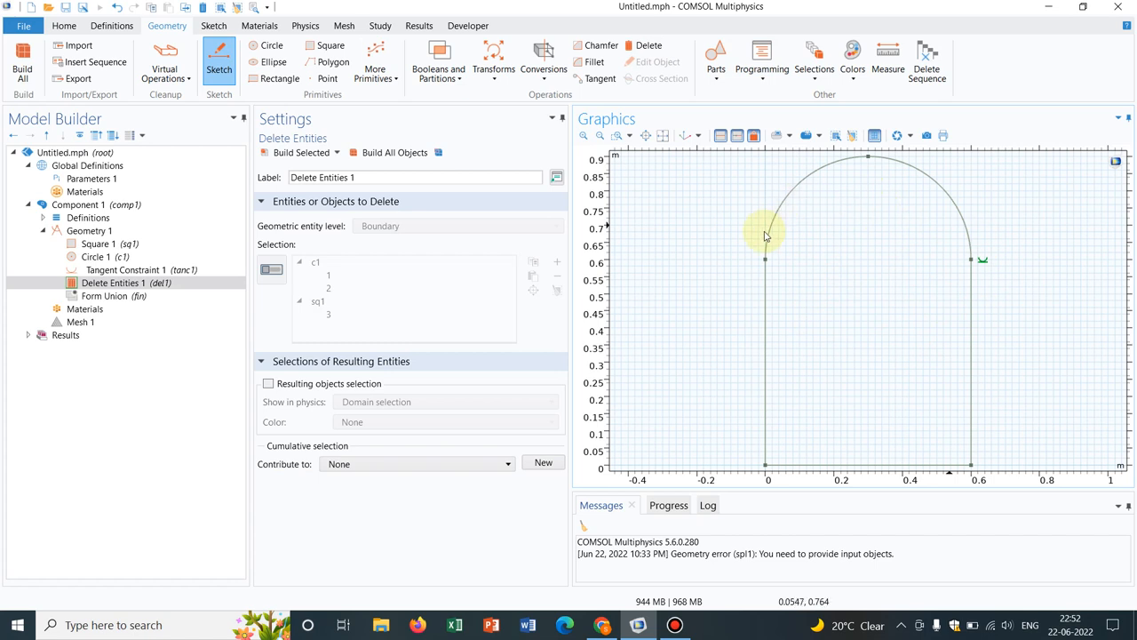
{"action": "mouse_move", "coordinate": [902, 313]}
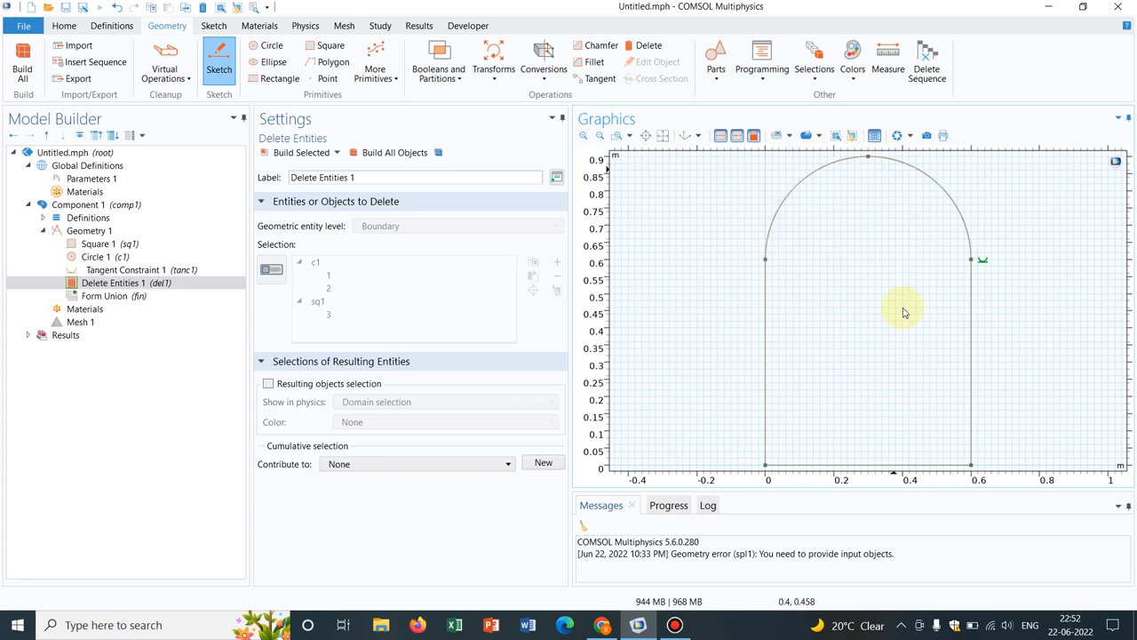
{"action": "mouse_move", "coordinate": [36, 373]}
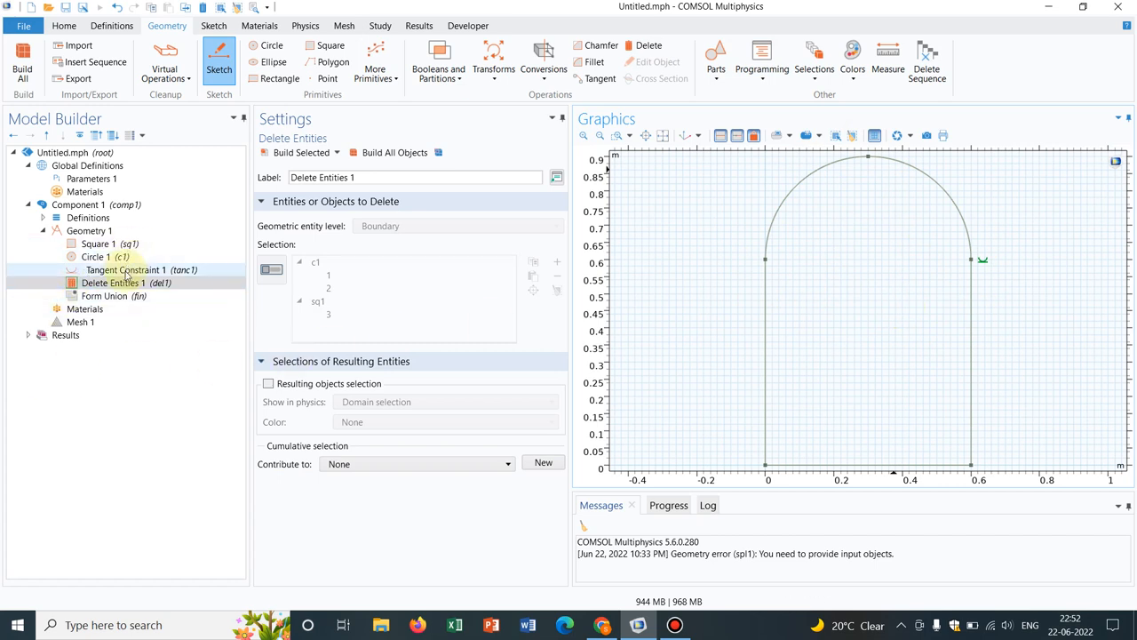
{"action": "left_click", "coordinate": [100, 256]}
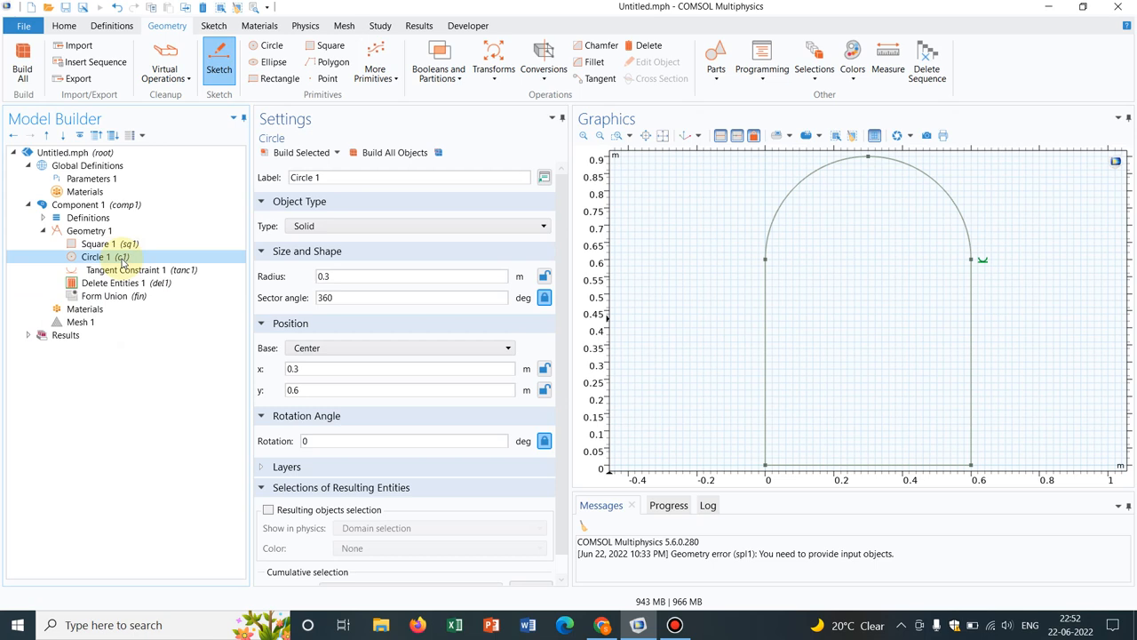
{"action": "left_click", "coordinate": [124, 283]}
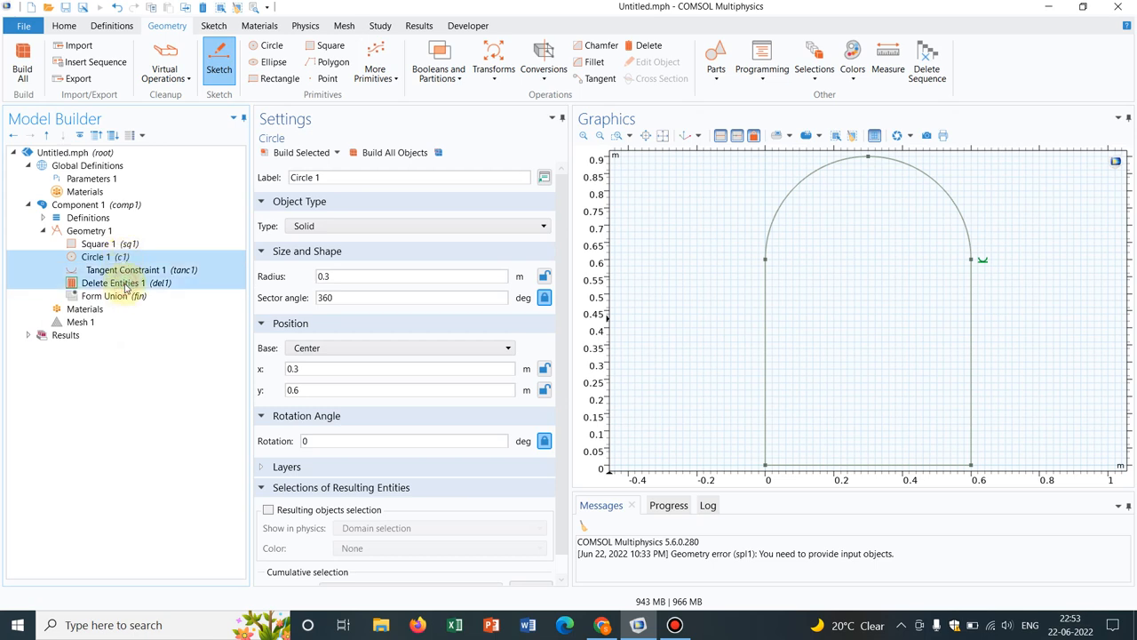
{"action": "right_click", "coordinate": [124, 283]}
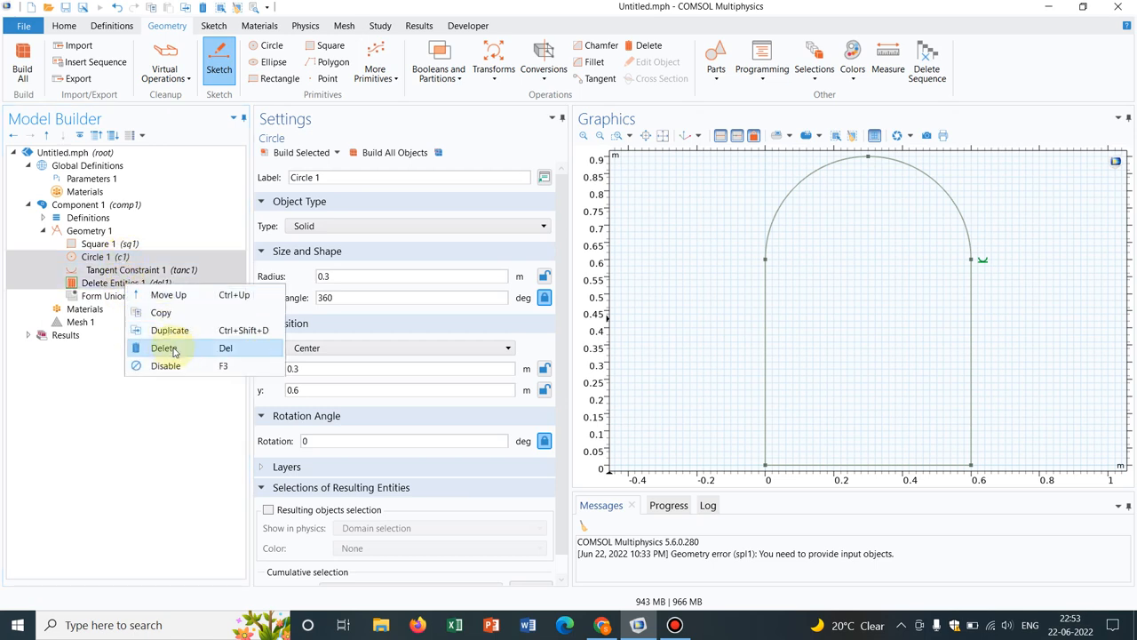
{"action": "left_click", "coordinate": [163, 347]}
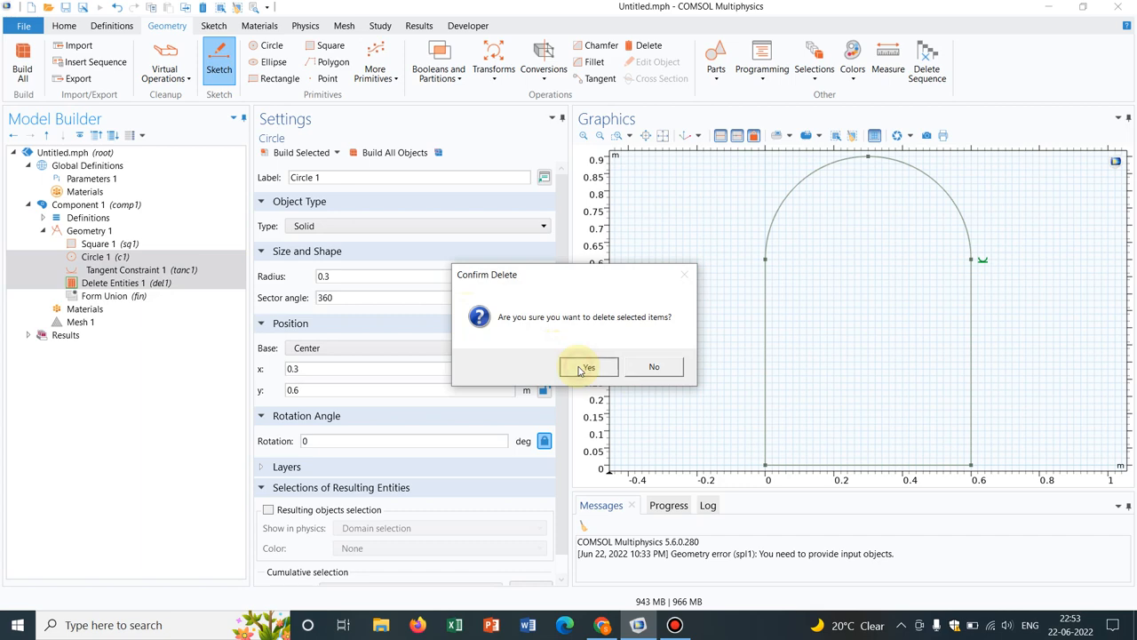
{"action": "left_click", "coordinate": [586, 366]}
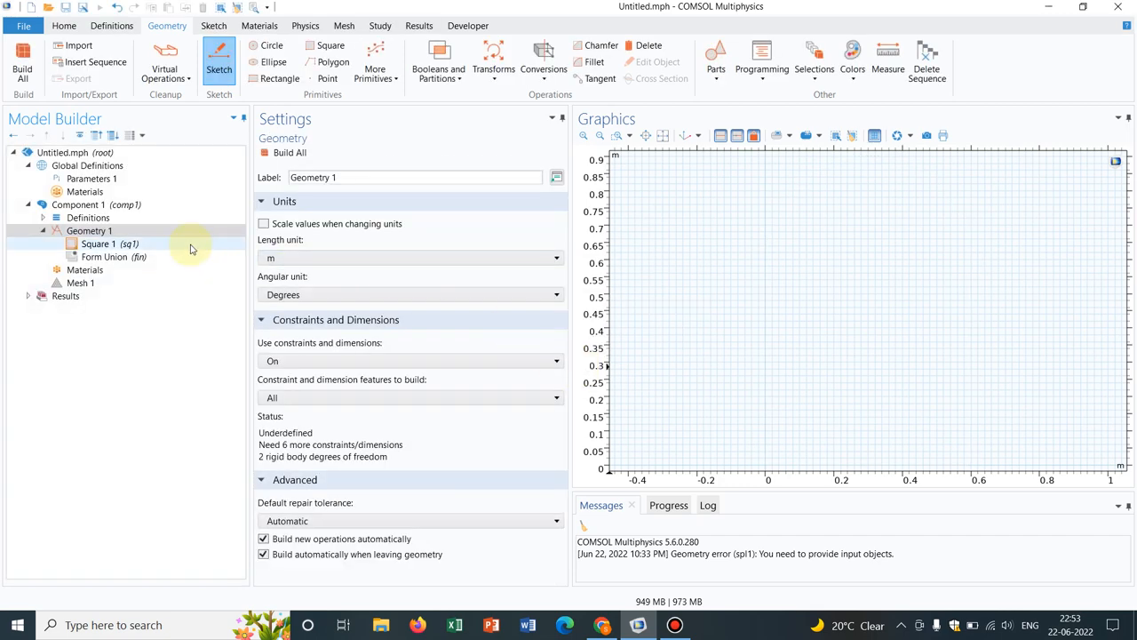
Select Square 1 to show it and list the circular-arc drawing methods.
{"action": "left_click", "coordinate": [99, 243]}
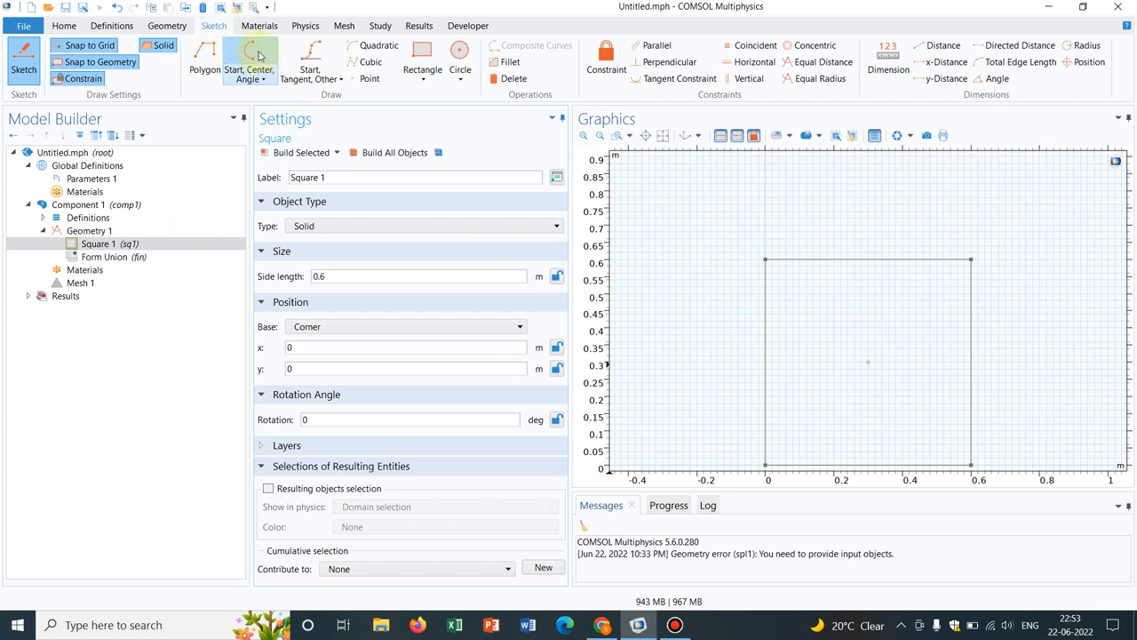
{"action": "mouse_move", "coordinate": [252, 53]}
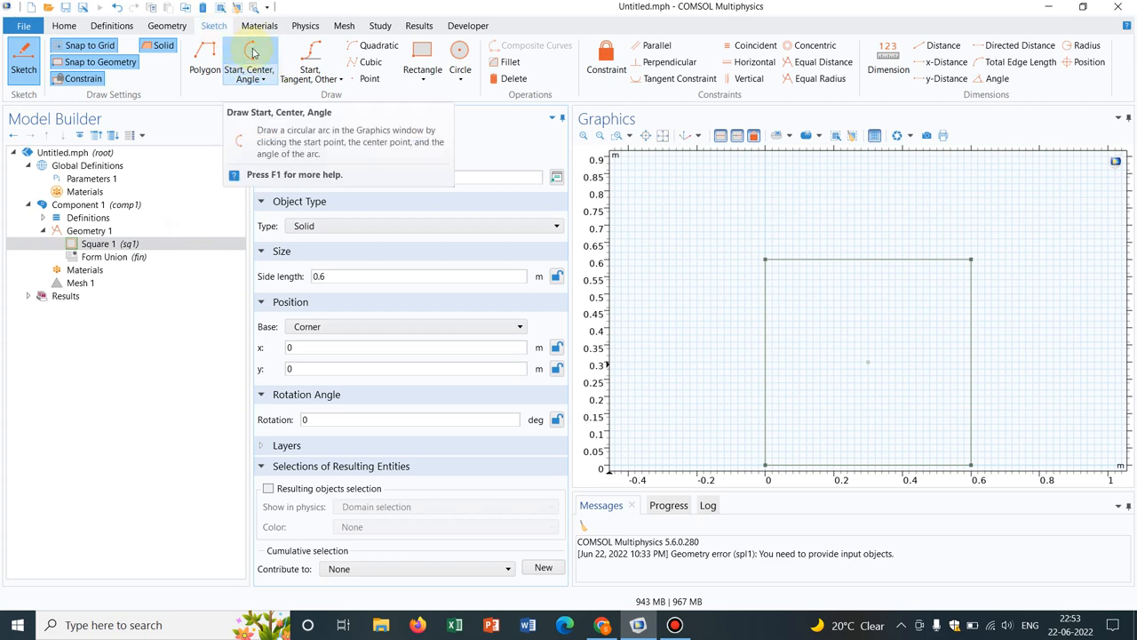
{"action": "left_click", "coordinate": [266, 78]}
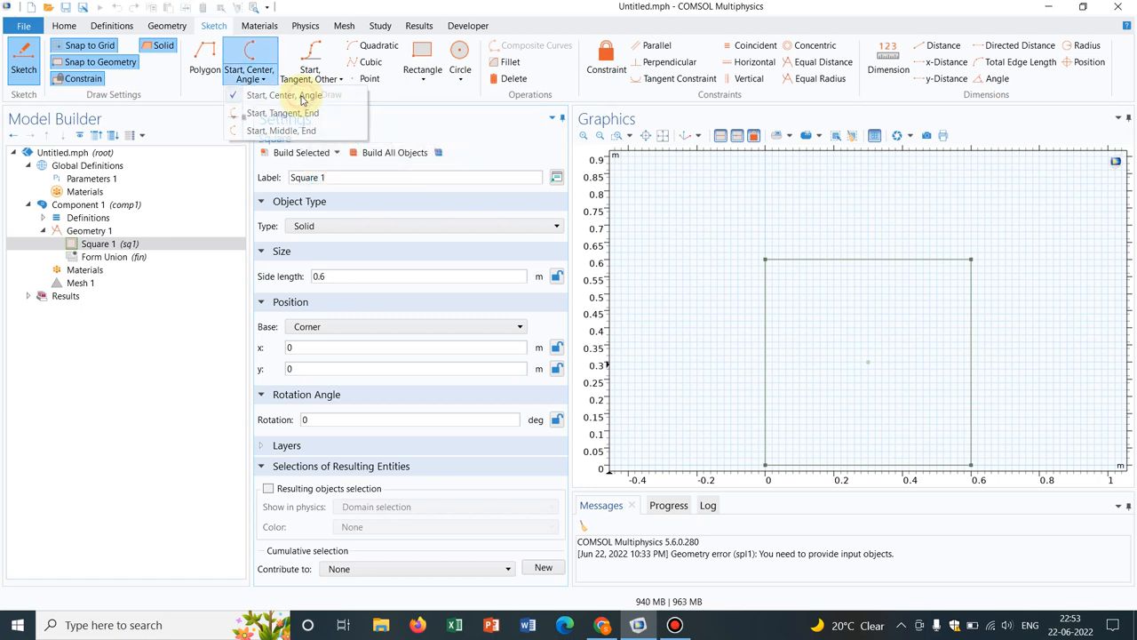
Choose the Start, Center, Angle arc method.
{"action": "left_click", "coordinate": [284, 96]}
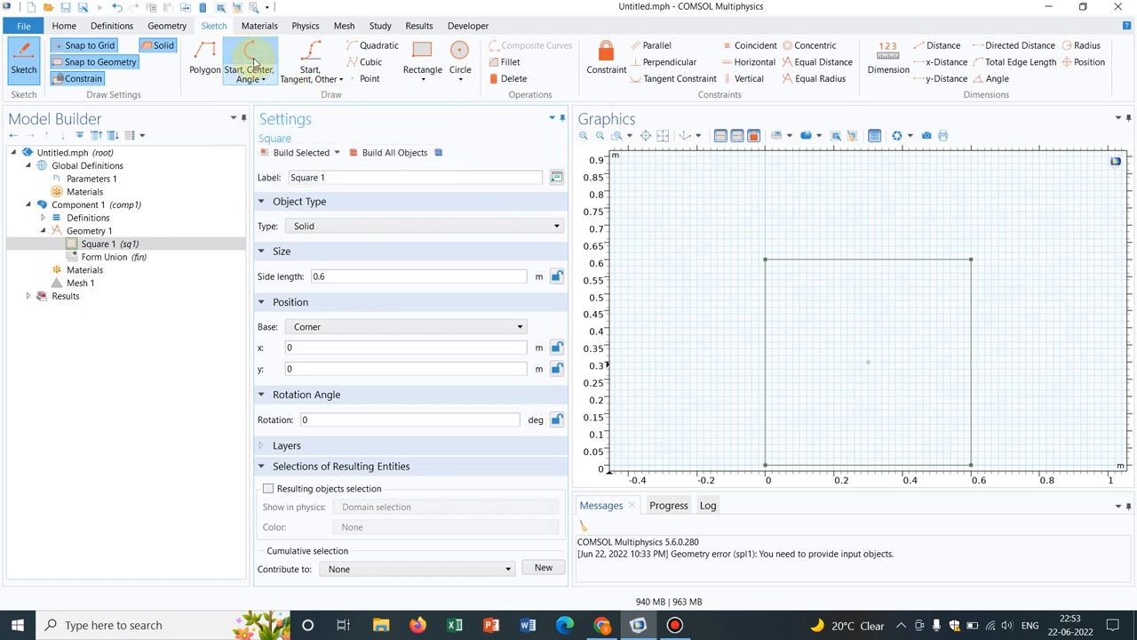
{"action": "mouse_move", "coordinate": [746, 224]}
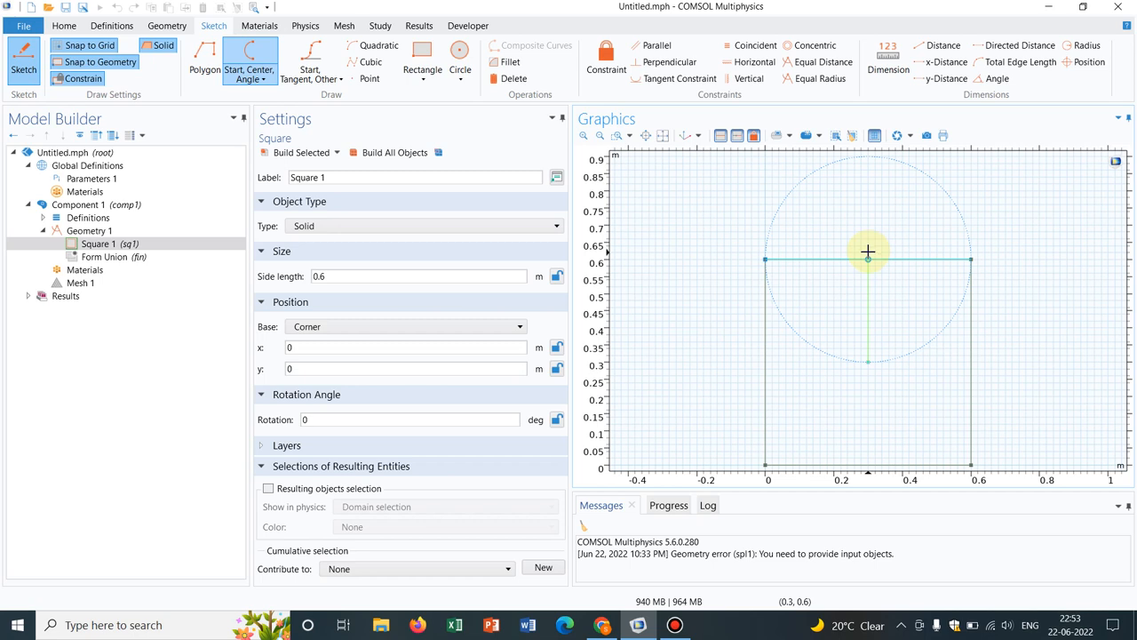
{"action": "mouse_move", "coordinate": [867, 242]}
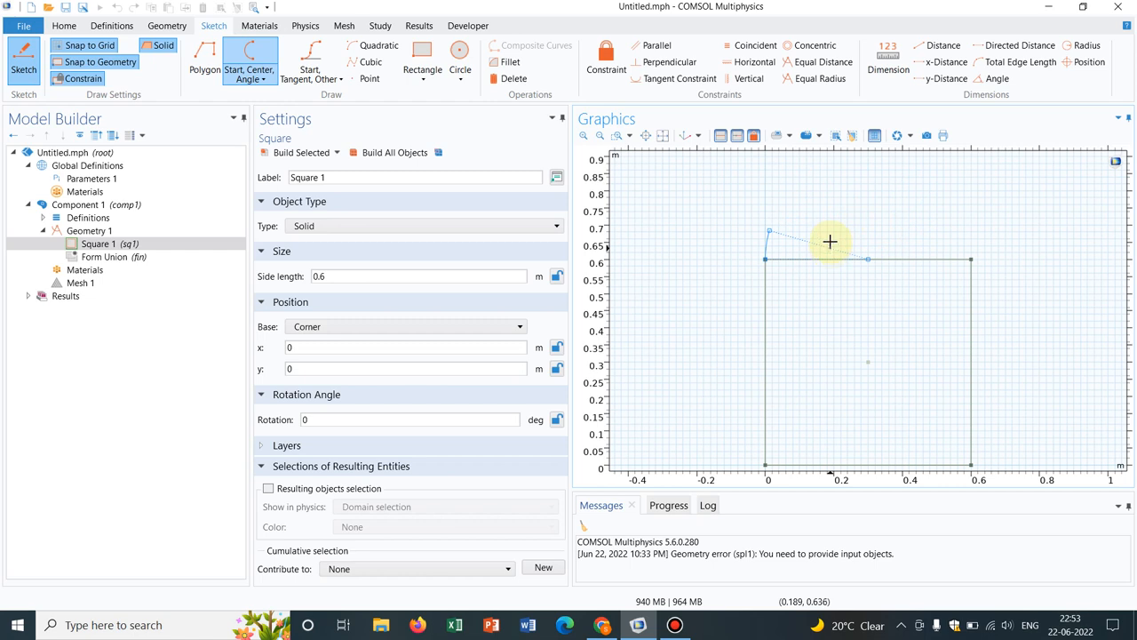
{"action": "mouse_move", "coordinate": [819, 248]}
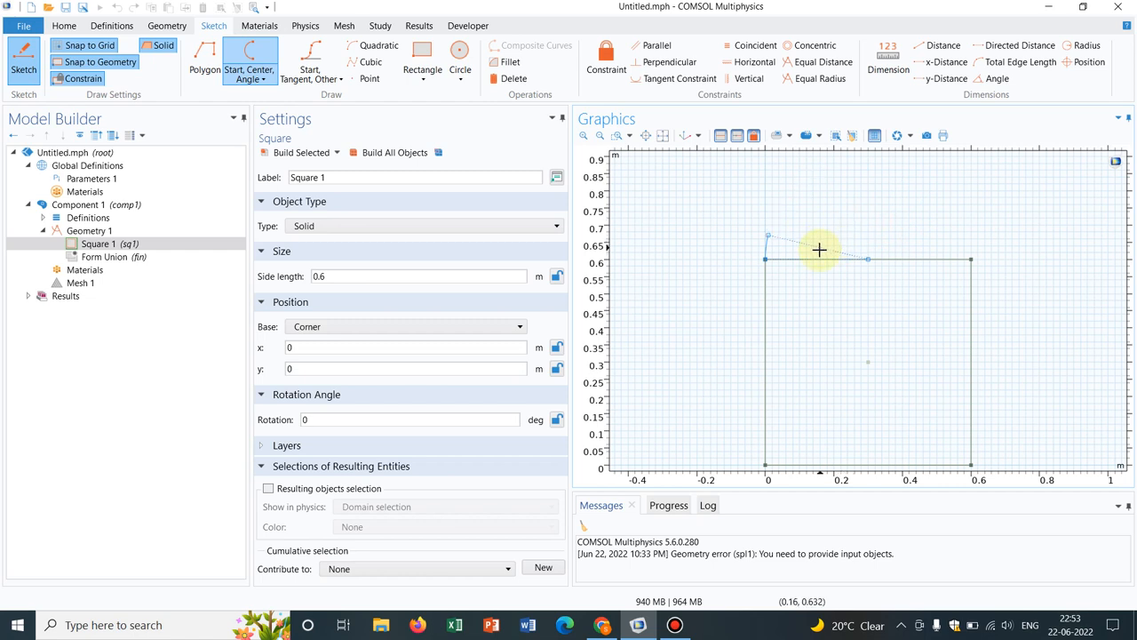
{"action": "mouse_move", "coordinate": [819, 250]}
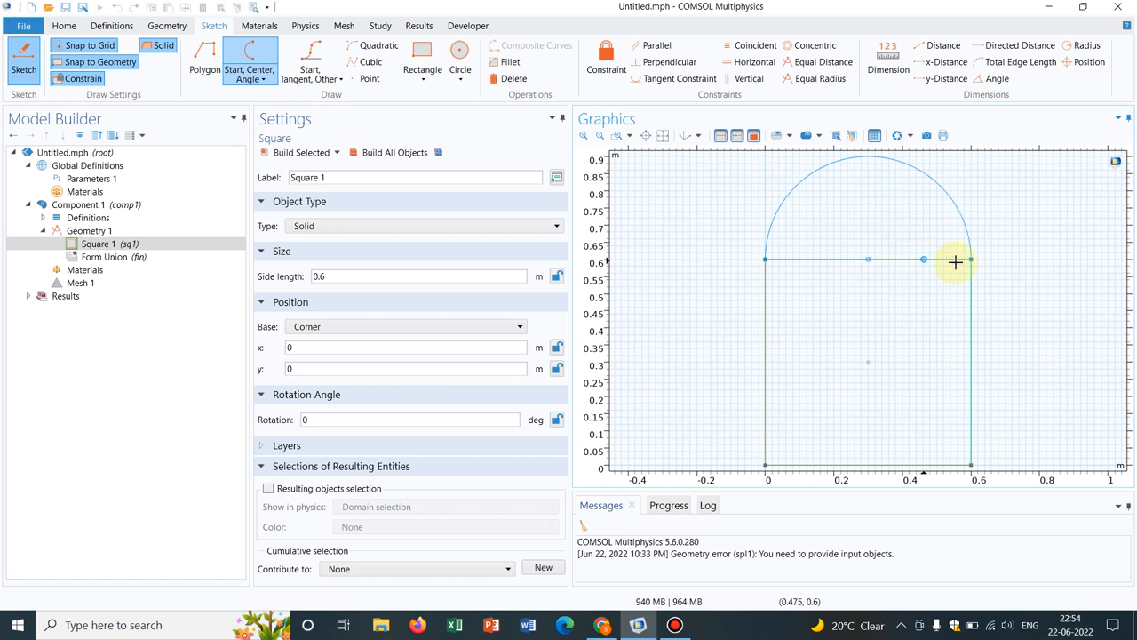
{"action": "mouse_move", "coordinate": [970, 260]}
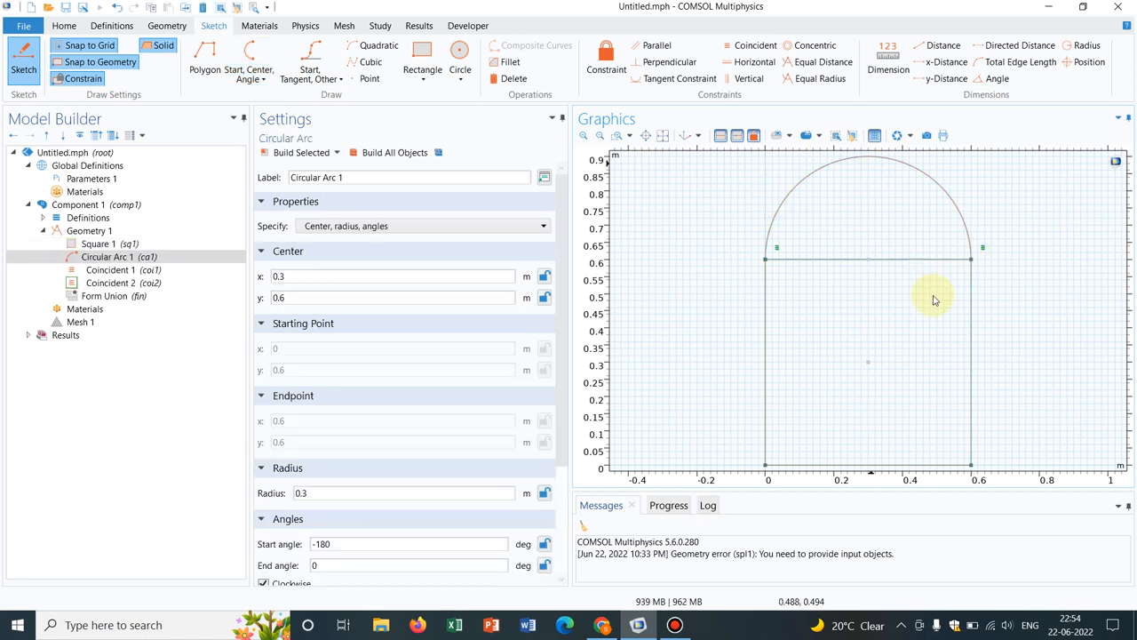
{"action": "mouse_move", "coordinate": [608, 62]}
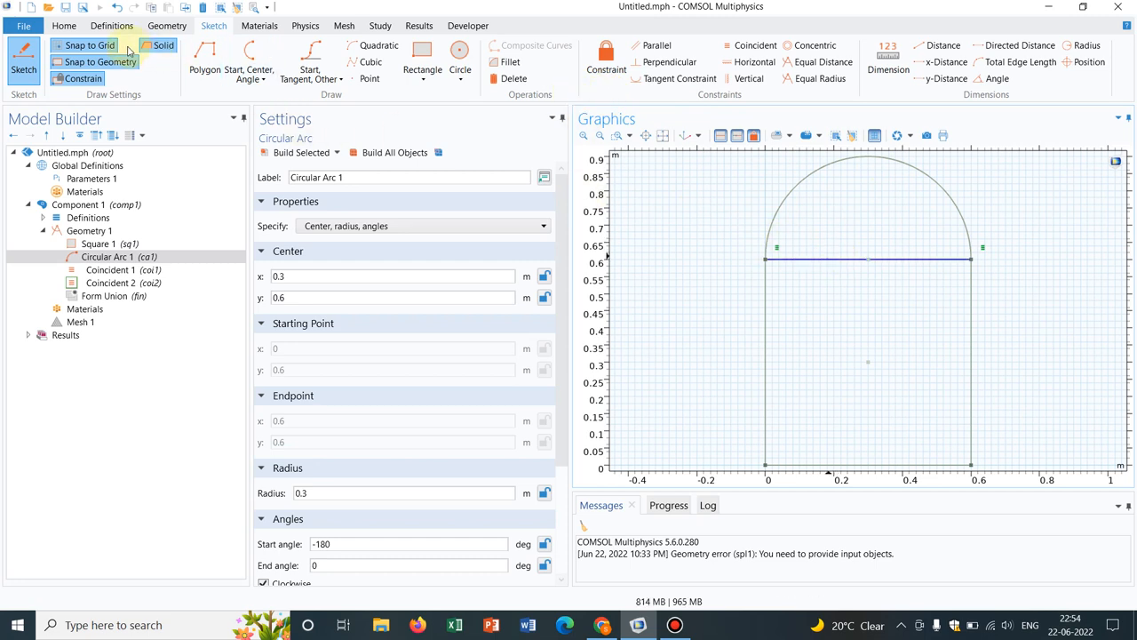
Delete Circular Arc 1, both coincident constraints and Delete Entities 1, and confirm.
{"action": "left_click", "coordinate": [167, 25]}
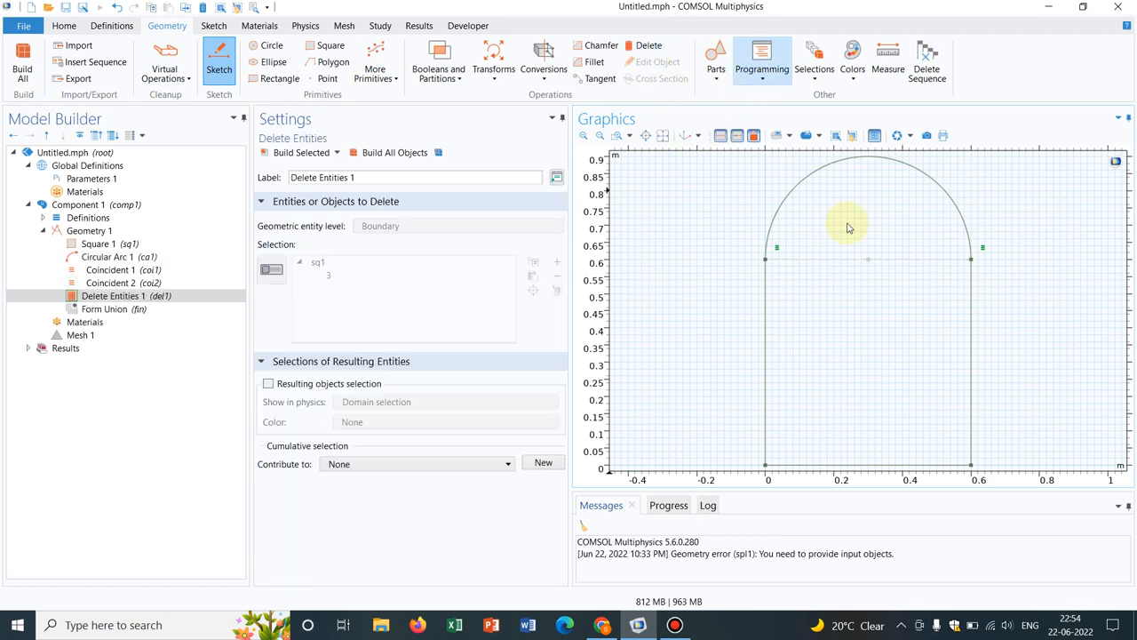
{"action": "mouse_move", "coordinate": [991, 313]}
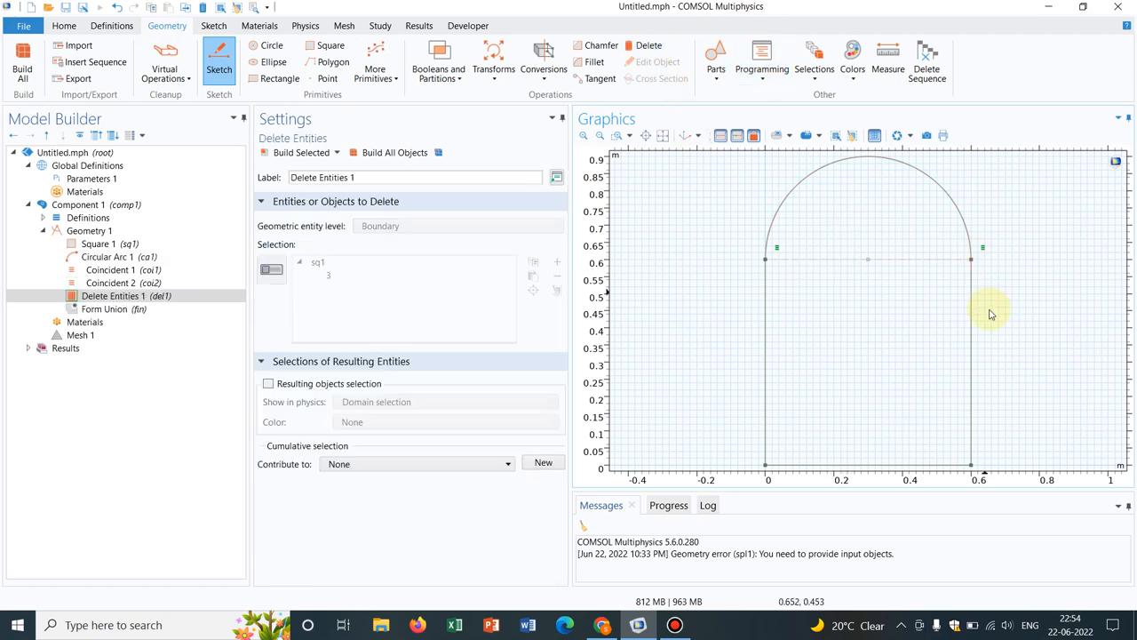
{"action": "mouse_move", "coordinate": [867, 290]}
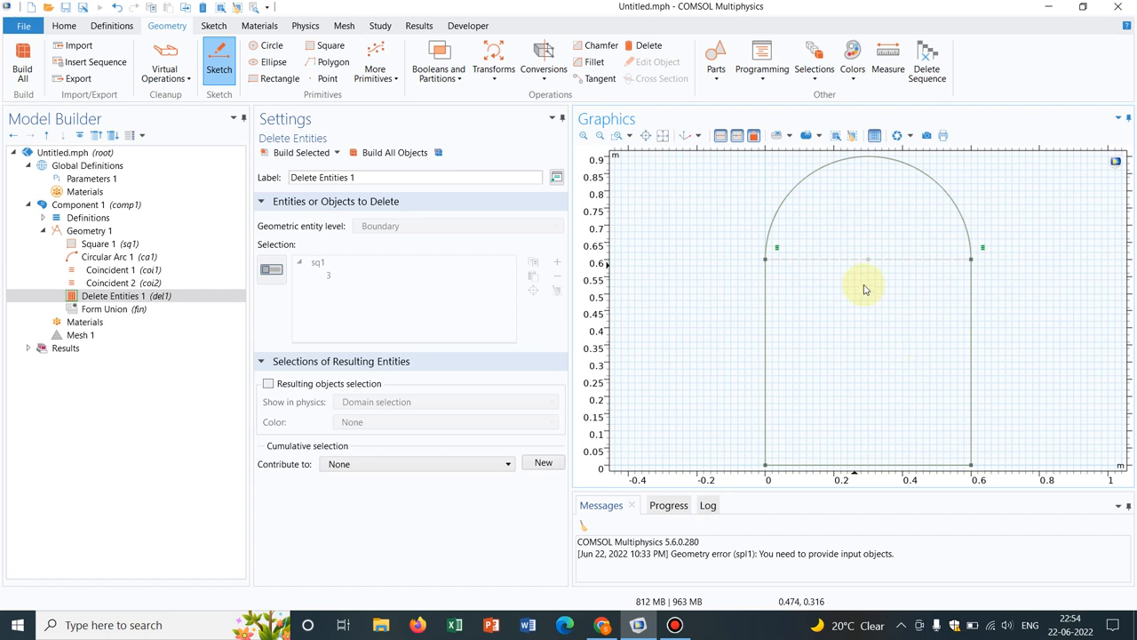
{"action": "left_click", "coordinate": [106, 256]}
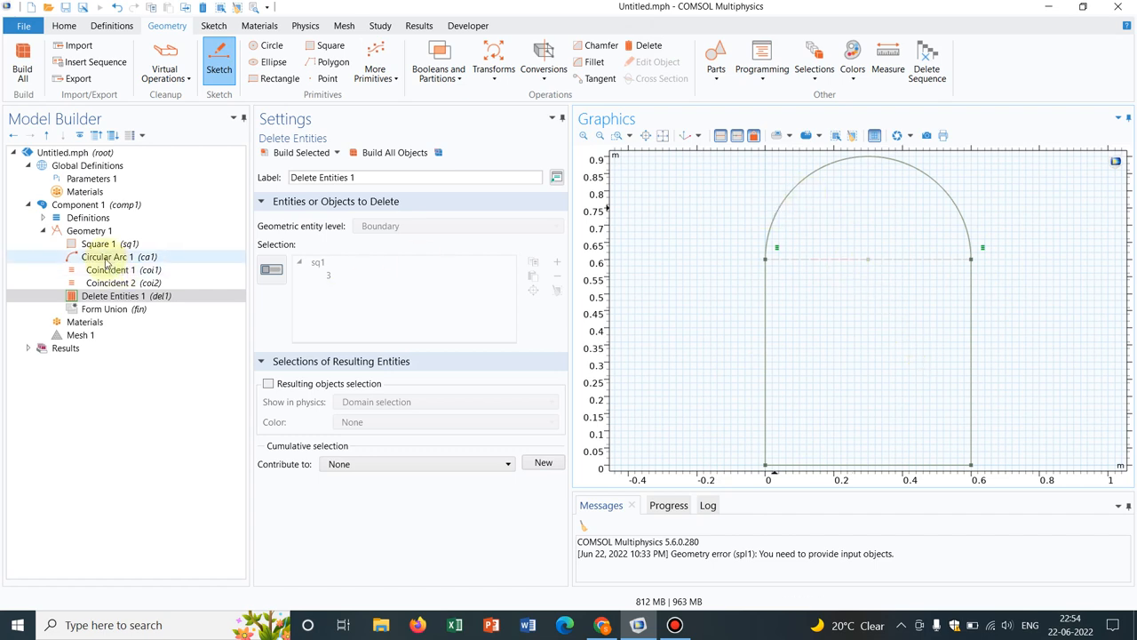
{"action": "left_click", "coordinate": [106, 256]}
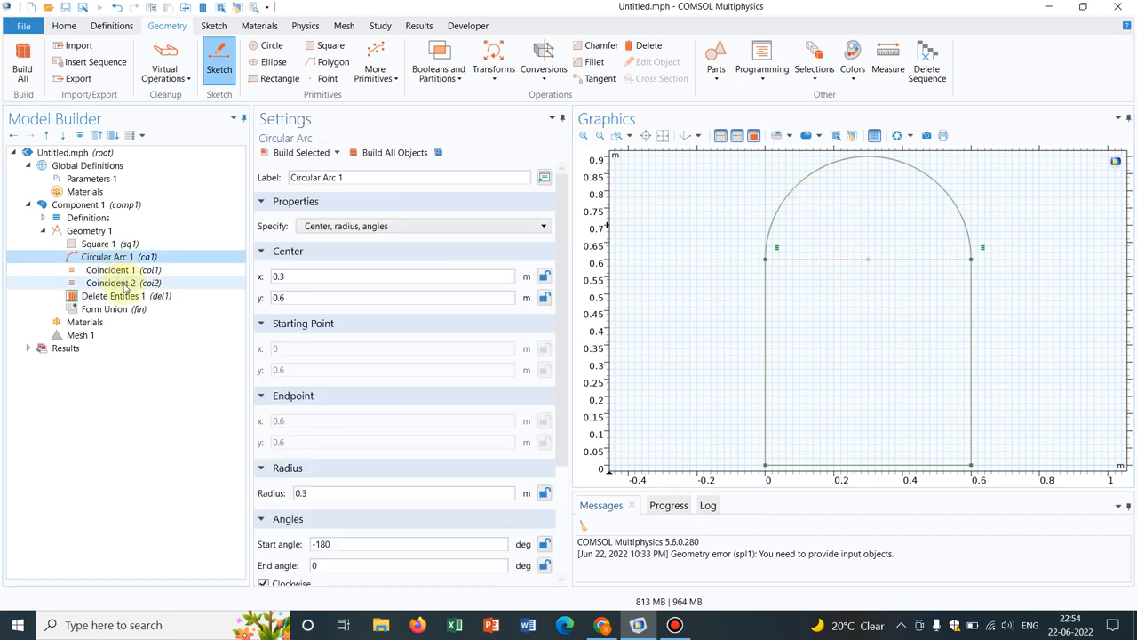
{"action": "right_click", "coordinate": [115, 295]}
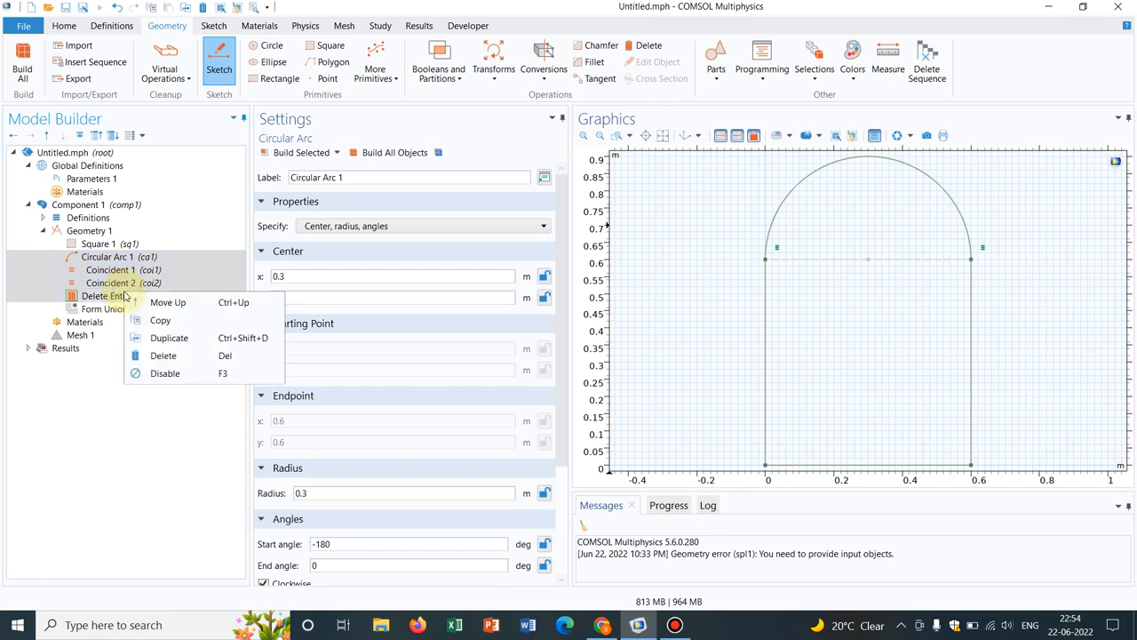
{"action": "left_click", "coordinate": [164, 355]}
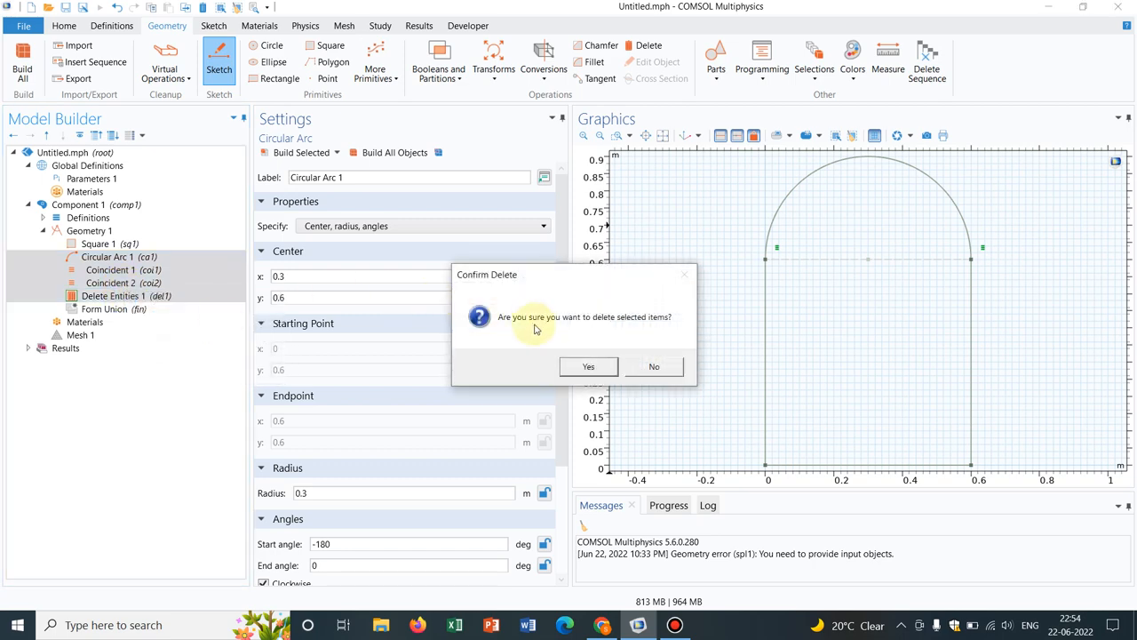
{"action": "left_click", "coordinate": [588, 366]}
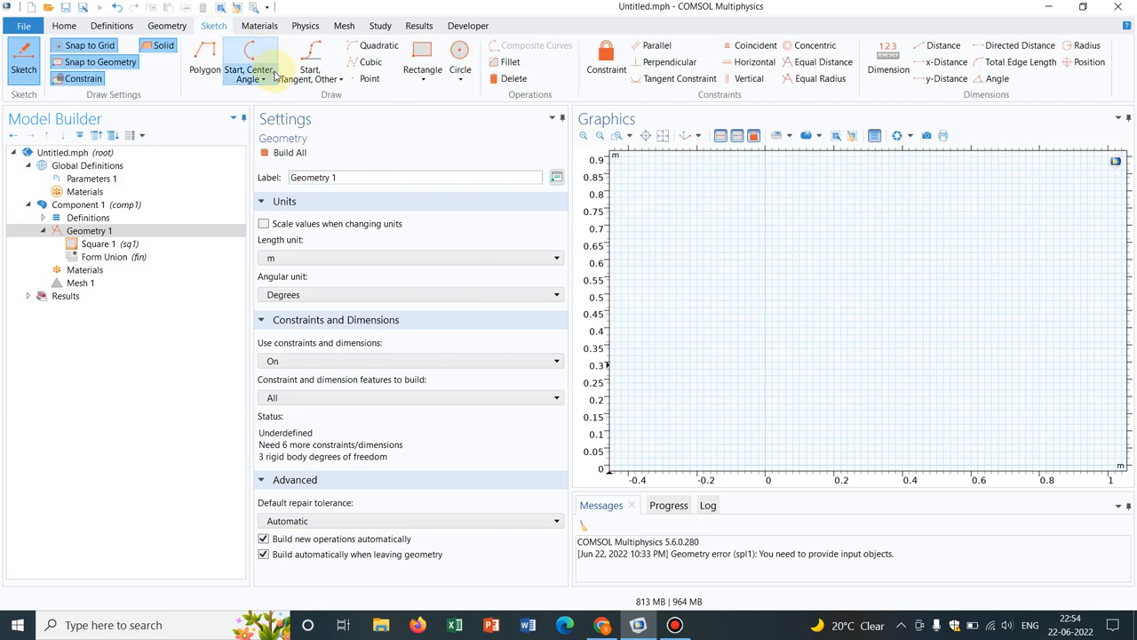
Draw a Start, Tangent, End arc from (0, 0.6) to (0.6, 0.6) above the square.
{"action": "left_click", "coordinate": [267, 78]}
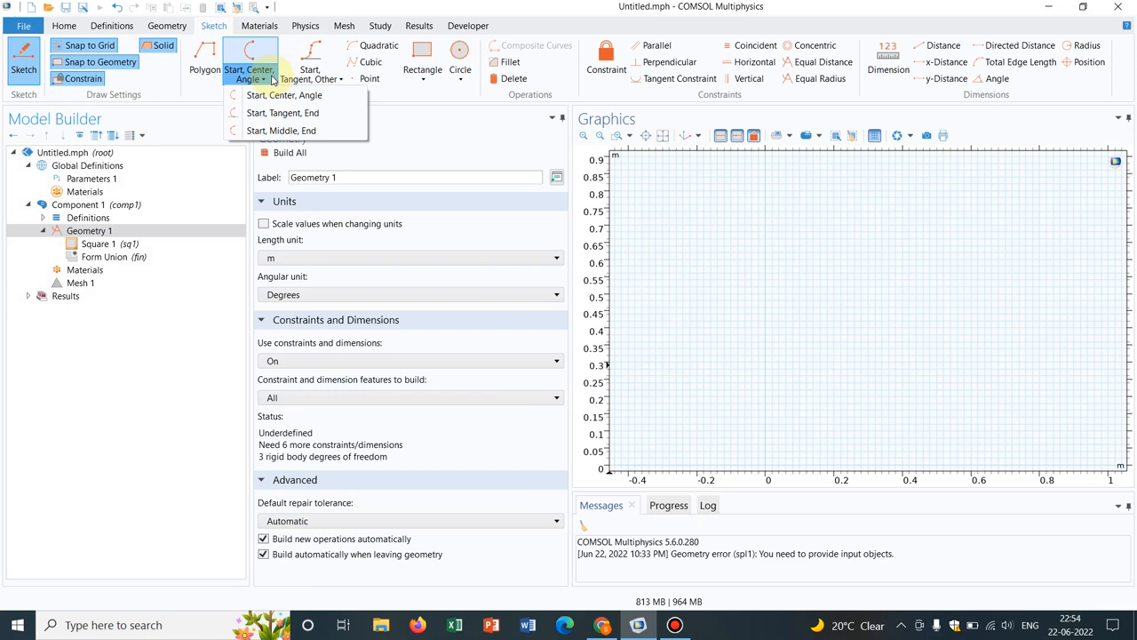
{"action": "left_click", "coordinate": [282, 113]}
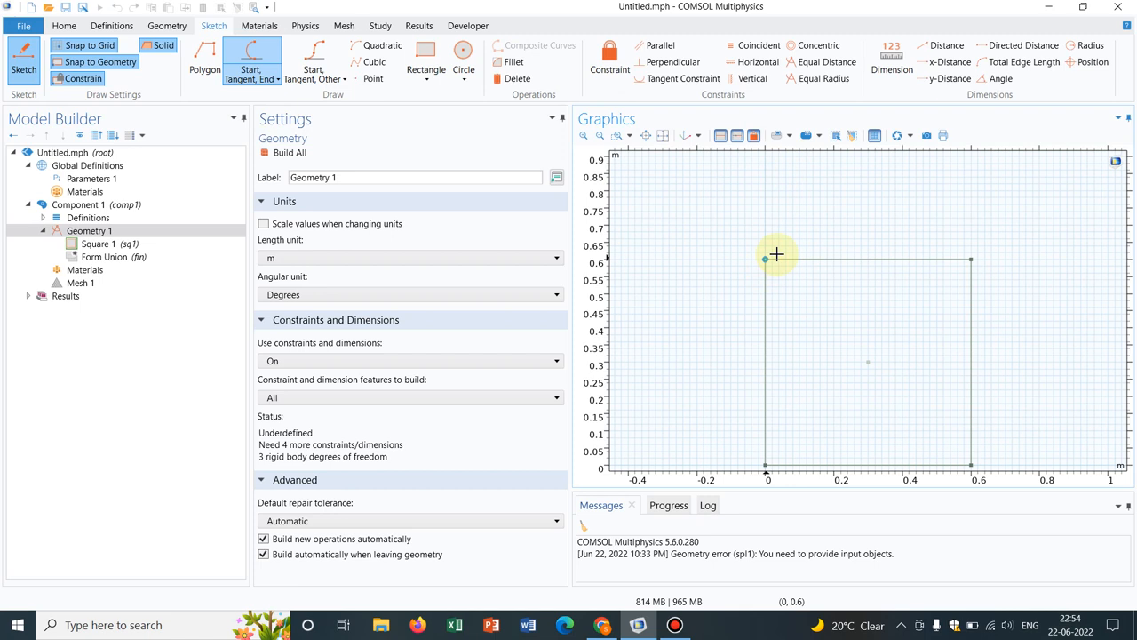
{"action": "mouse_move", "coordinate": [793, 211]}
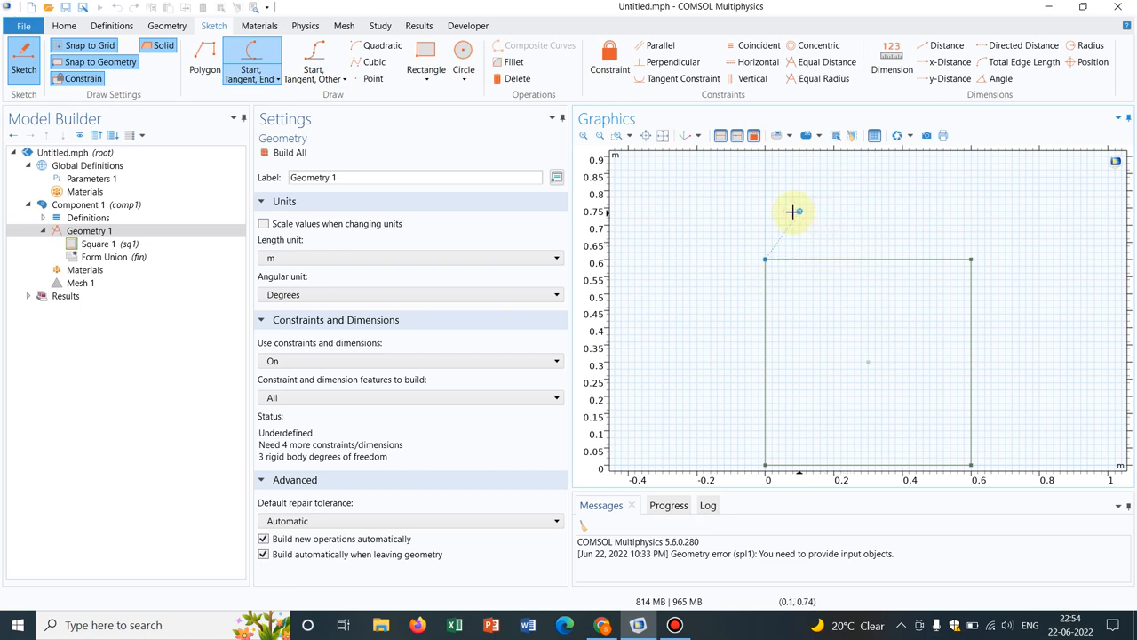
{"action": "mouse_move", "coordinate": [838, 224]}
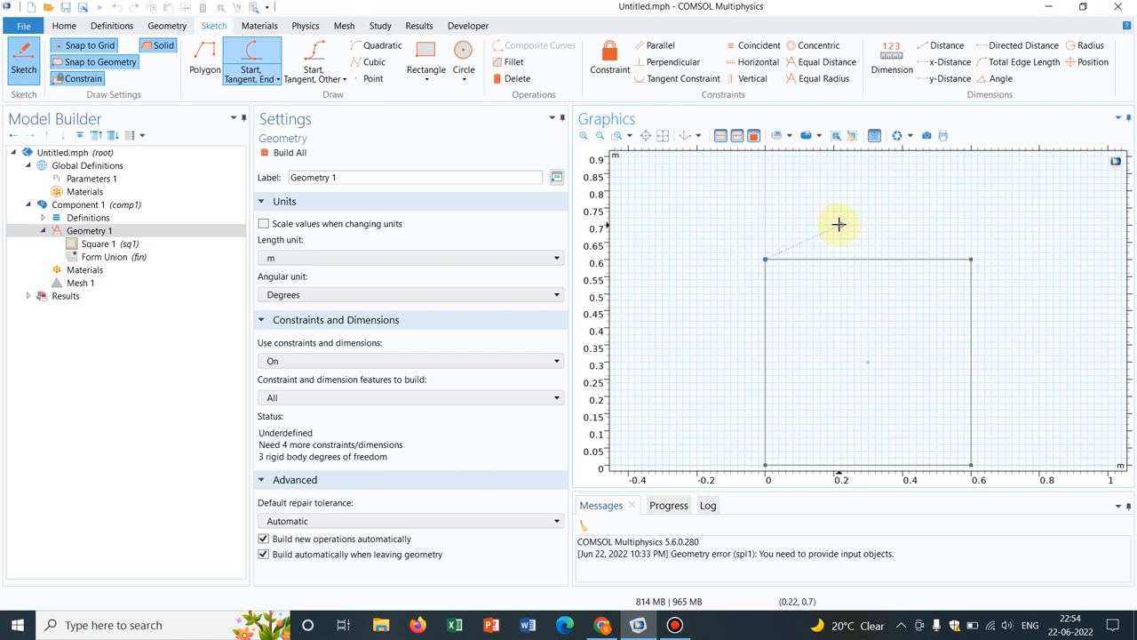
{"action": "mouse_move", "coordinate": [846, 203]}
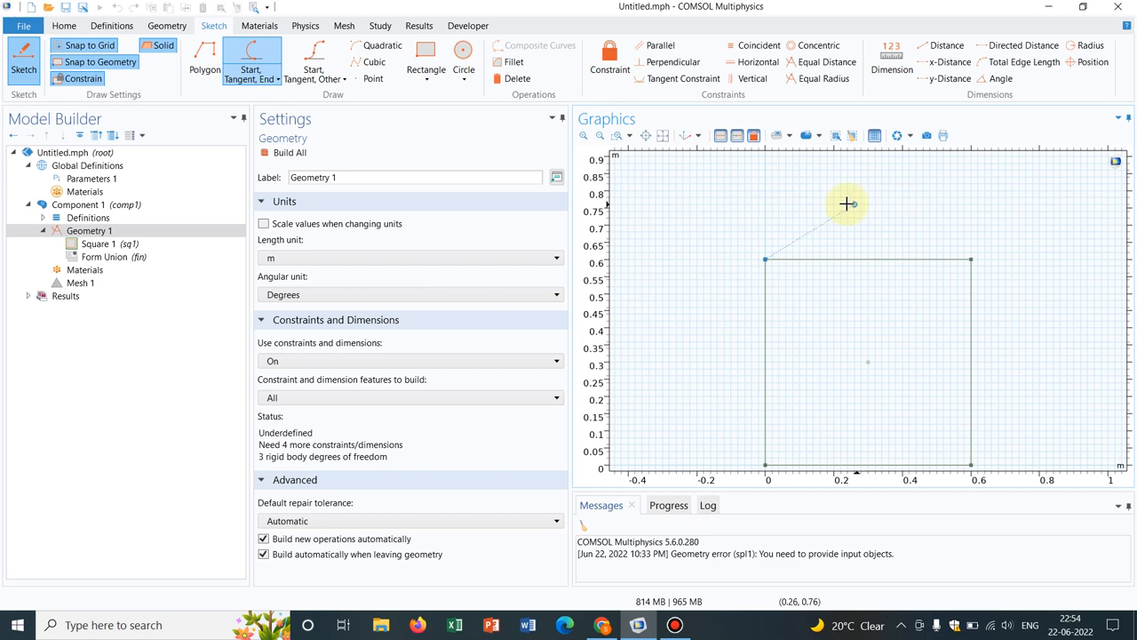
{"action": "mouse_move", "coordinate": [867, 202]}
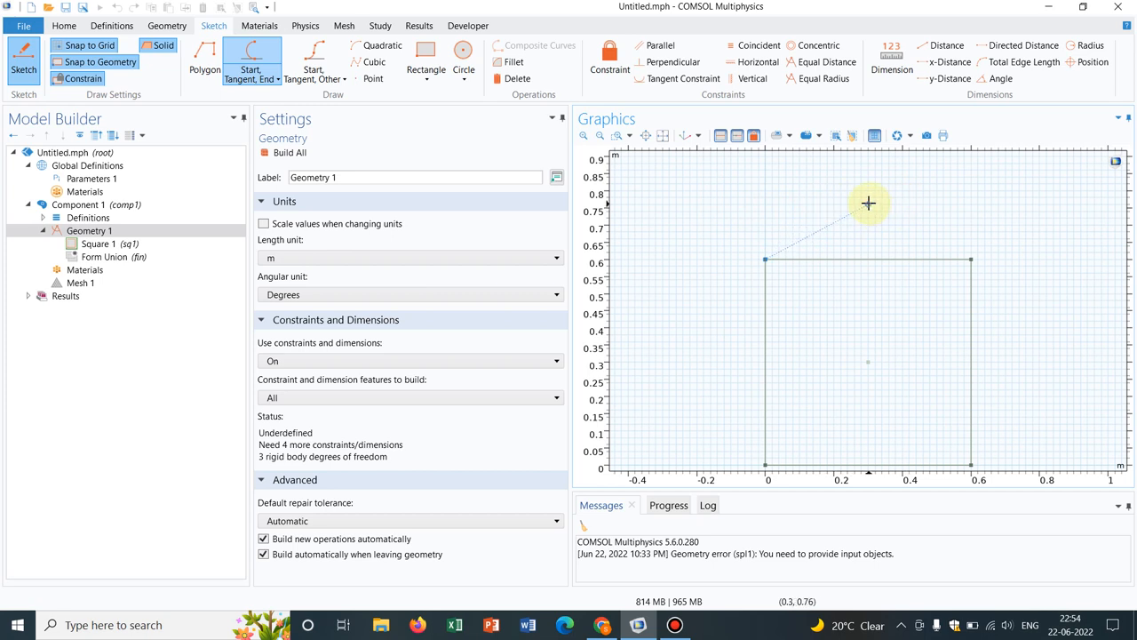
{"action": "mouse_move", "coordinate": [867, 198]}
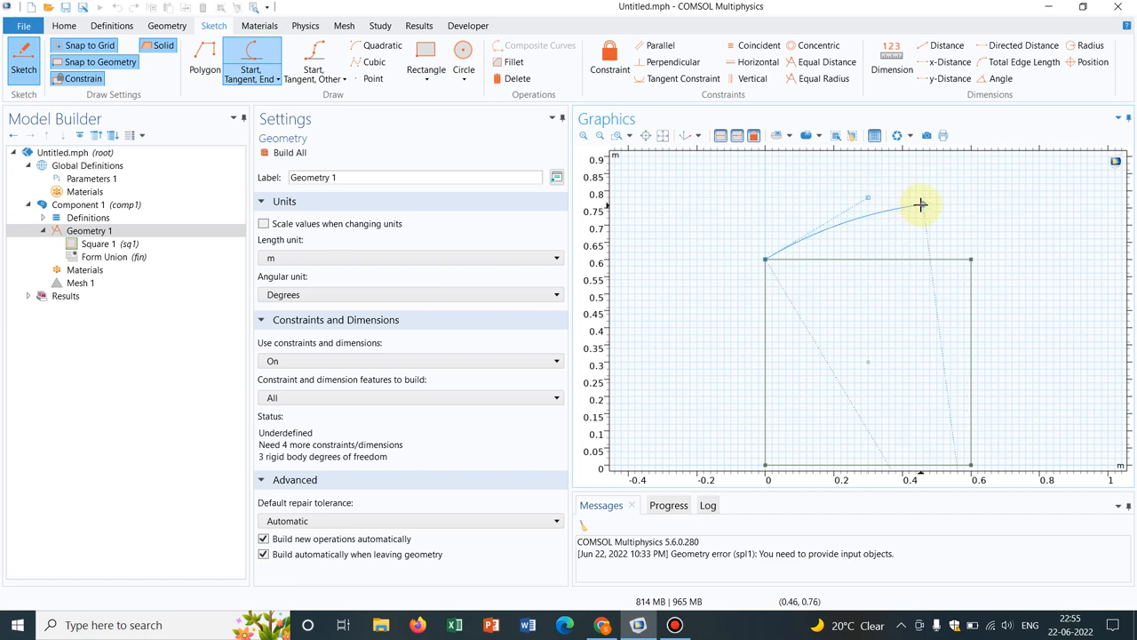
{"action": "left_click_drag", "start_coordinate": [921, 205], "coordinate": [970, 258]}
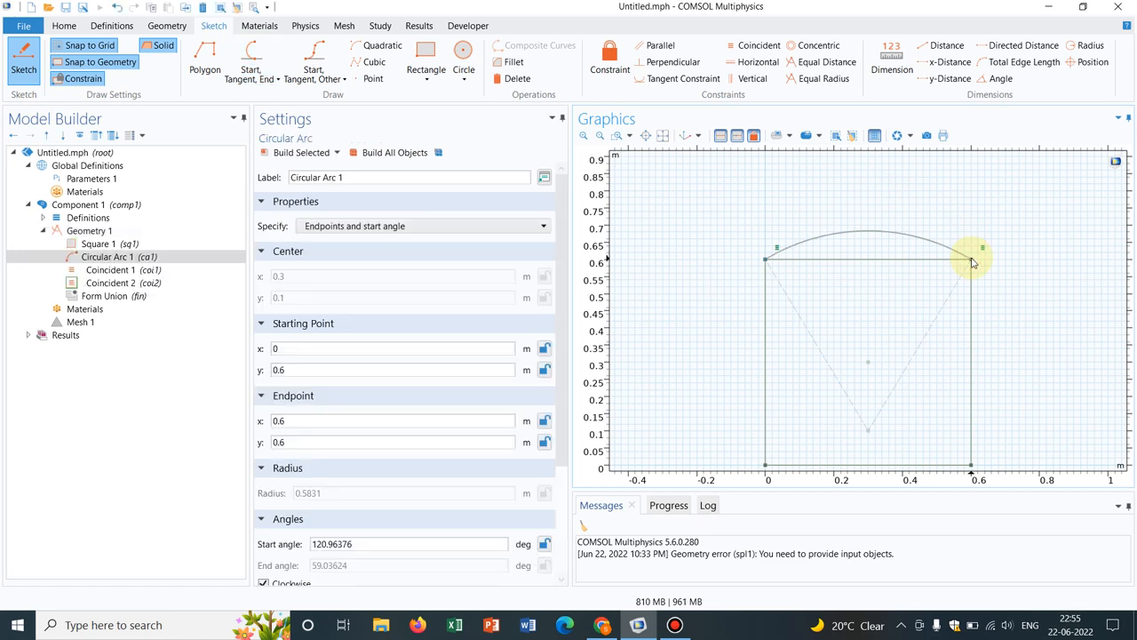
{"action": "mouse_move", "coordinate": [768, 257]}
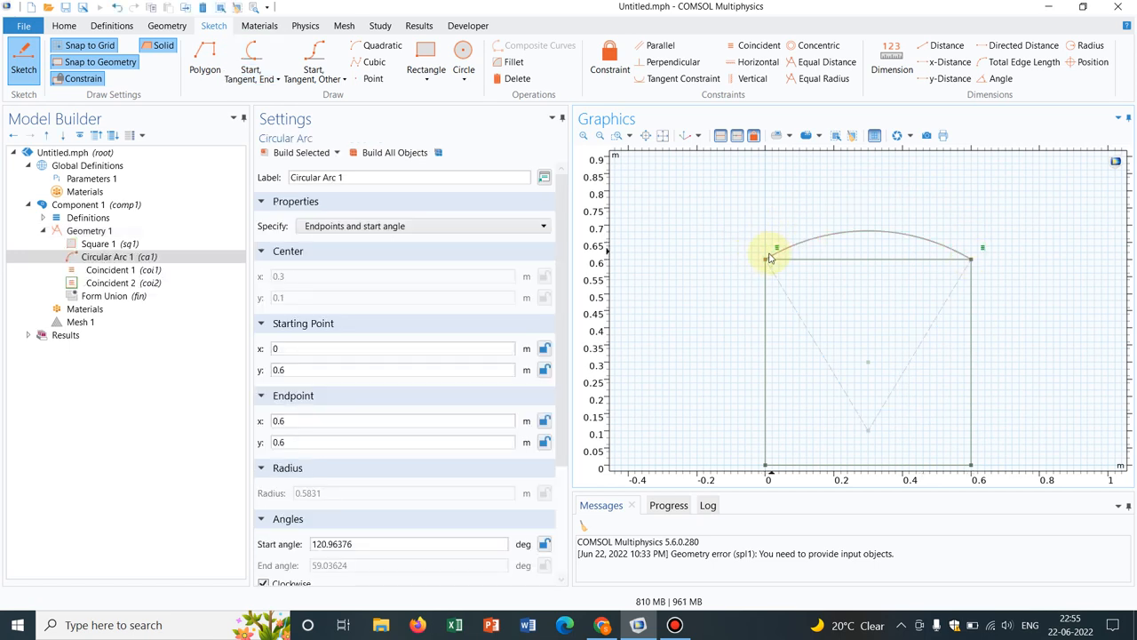
{"action": "mouse_move", "coordinate": [806, 232]}
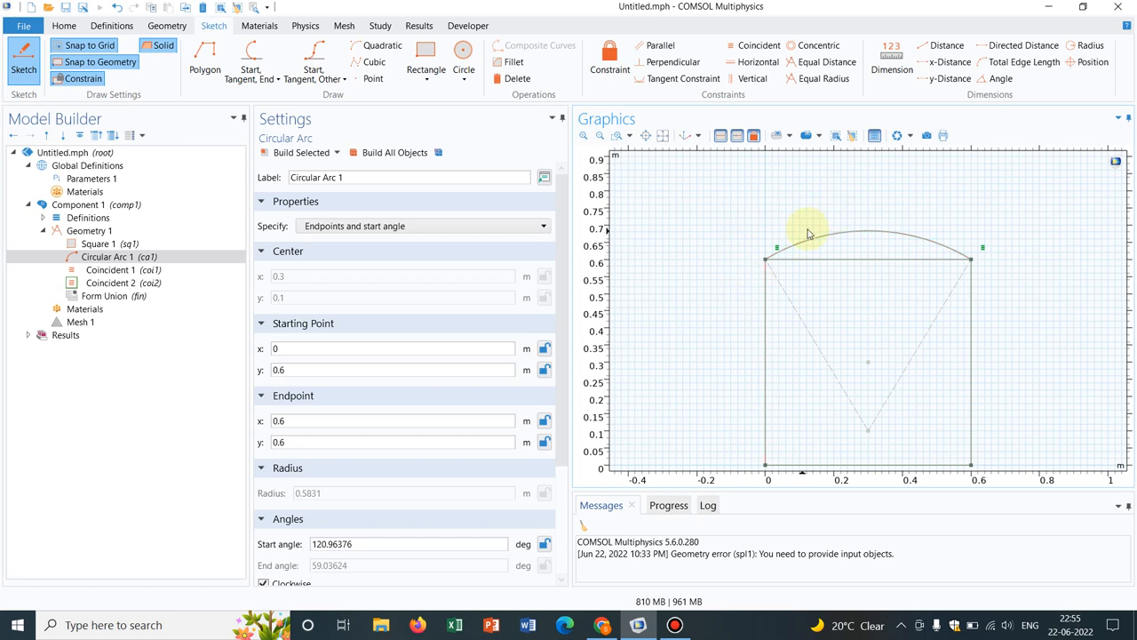
{"action": "mouse_move", "coordinate": [872, 177]}
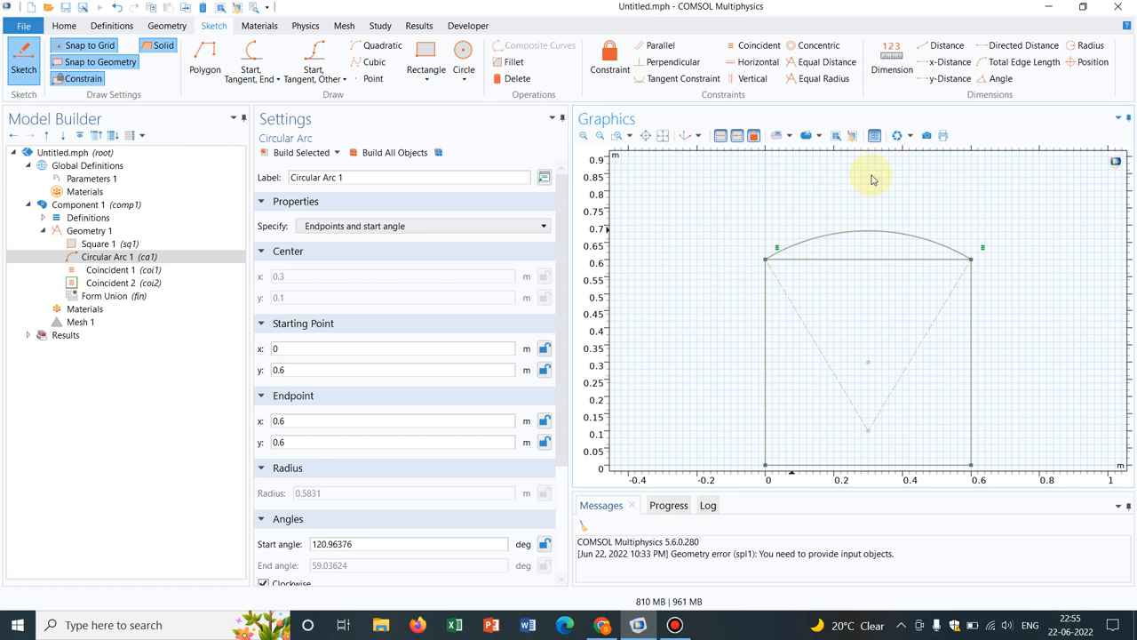
{"action": "mouse_move", "coordinate": [760, 267]}
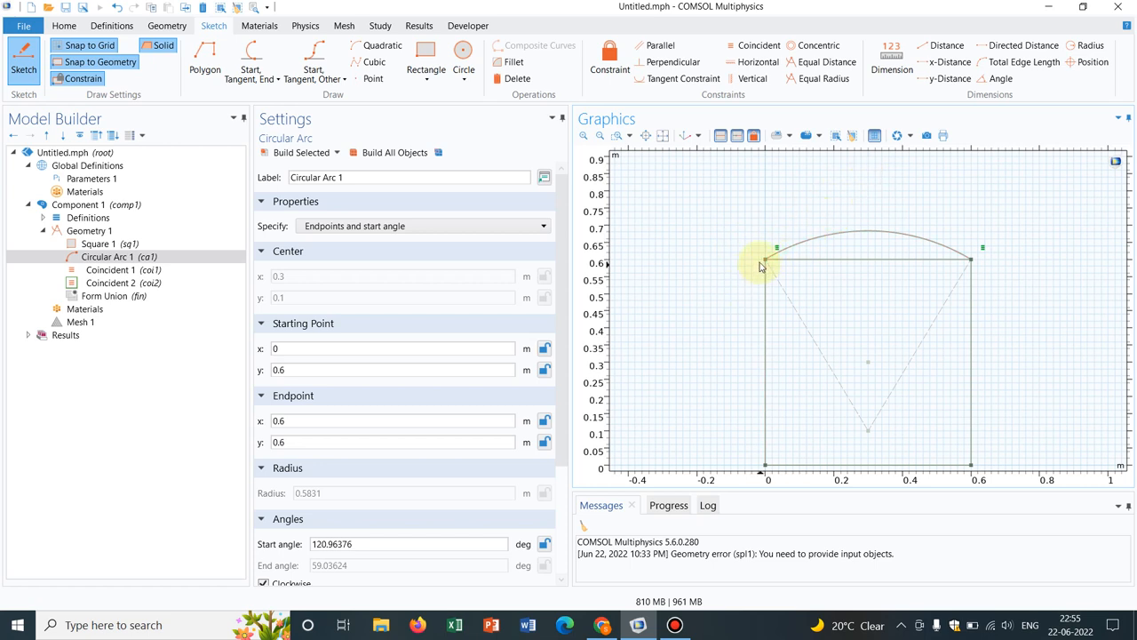
{"action": "mouse_move", "coordinate": [849, 204]}
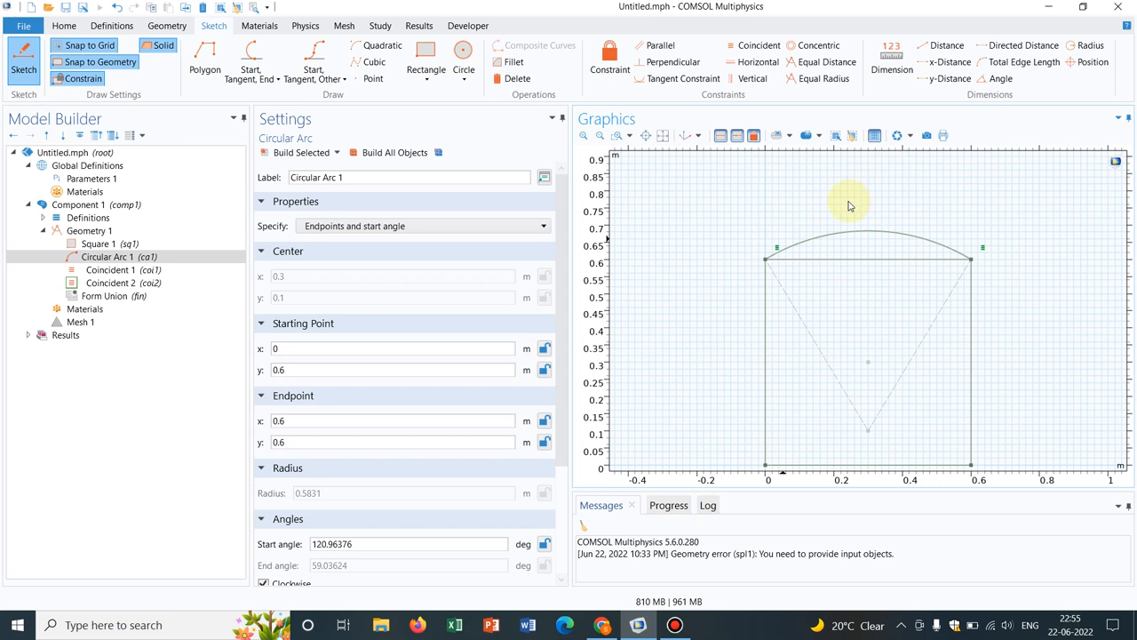
{"action": "mouse_move", "coordinate": [748, 167]}
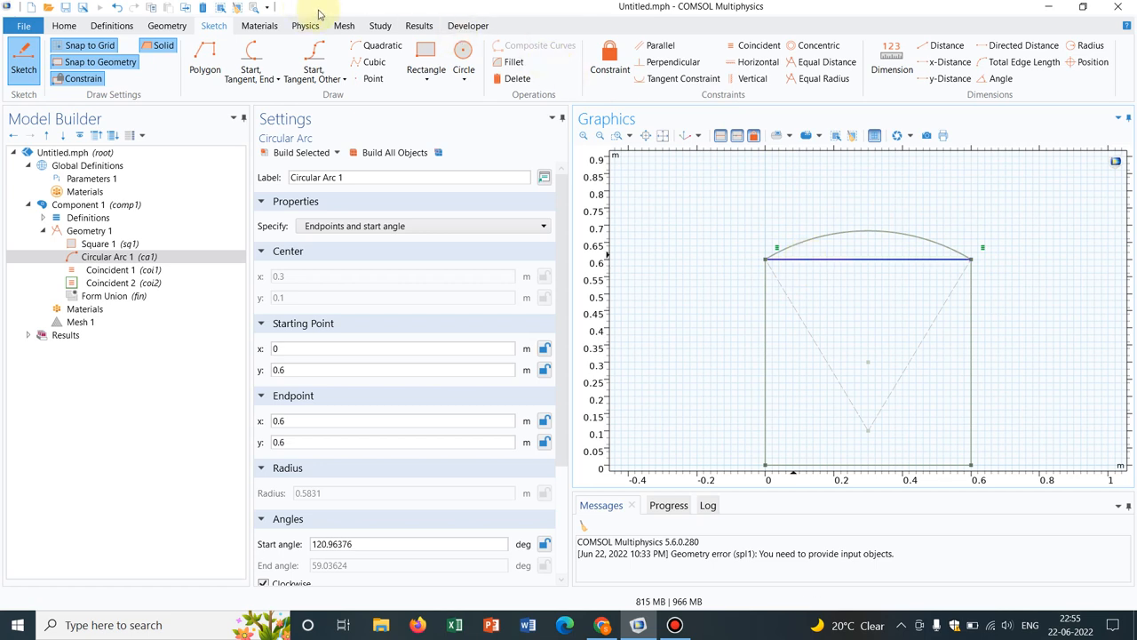
Delete the square's top edge (boundary 3 of sq1) so the arc forms the top.
{"action": "left_click", "coordinate": [167, 25]}
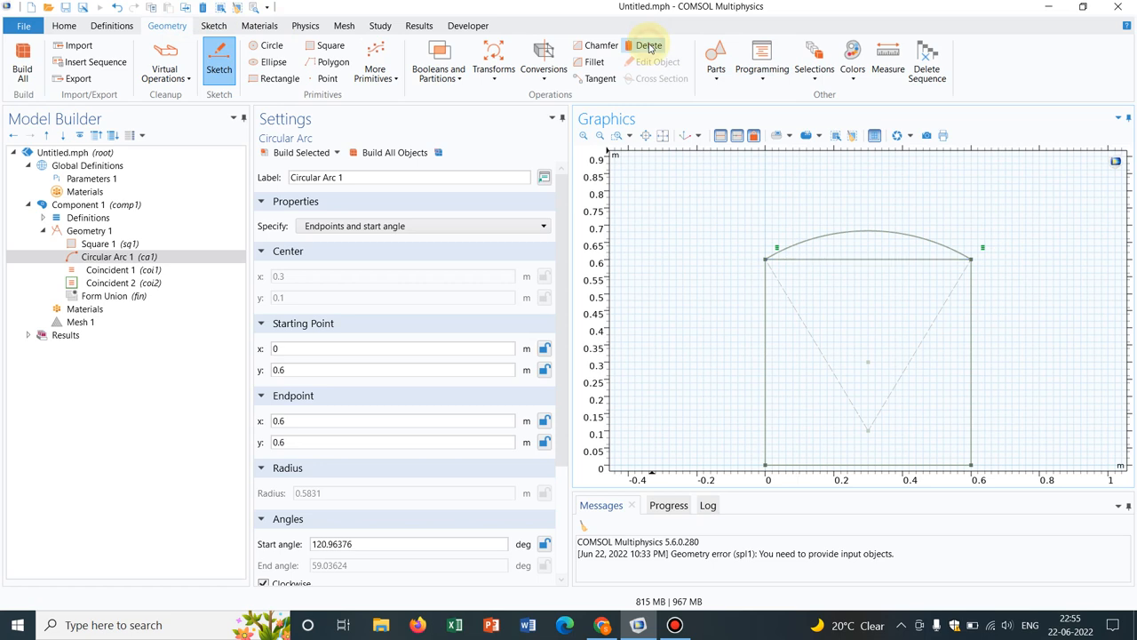
{"action": "left_click", "coordinate": [647, 46]}
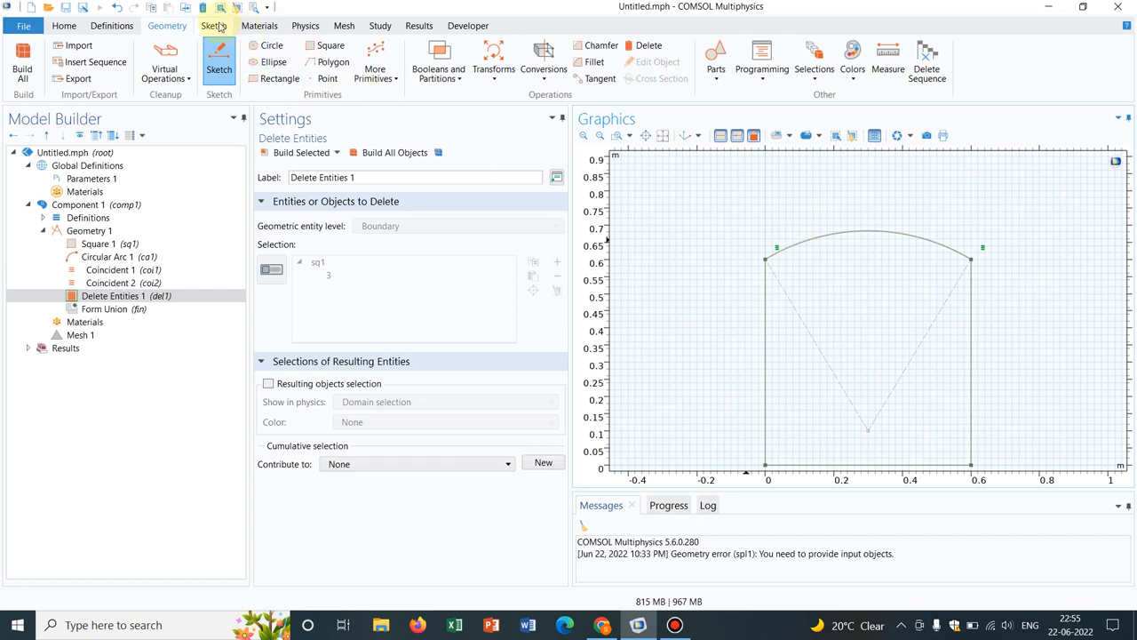
{"action": "left_click", "coordinate": [214, 25]}
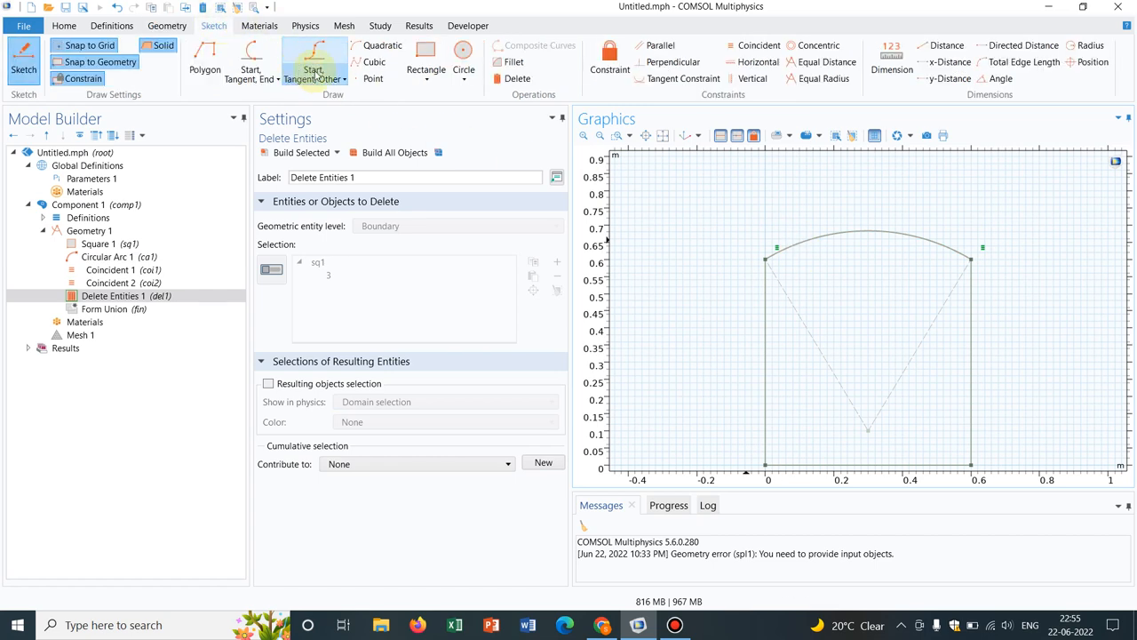
{"action": "mouse_move", "coordinate": [313, 57]}
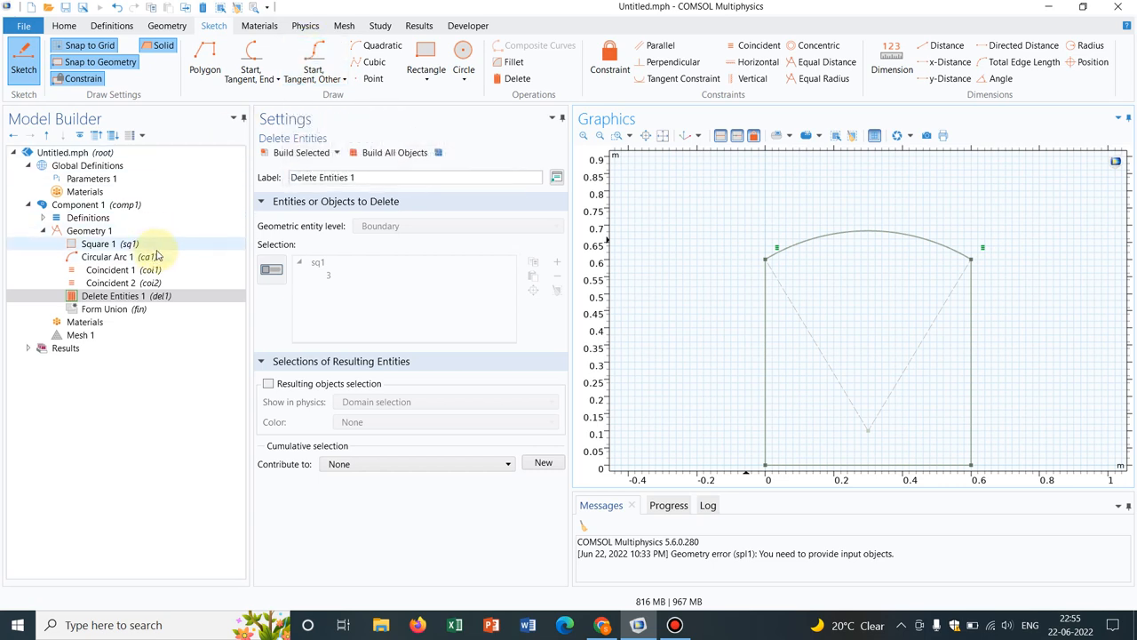
Delete the arc, its constraints and delete step, then rebuild Square 1 alone.
{"action": "left_click", "coordinate": [107, 256]}
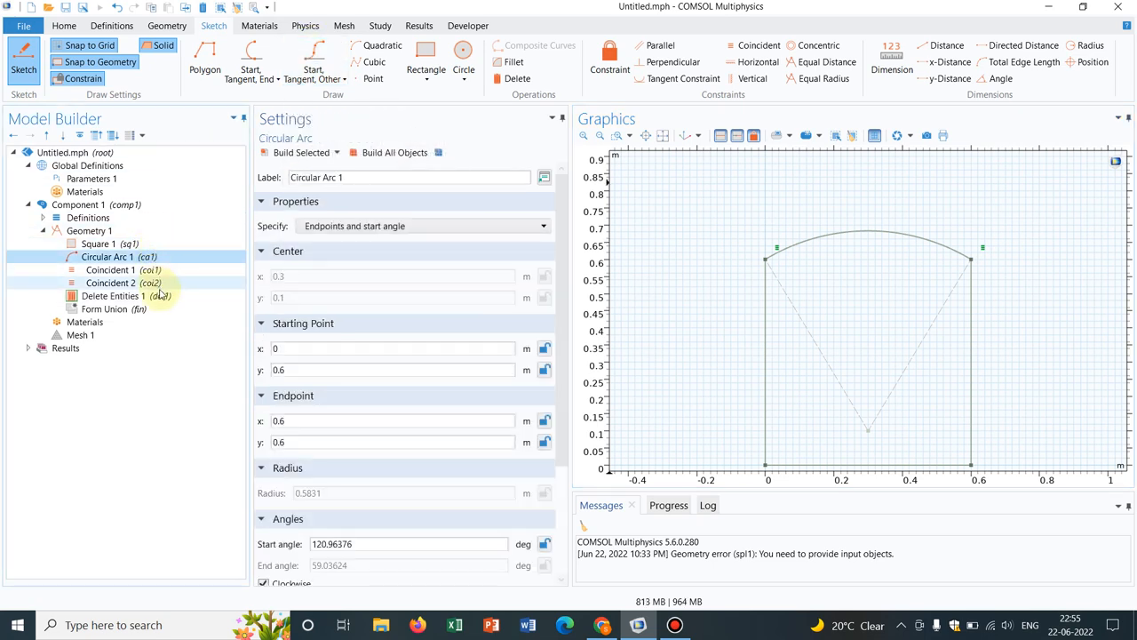
{"action": "right_click", "coordinate": [116, 295]}
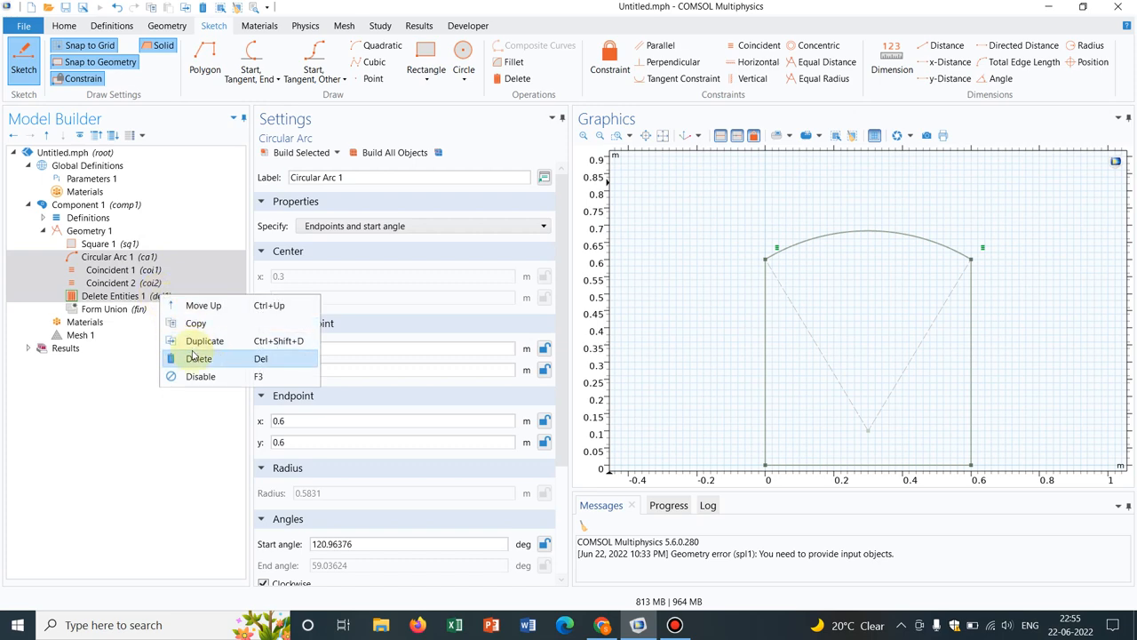
{"action": "left_click", "coordinate": [199, 359]}
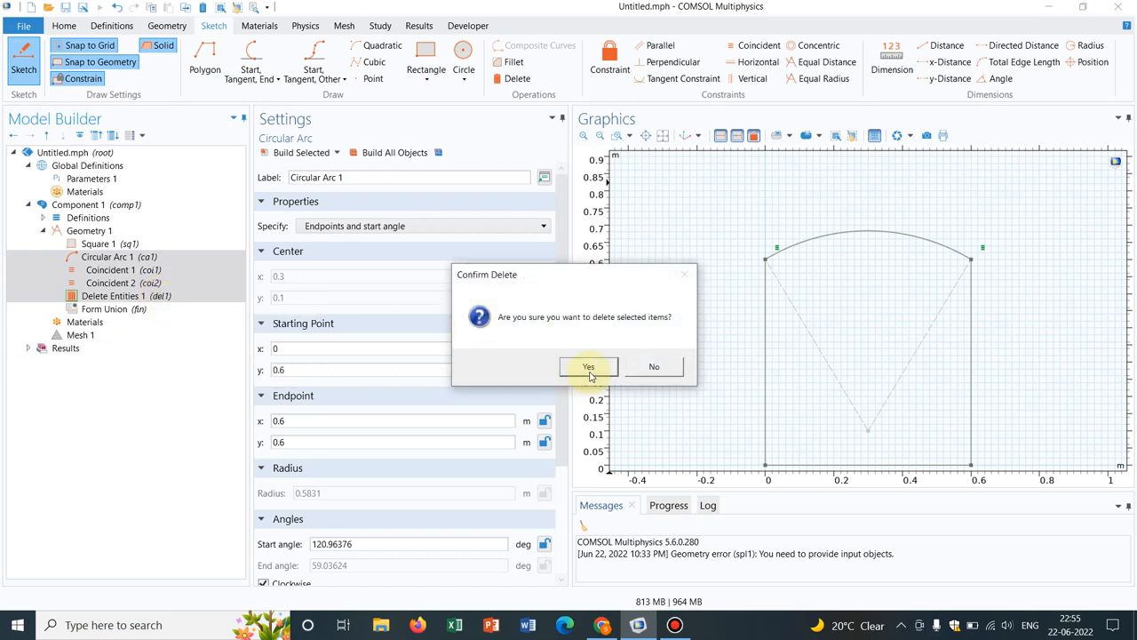
{"action": "left_click", "coordinate": [588, 366]}
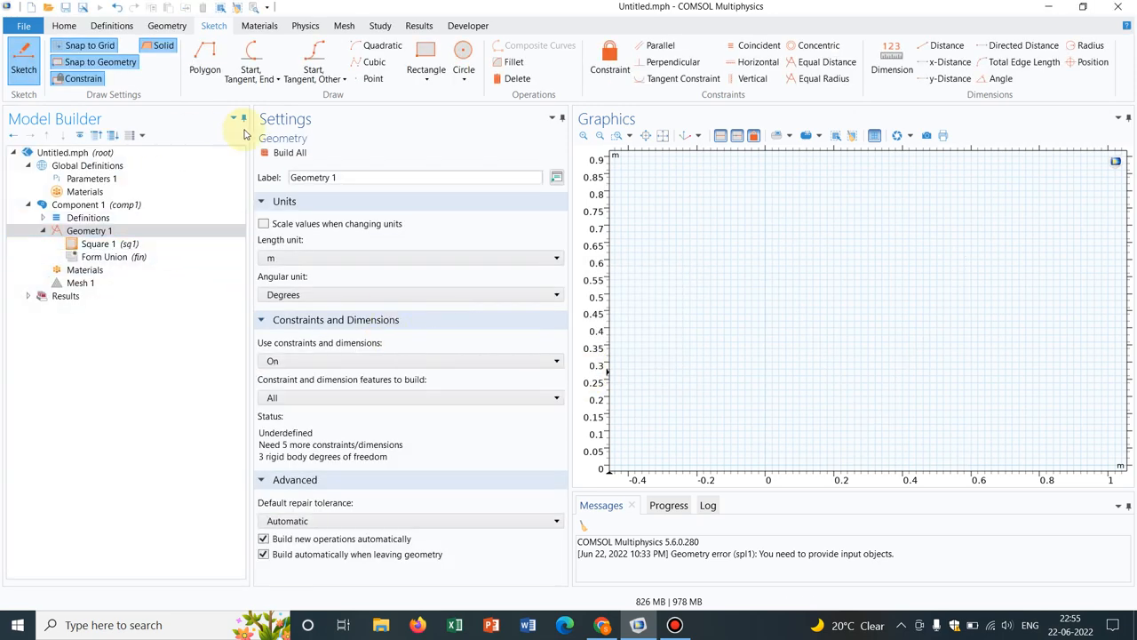
{"action": "left_click", "coordinate": [99, 243]}
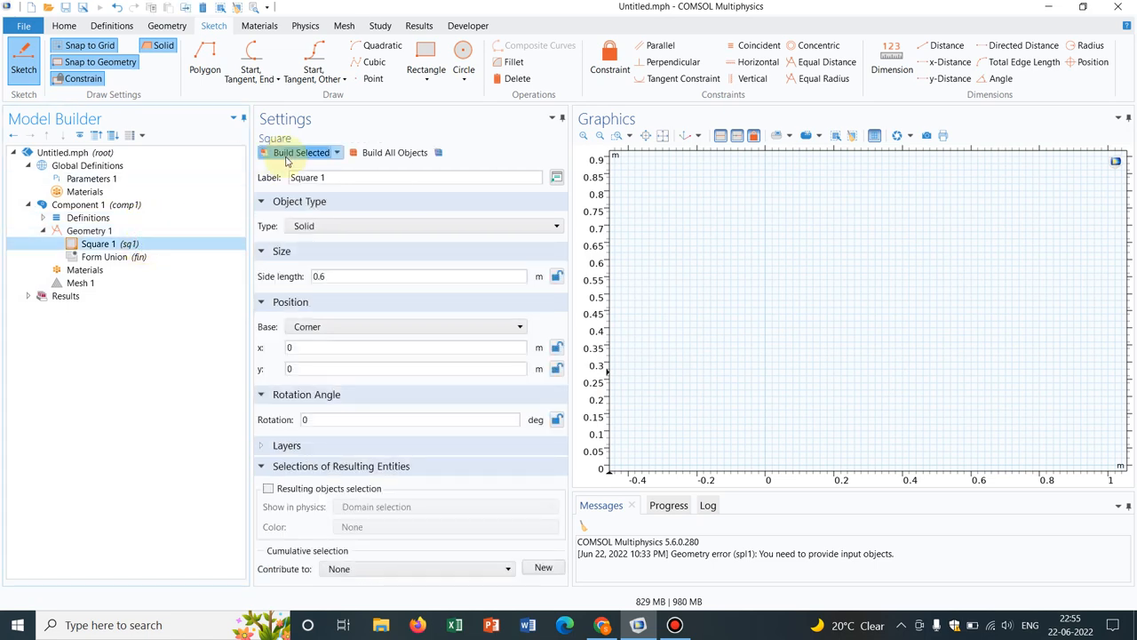
{"action": "left_click", "coordinate": [300, 152]}
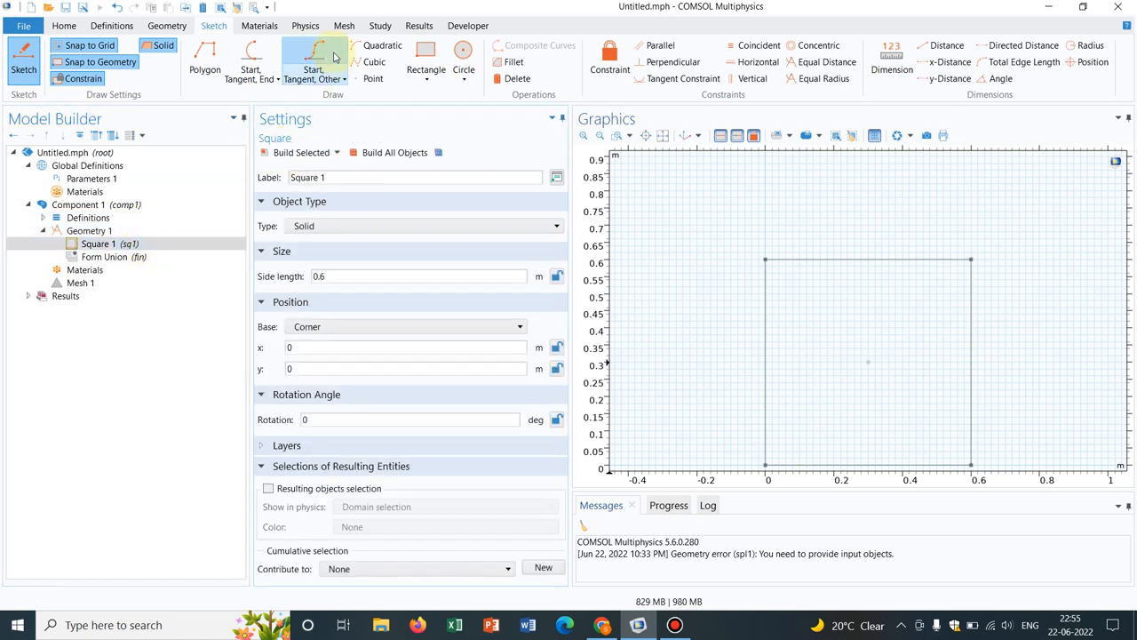
{"action": "mouse_move", "coordinate": [336, 69]}
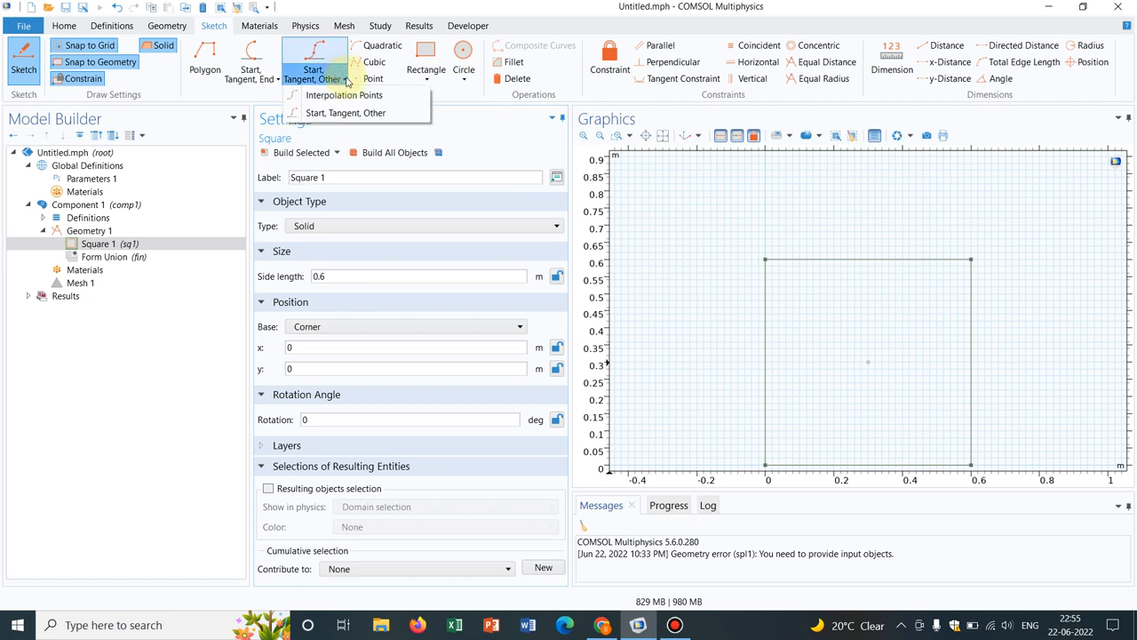
Draw two interpolation-point curves from (0, 0.6) to (0.6, 0.6), one through (0.3, 0.74) and a taller five-point one.
{"action": "left_click", "coordinate": [344, 96]}
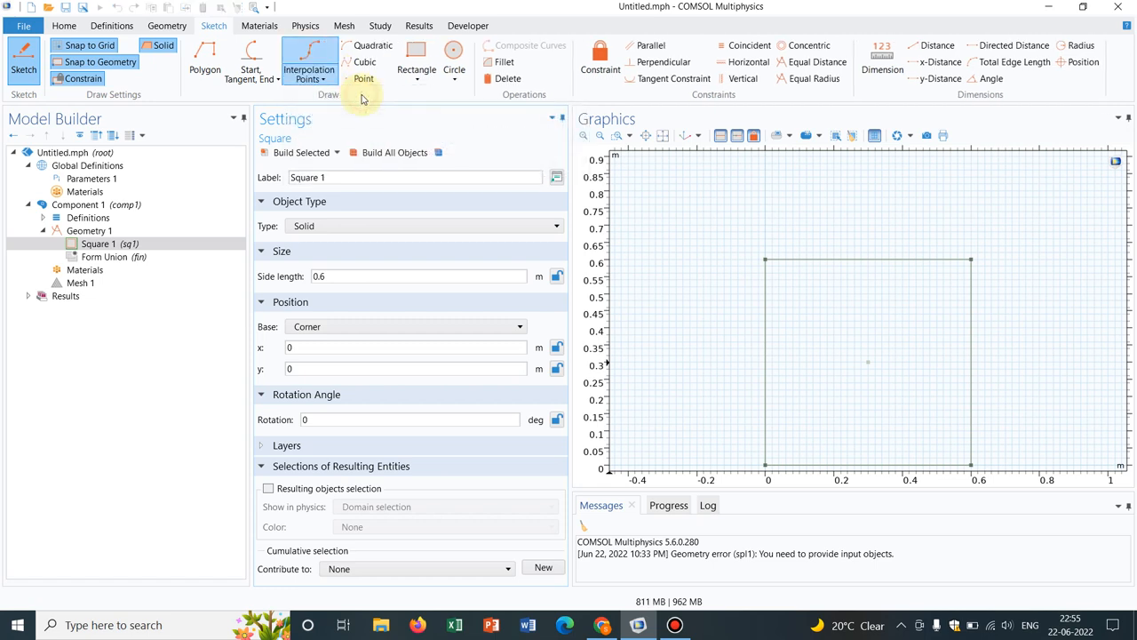
{"action": "mouse_move", "coordinate": [632, 224]}
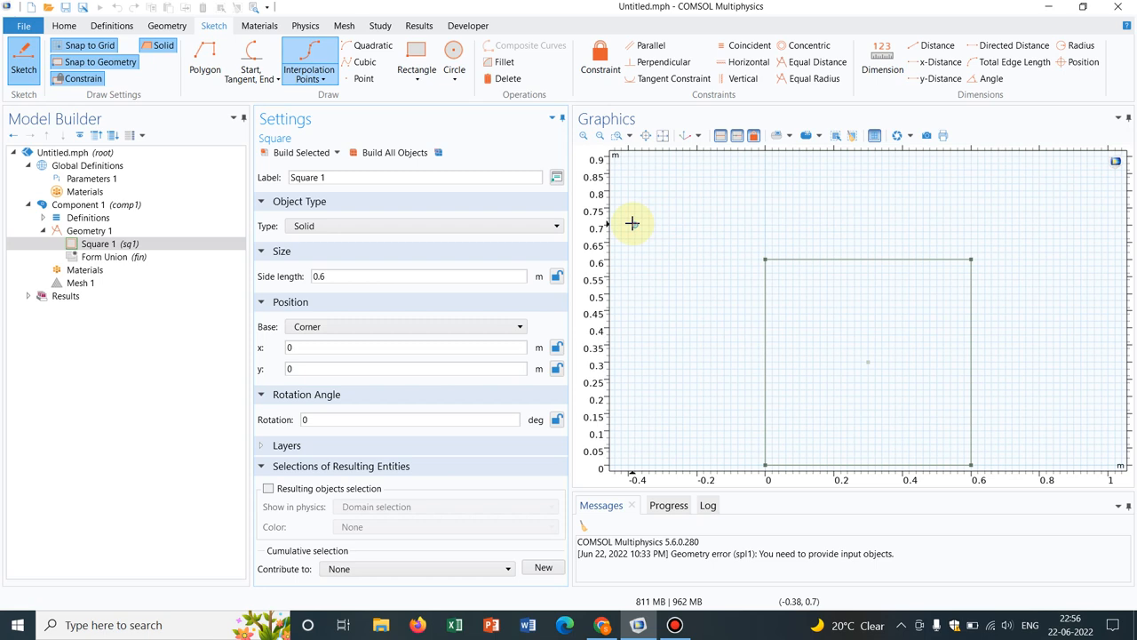
{"action": "mouse_move", "coordinate": [768, 259]}
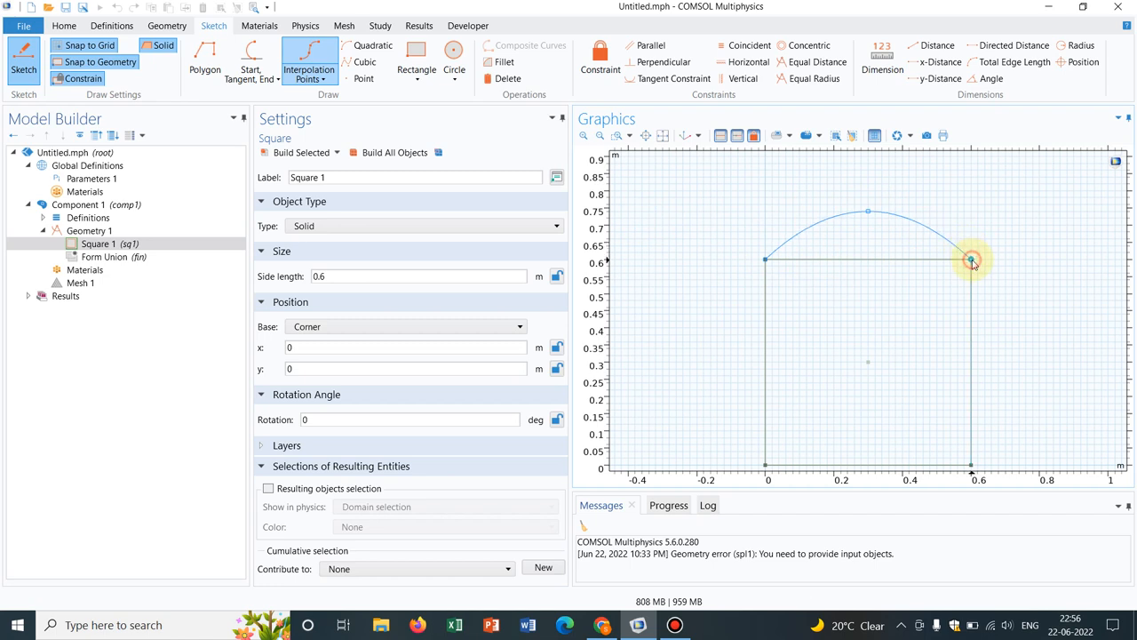
{"action": "left_click", "coordinate": [121, 256]}
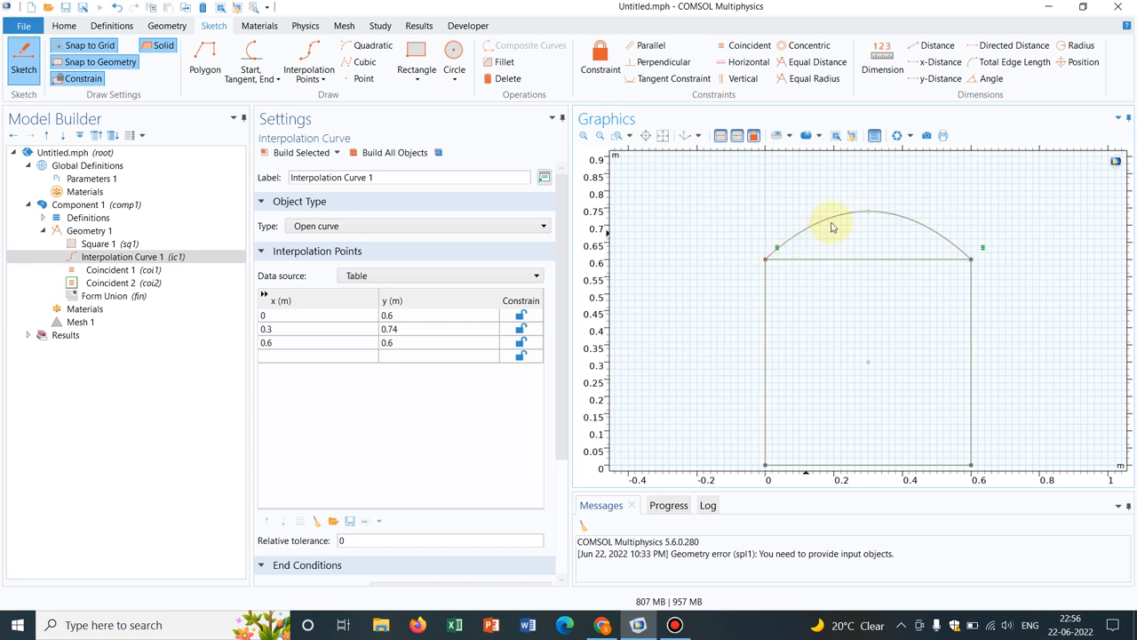
{"action": "mouse_move", "coordinate": [884, 199]}
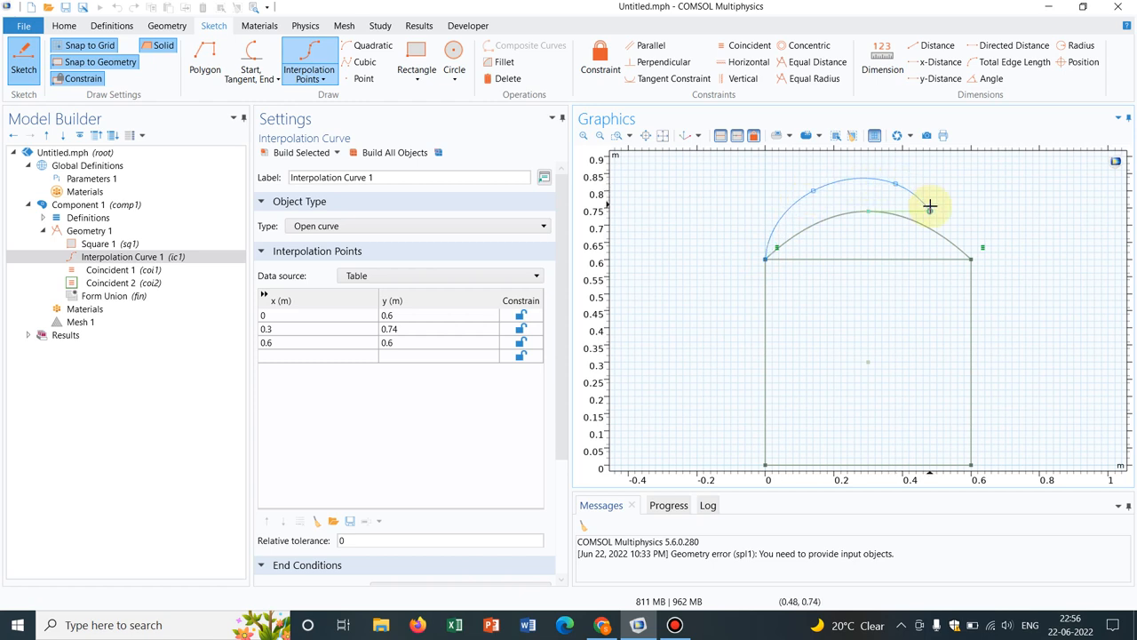
{"action": "mouse_move", "coordinate": [960, 245]}
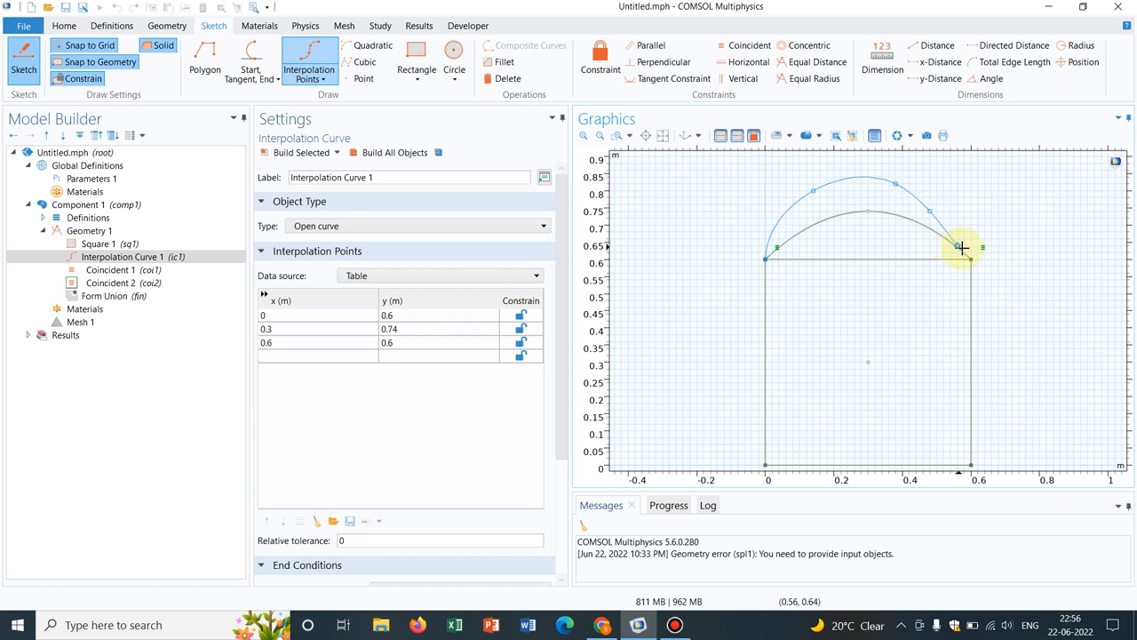
{"action": "mouse_move", "coordinate": [974, 263]}
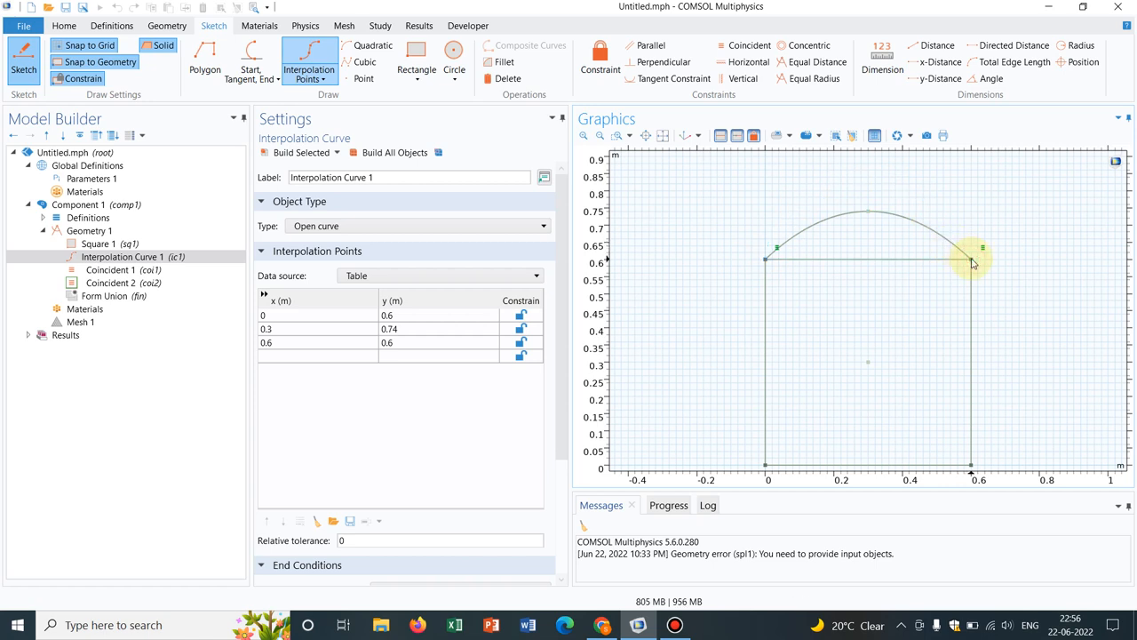
{"action": "left_click", "coordinate": [309, 62]}
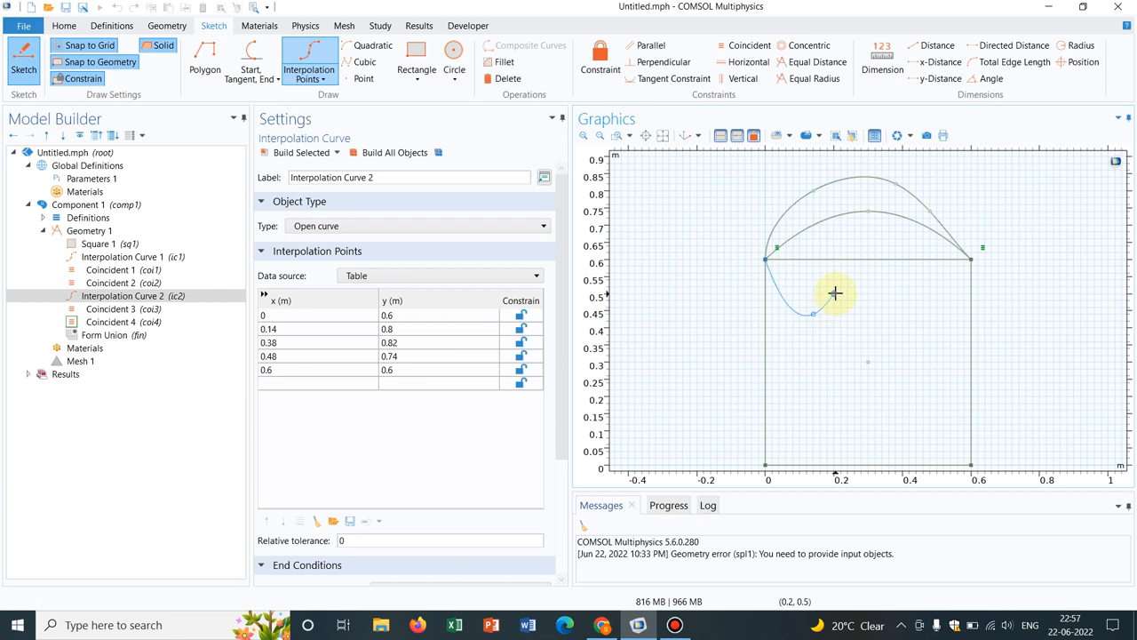
{"action": "mouse_move", "coordinate": [842, 288]}
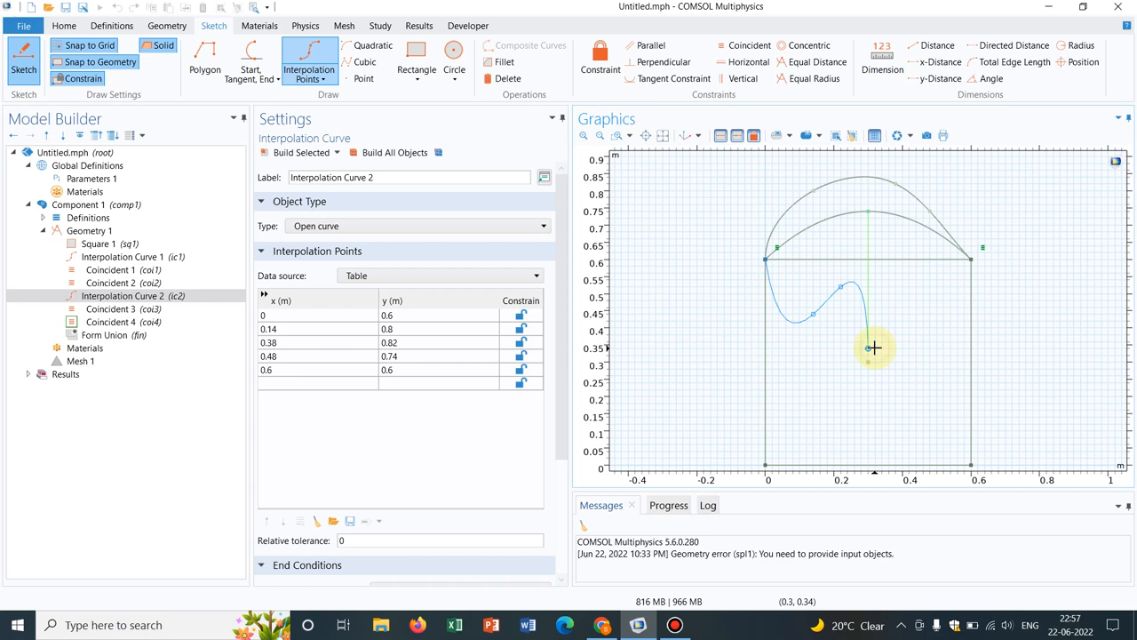
Draw a third interpolation curve between the top corners dipping inside the square to about 0.34.
{"action": "left_click_drag", "start_coordinate": [874, 347], "coordinate": [920, 302]}
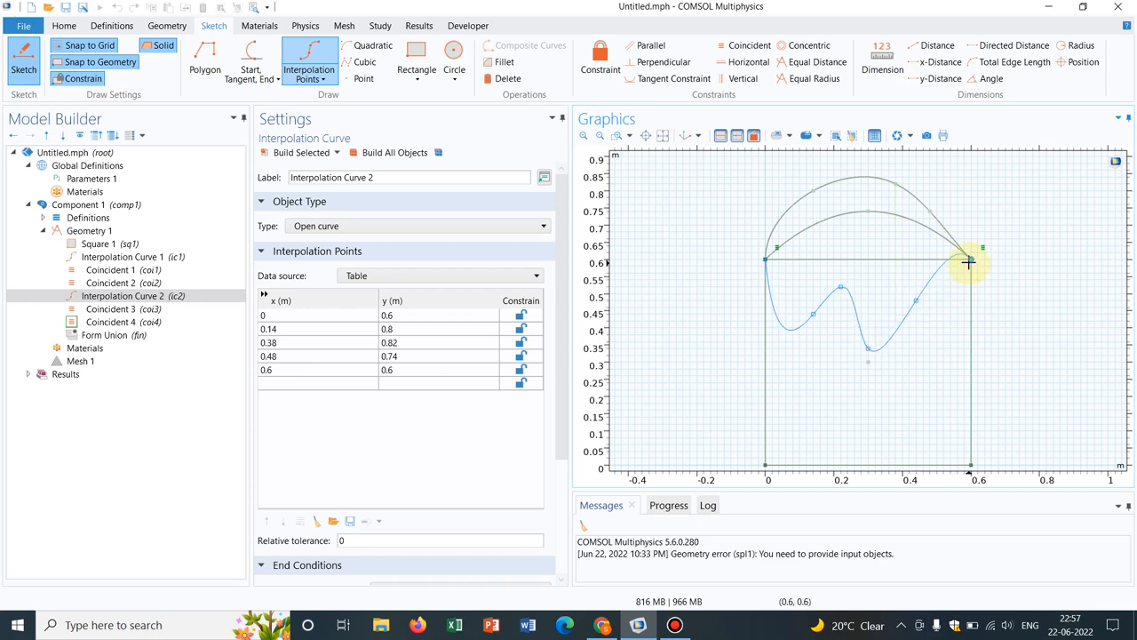
{"action": "left_click", "coordinate": [309, 68]}
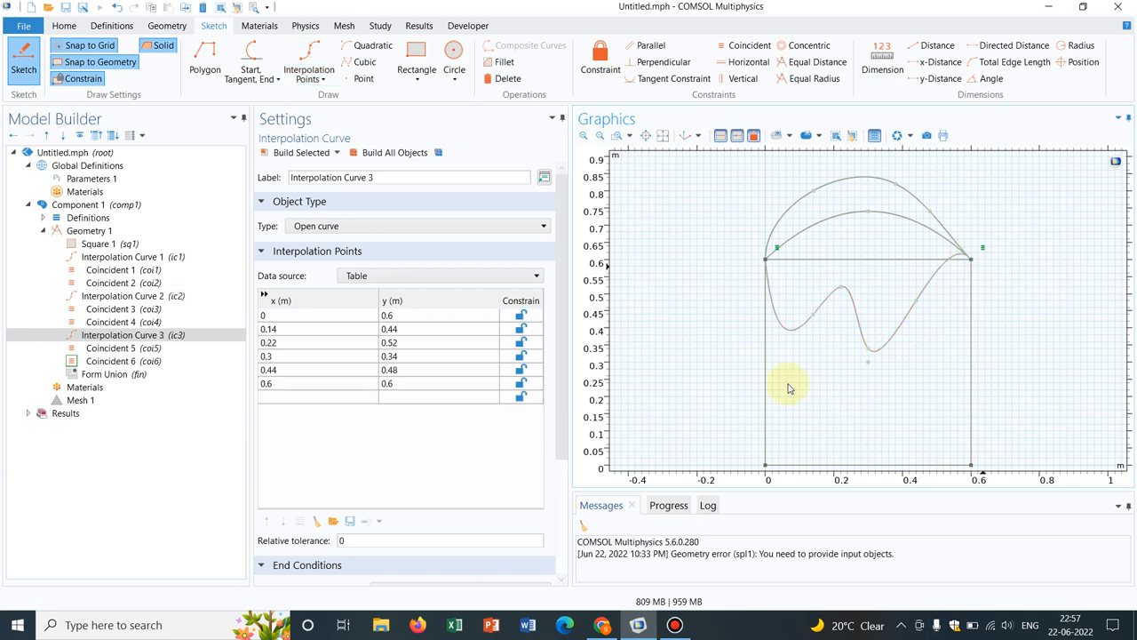
{"action": "mouse_move", "coordinate": [785, 457]}
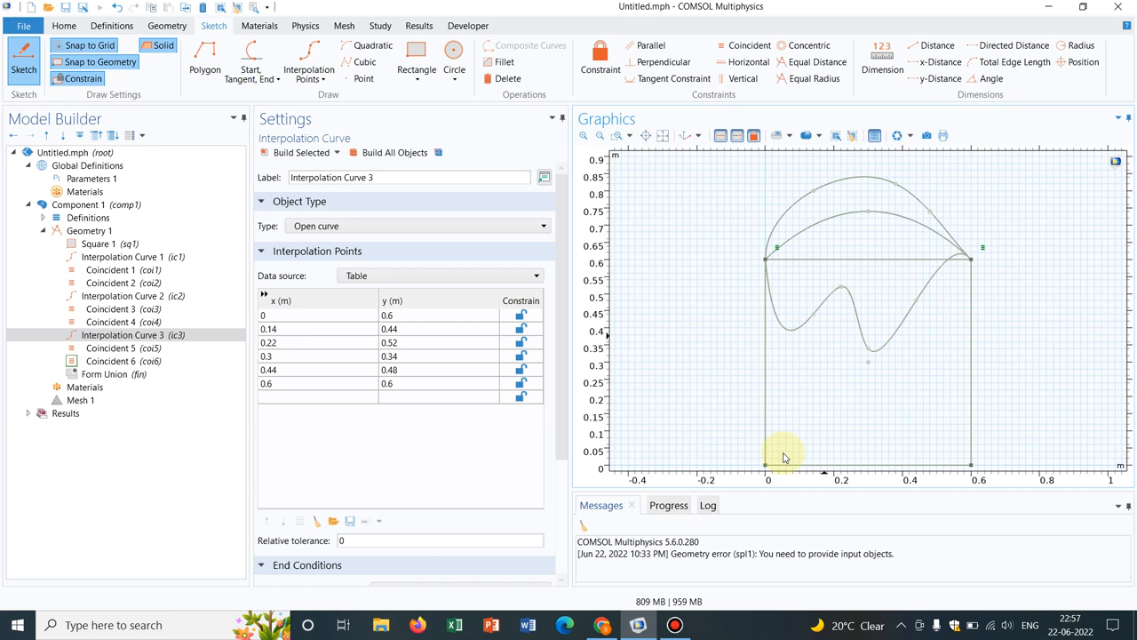
{"action": "mouse_move", "coordinate": [835, 324]}
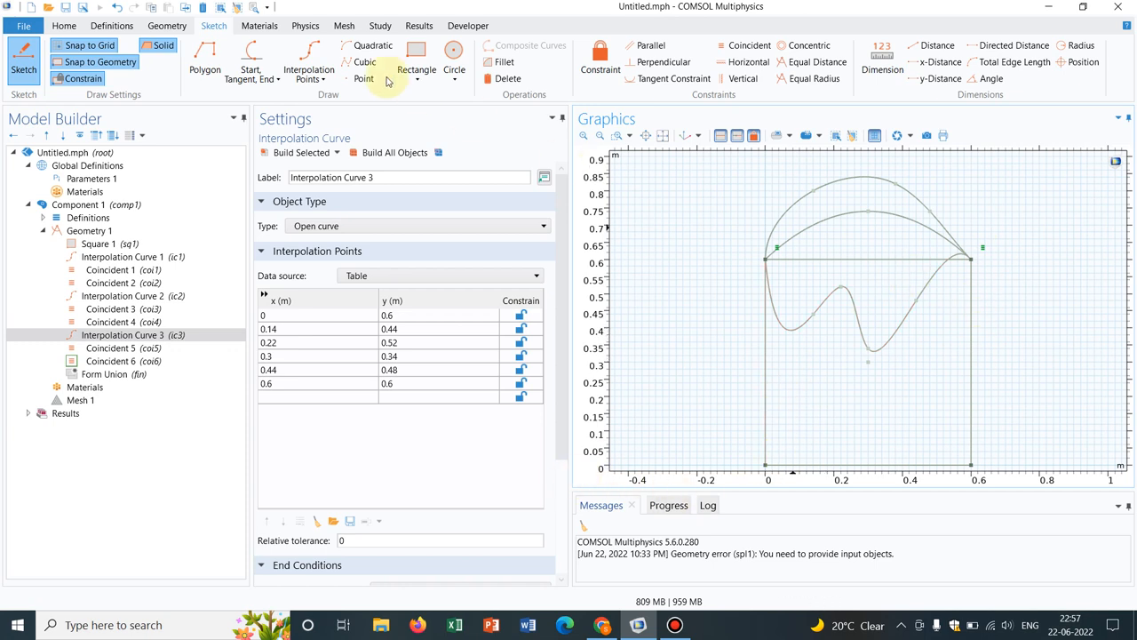
{"action": "left_click", "coordinate": [310, 68]}
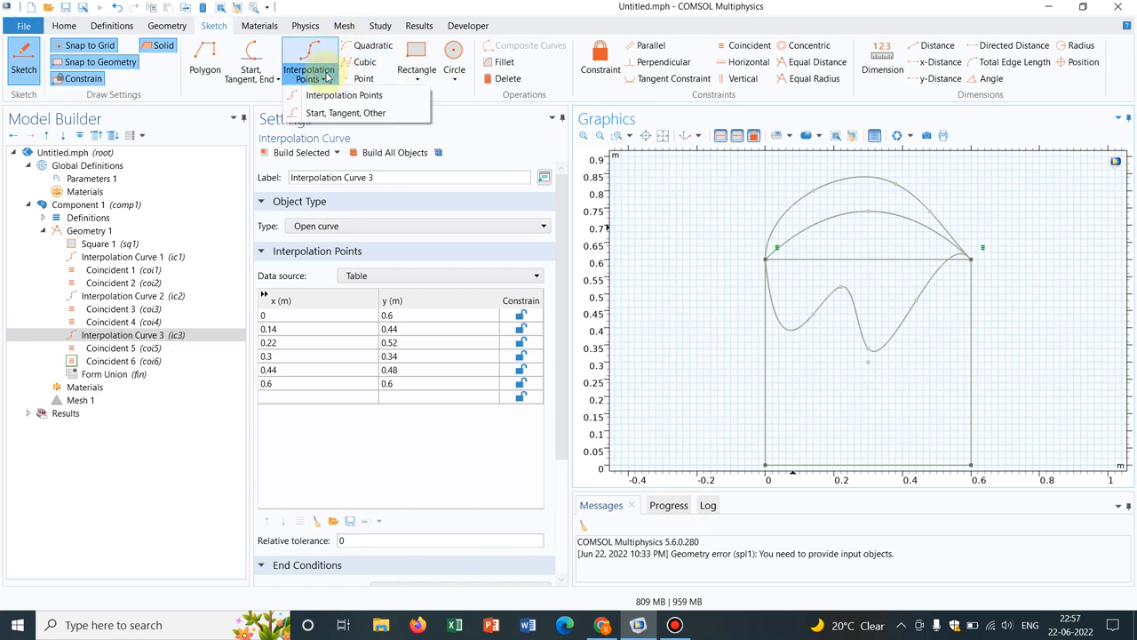
{"action": "mouse_move", "coordinate": [344, 114]}
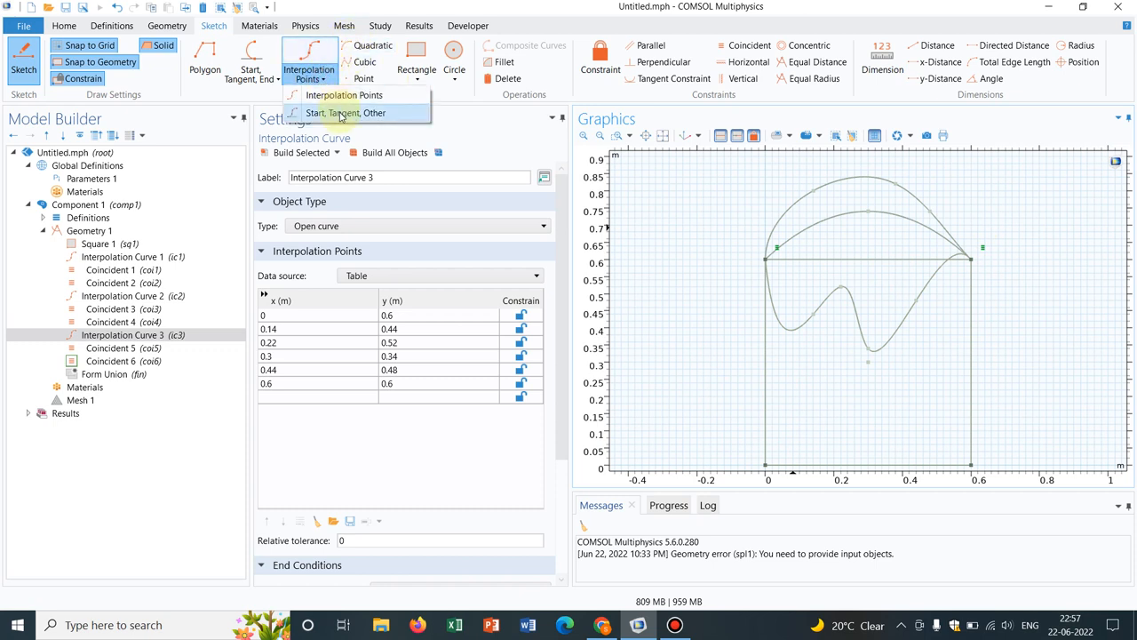
{"action": "mouse_move", "coordinate": [339, 113]}
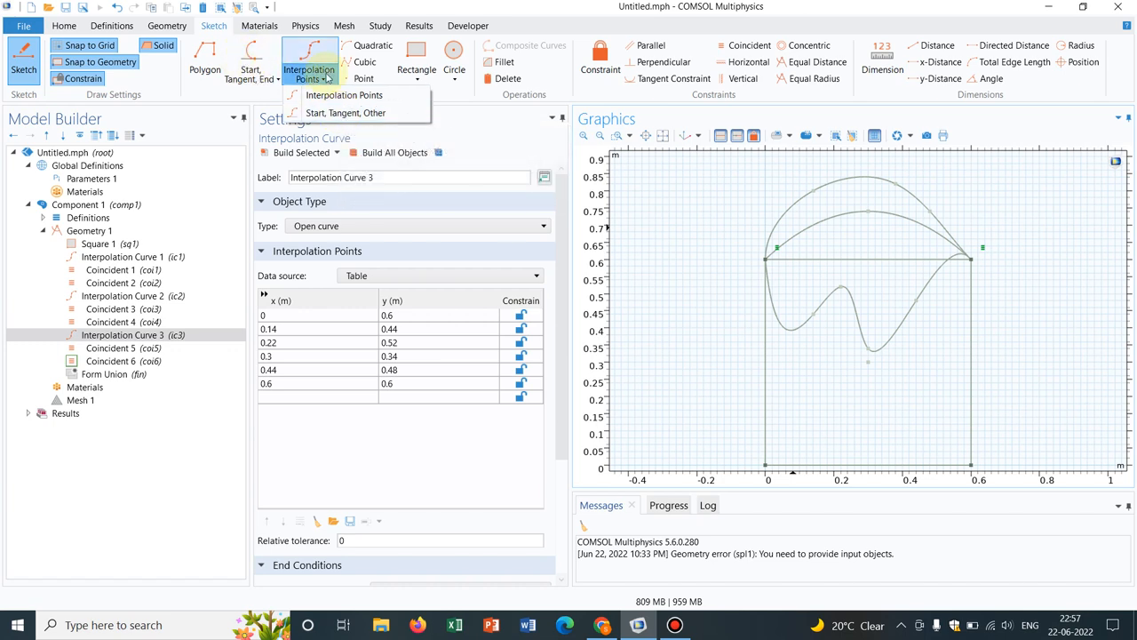
{"action": "mouse_move", "coordinate": [345, 114]}
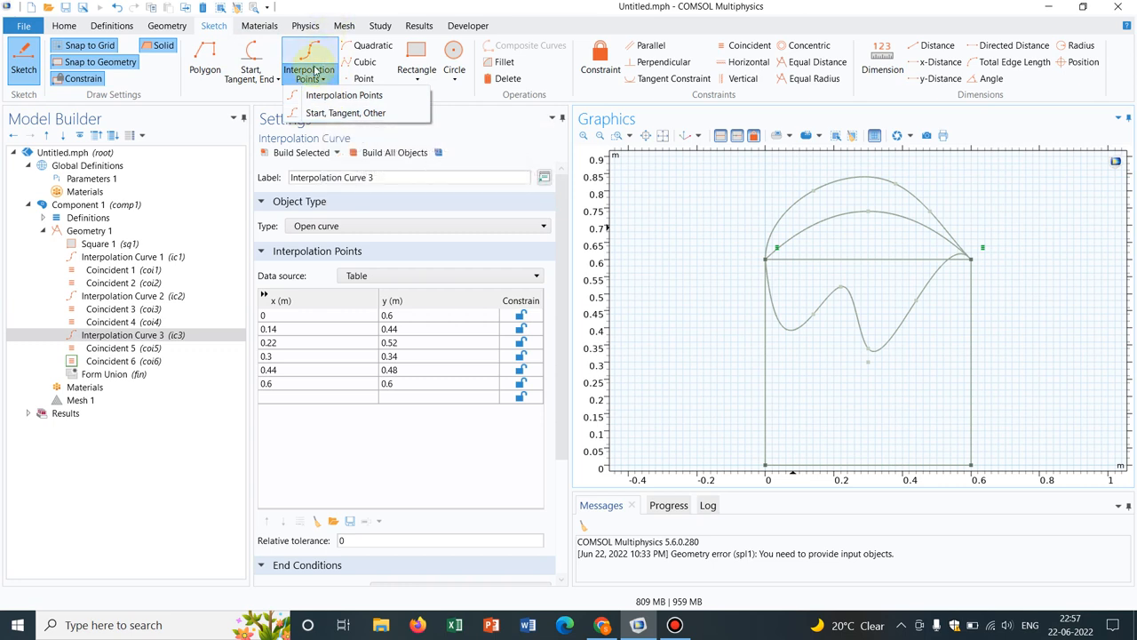
{"action": "mouse_move", "coordinate": [323, 57]}
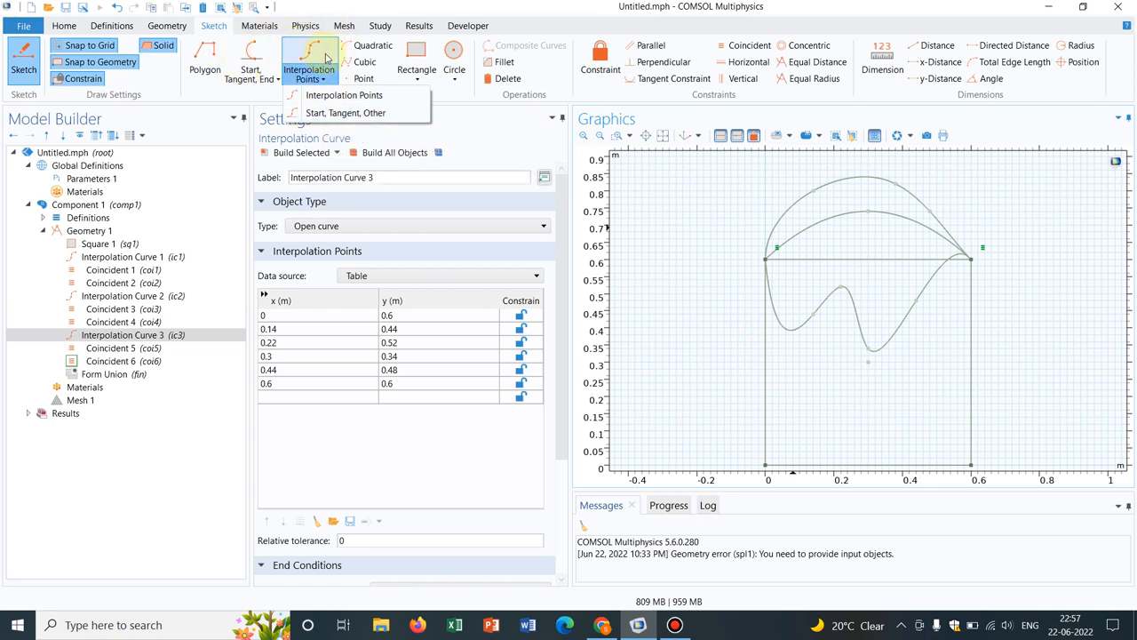
{"action": "mouse_move", "coordinate": [373, 46]}
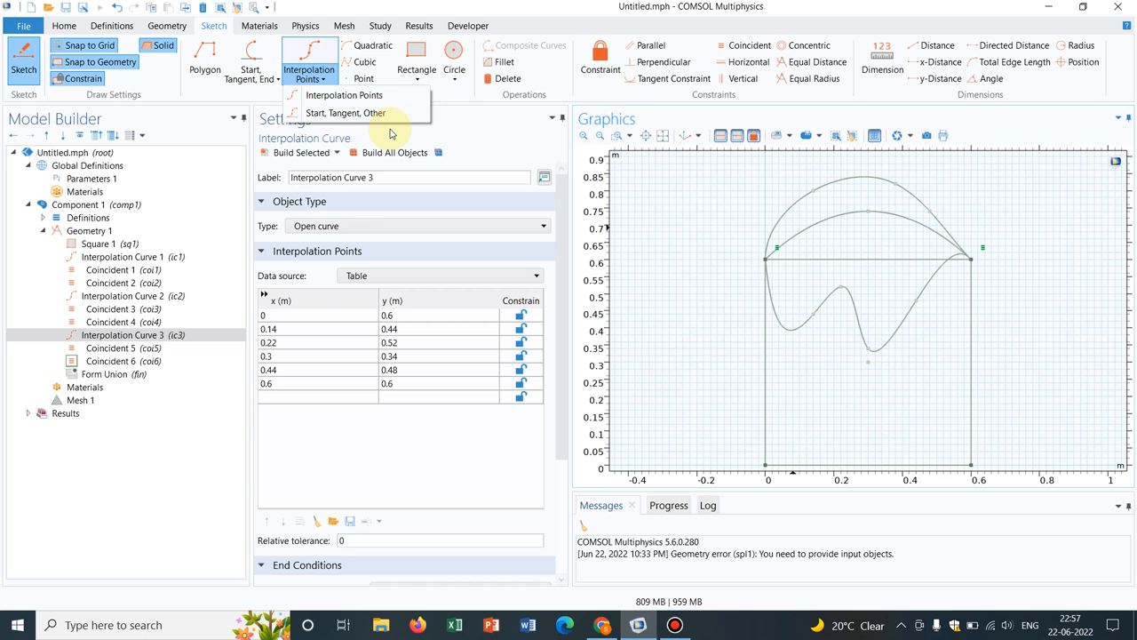
{"action": "mouse_move", "coordinate": [359, 21]}
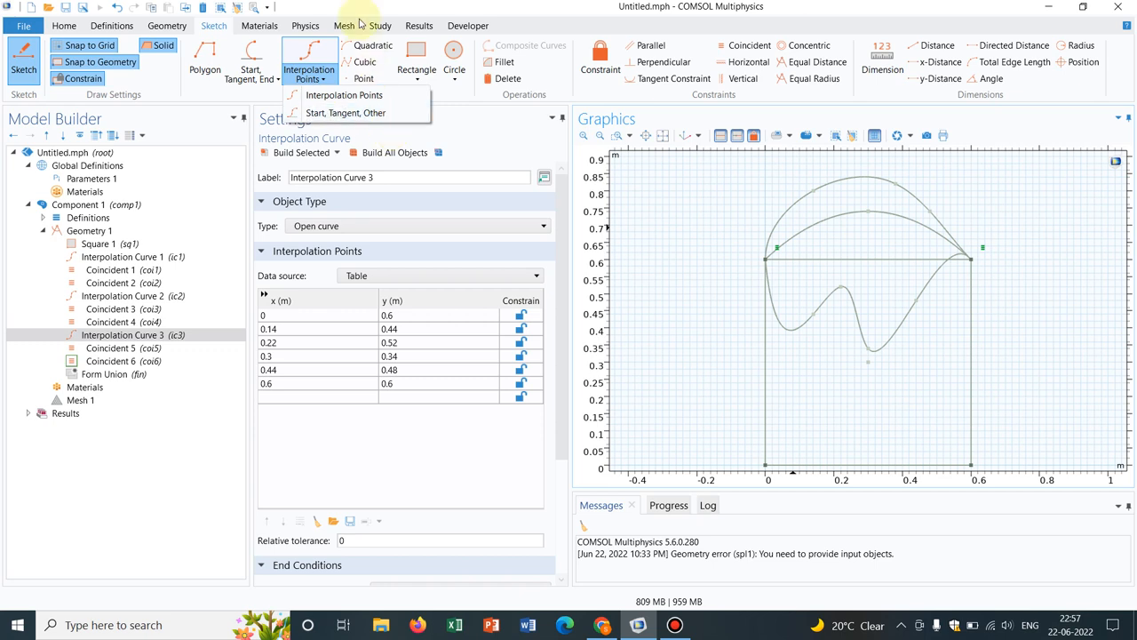
{"action": "mouse_move", "coordinate": [370, 61]}
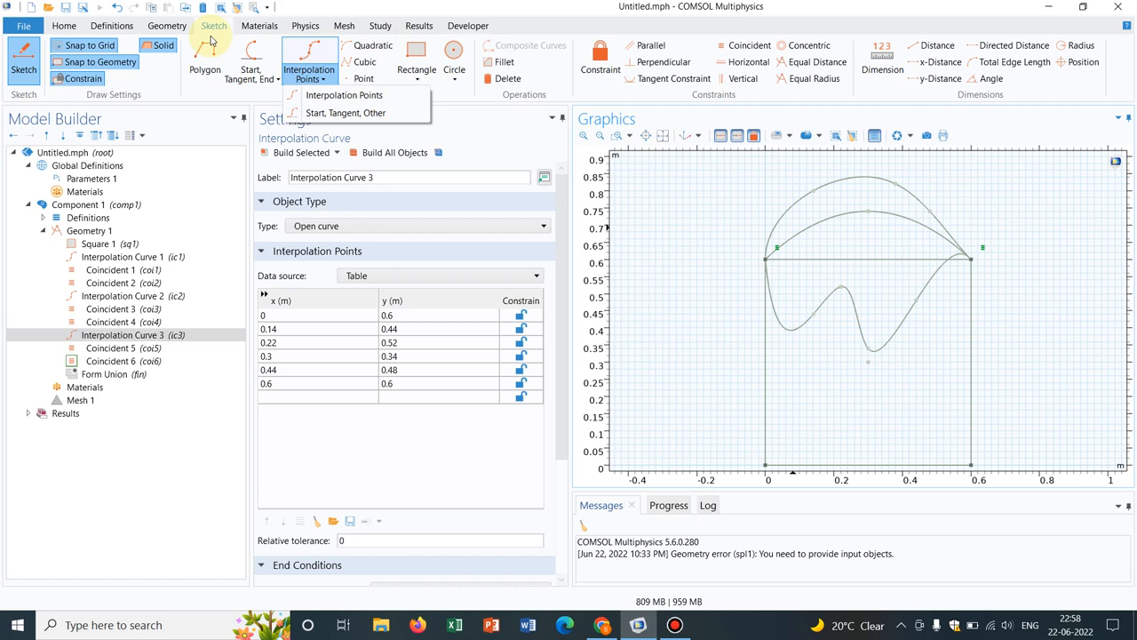
{"action": "mouse_move", "coordinate": [205, 69]}
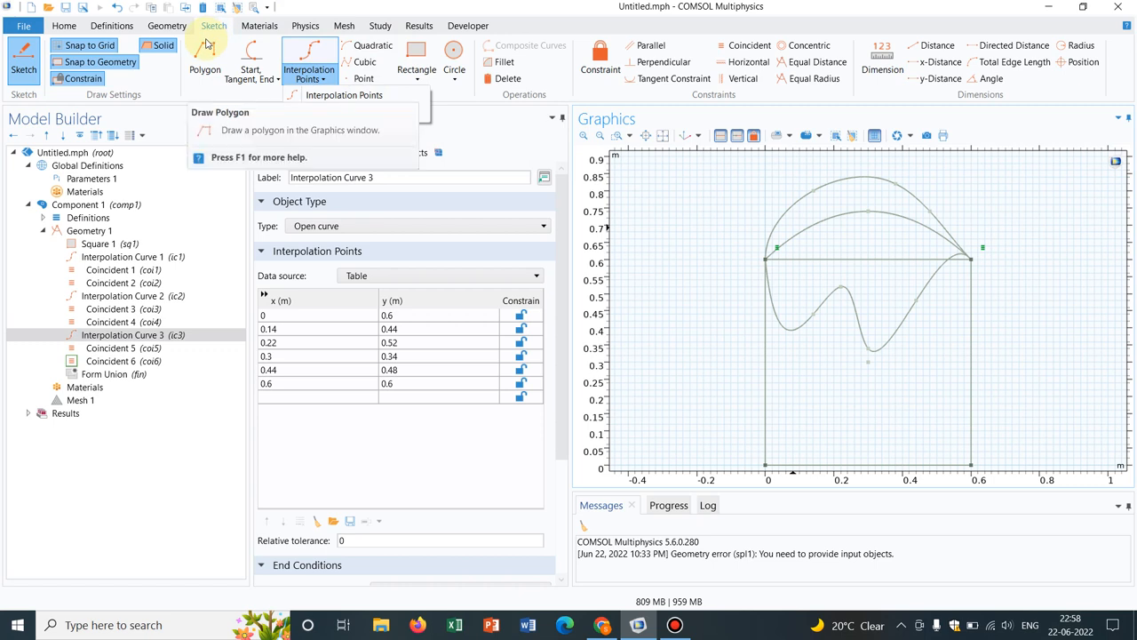
{"action": "left_click", "coordinate": [309, 71]}
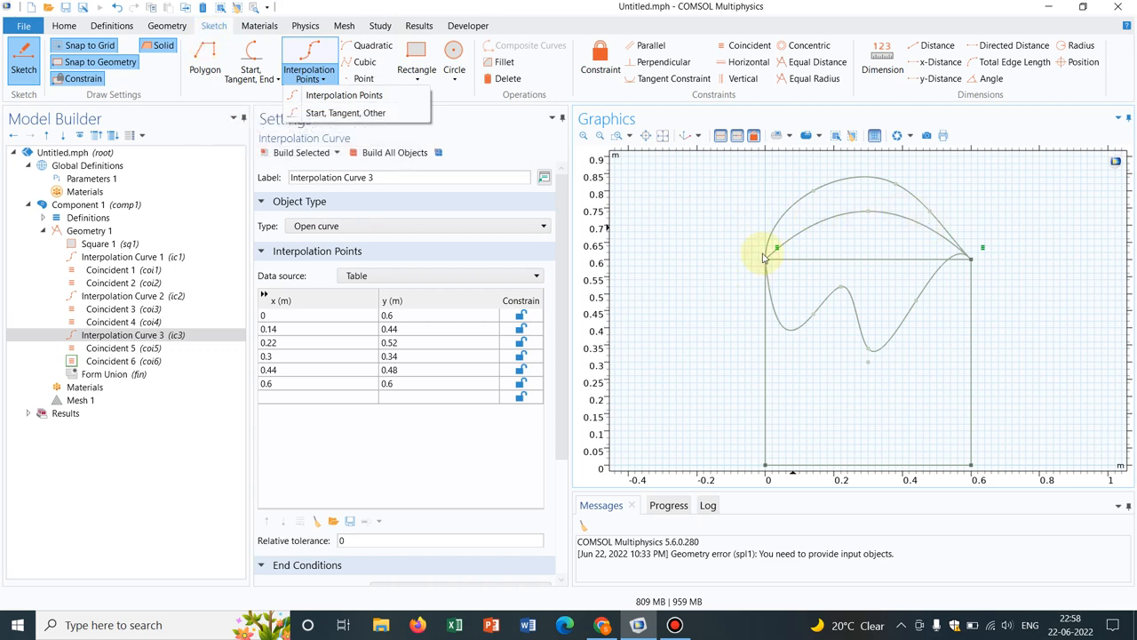